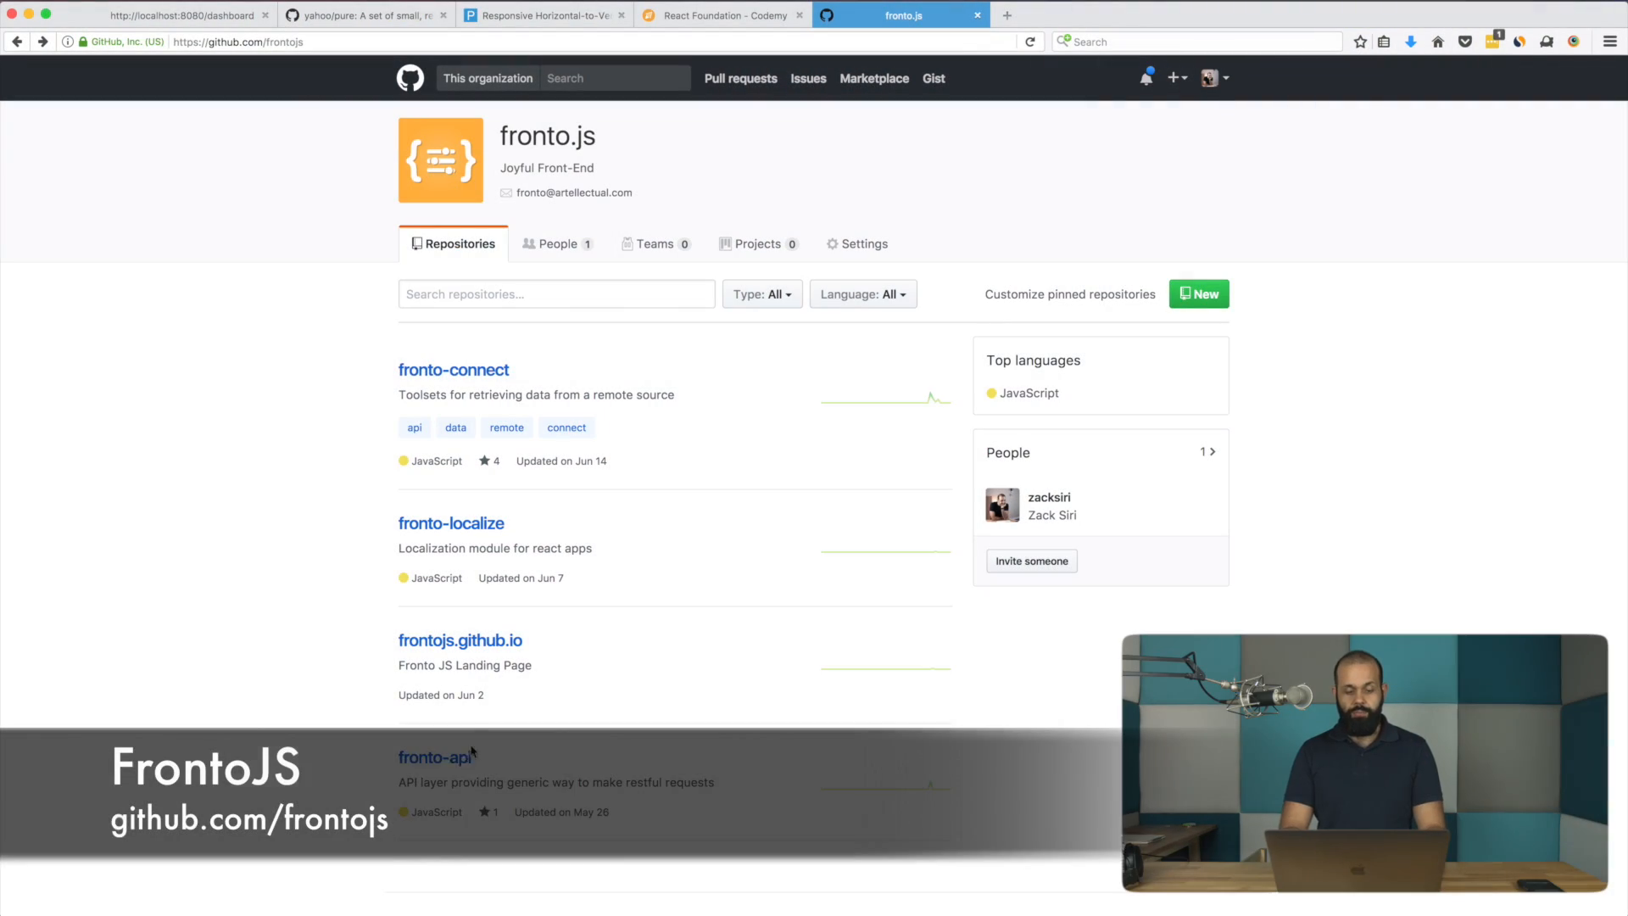
{"action": "mouse_move", "coordinate": [435, 755]}
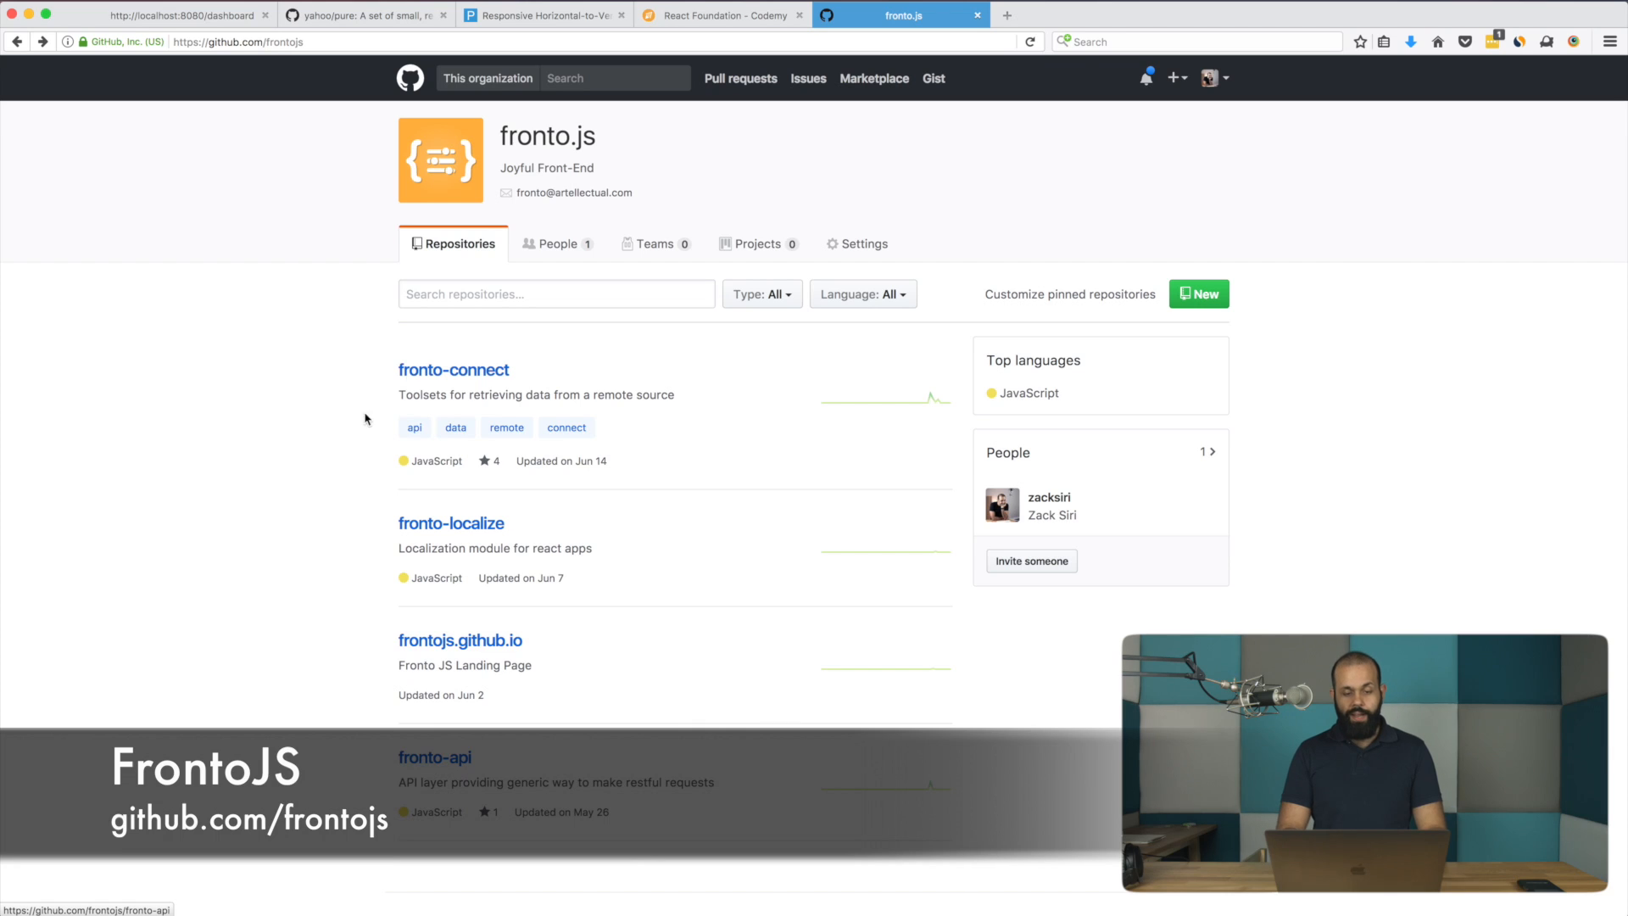
{"action": "mouse_move", "coordinate": [465, 376]}
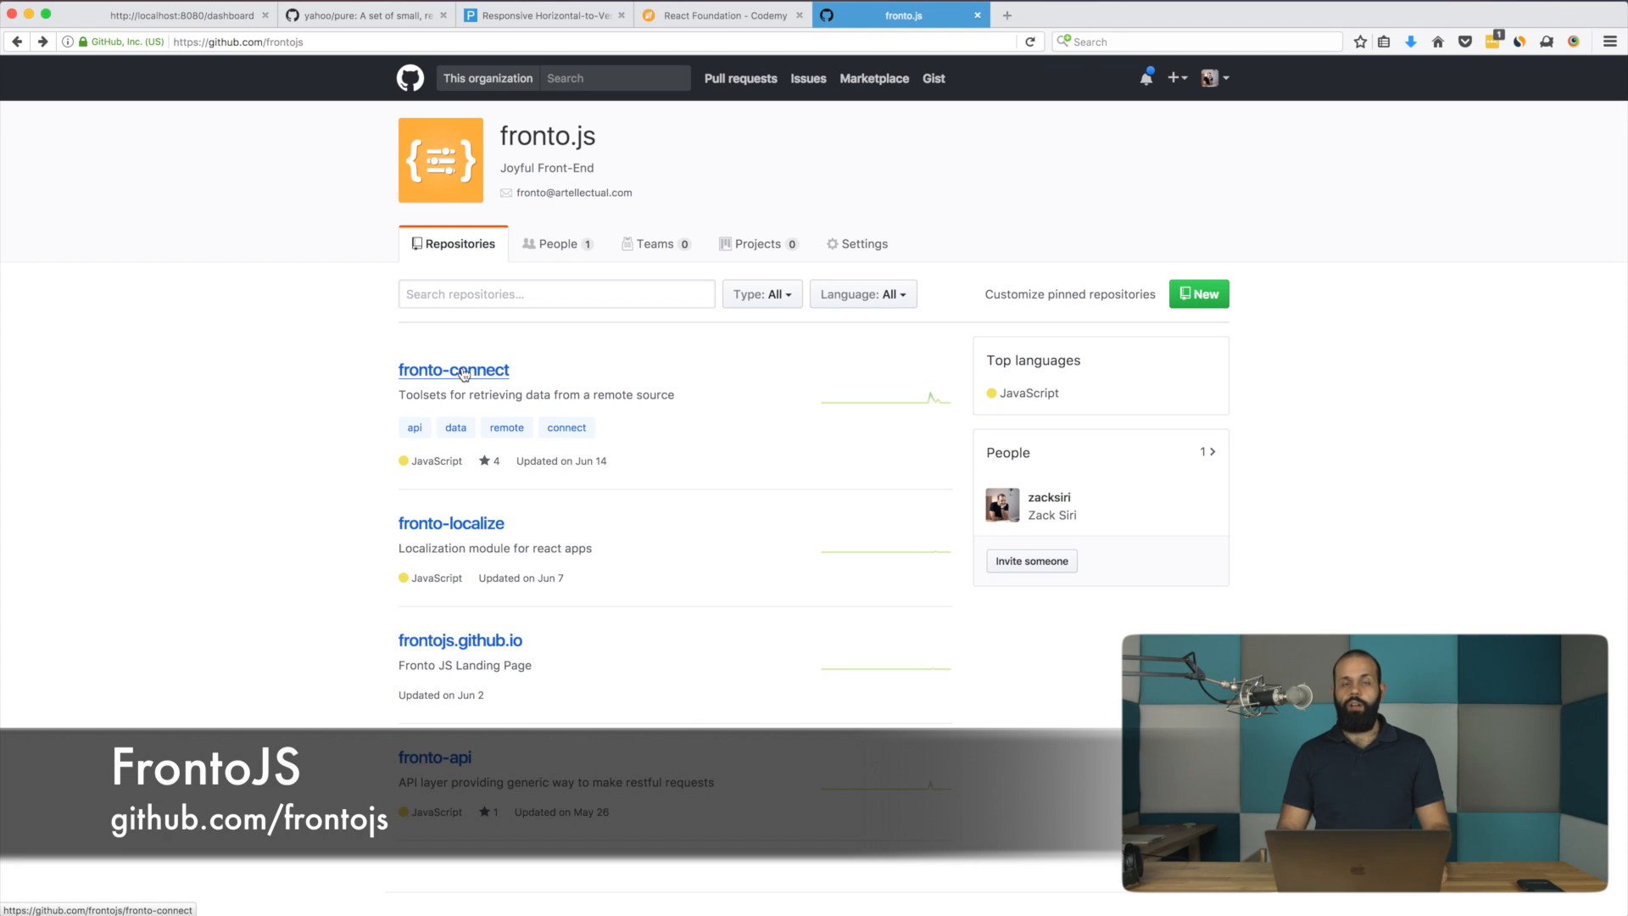
- Open the fronto-connect repository from the fronto.js organization's repository list
{"action": "left_click", "coordinate": [453, 370]}
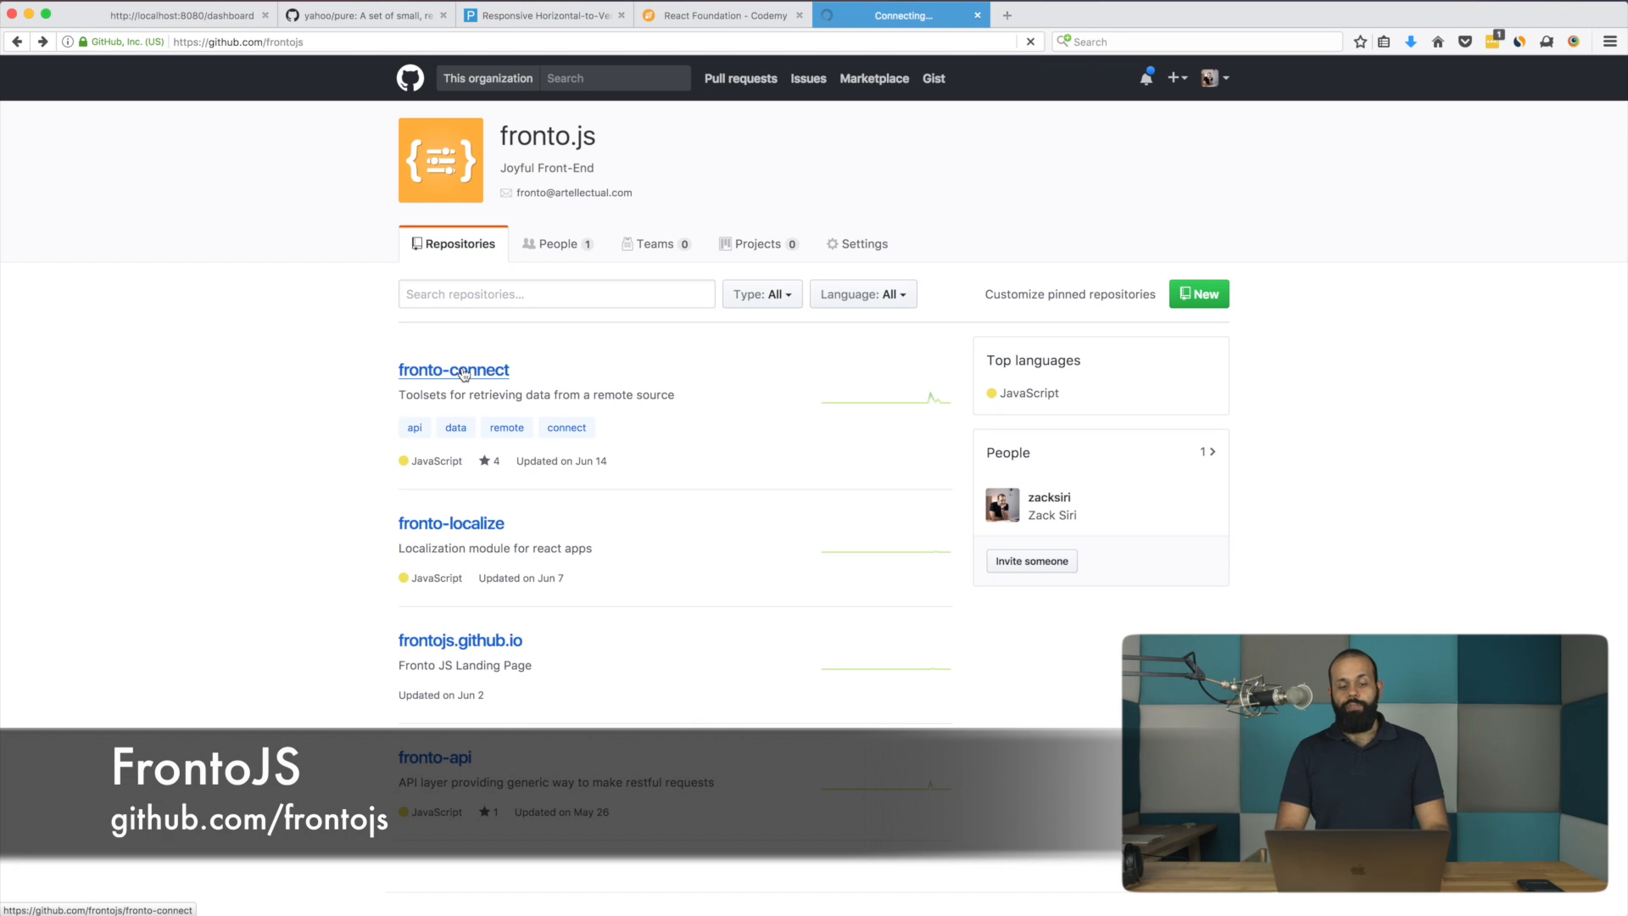
{"action": "left_click", "coordinate": [453, 370]}
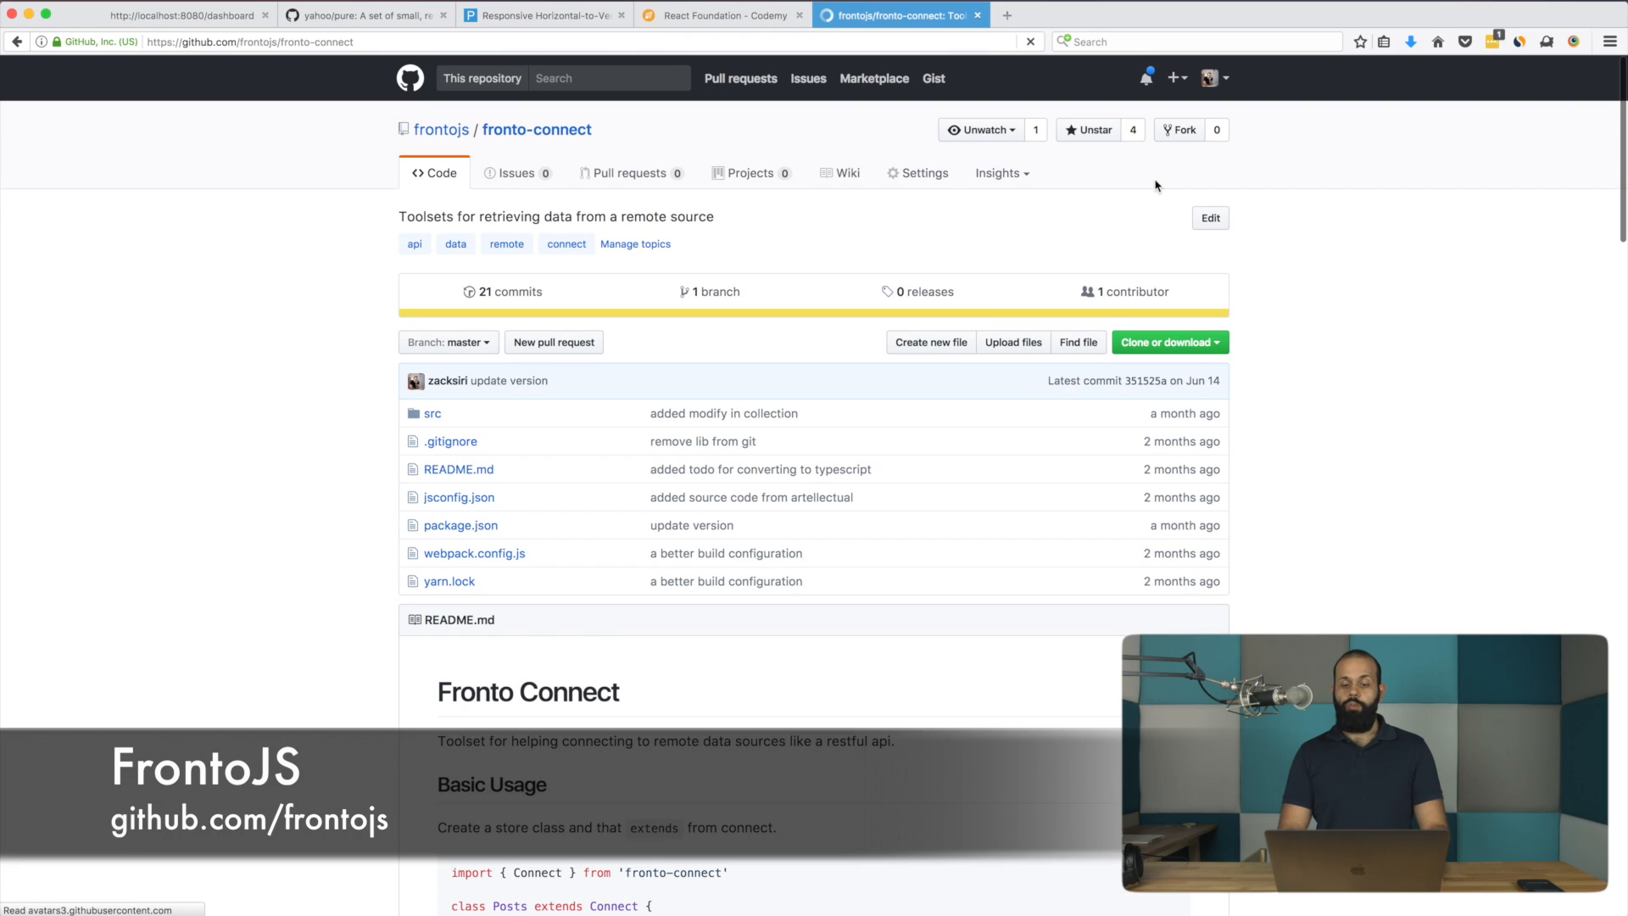
{"action": "mouse_move", "coordinate": [869, 244]}
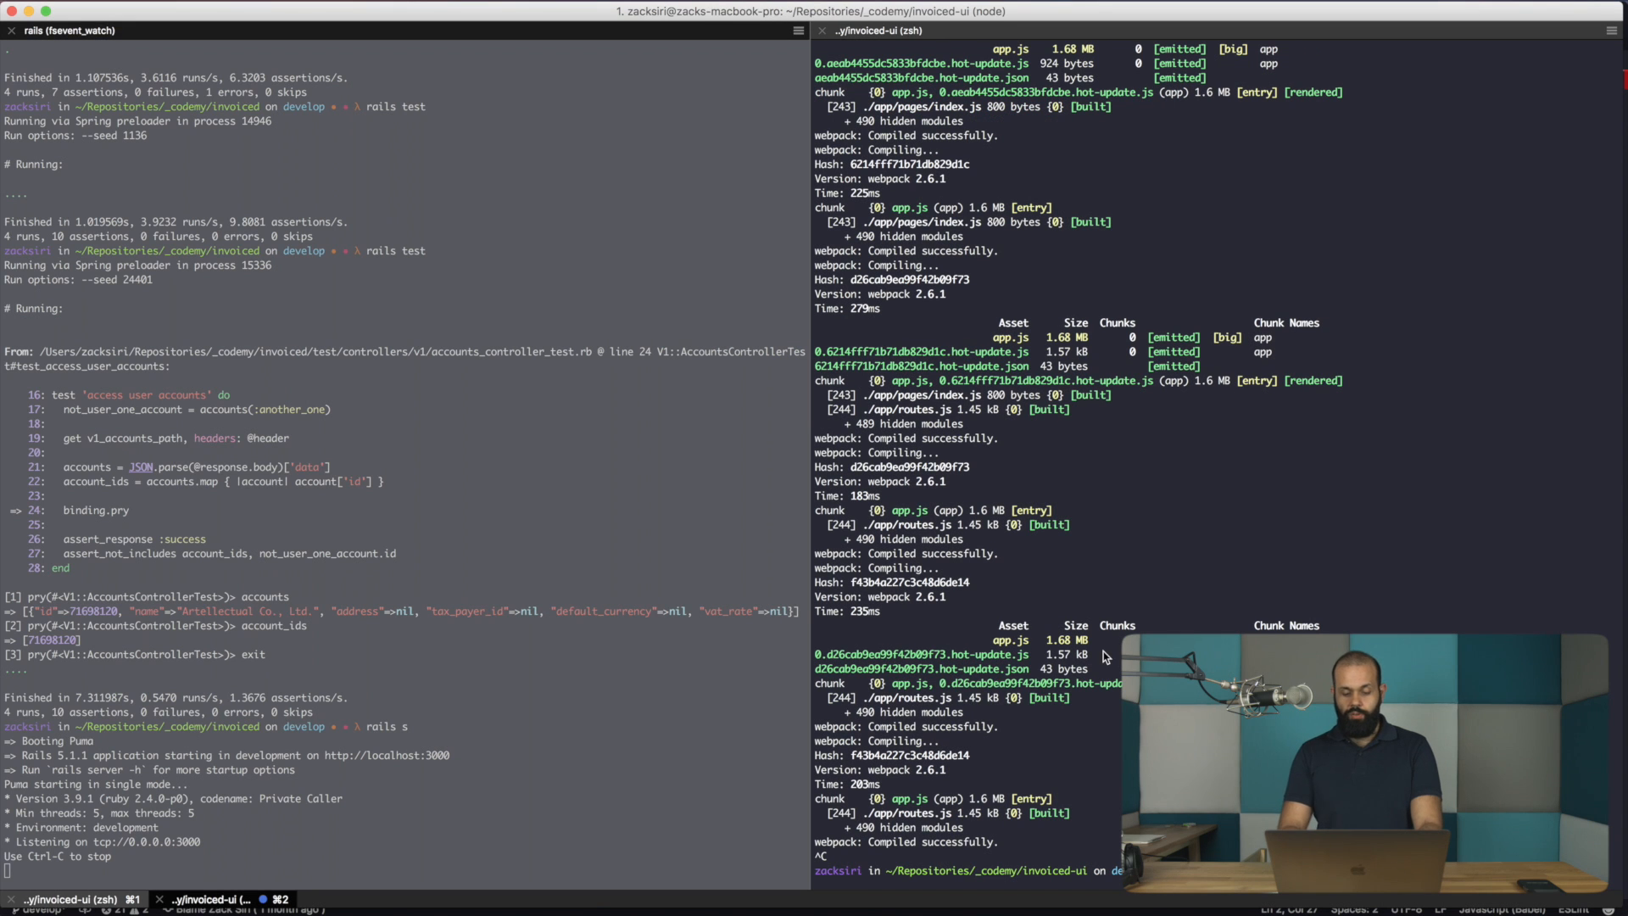
- Install fronto-connect with yarn add, then start adding fronto-api
{"action": "type", "text": "yarn add fronto-connecyt"}
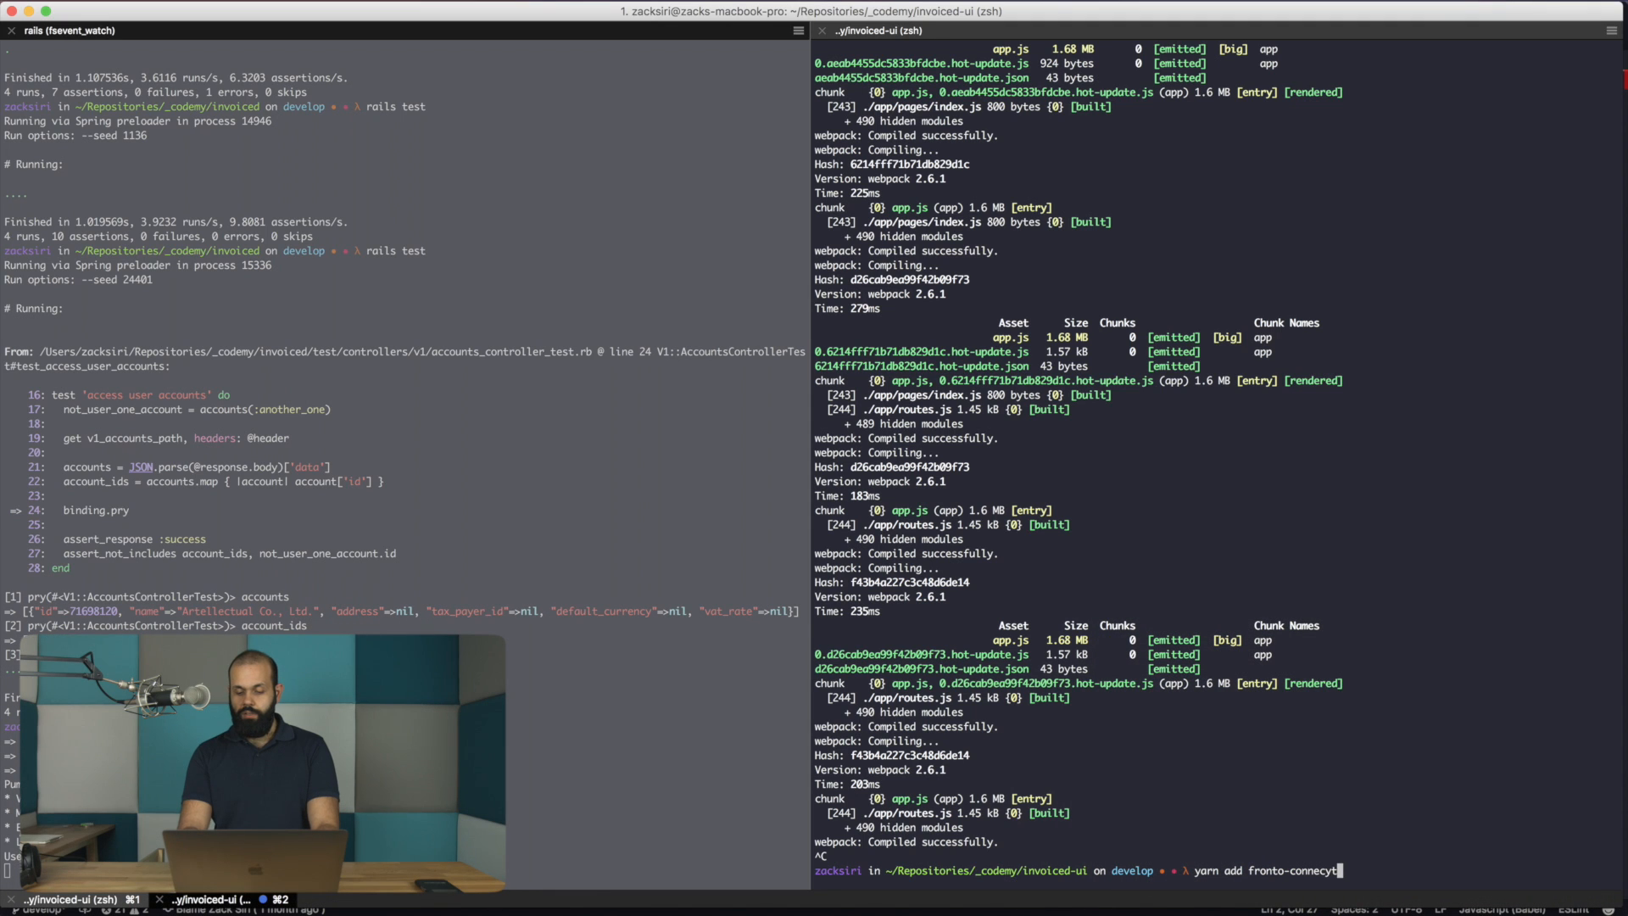
{"action": "key", "text": "enter"}
{"action": "type", "text": "yarn add"}
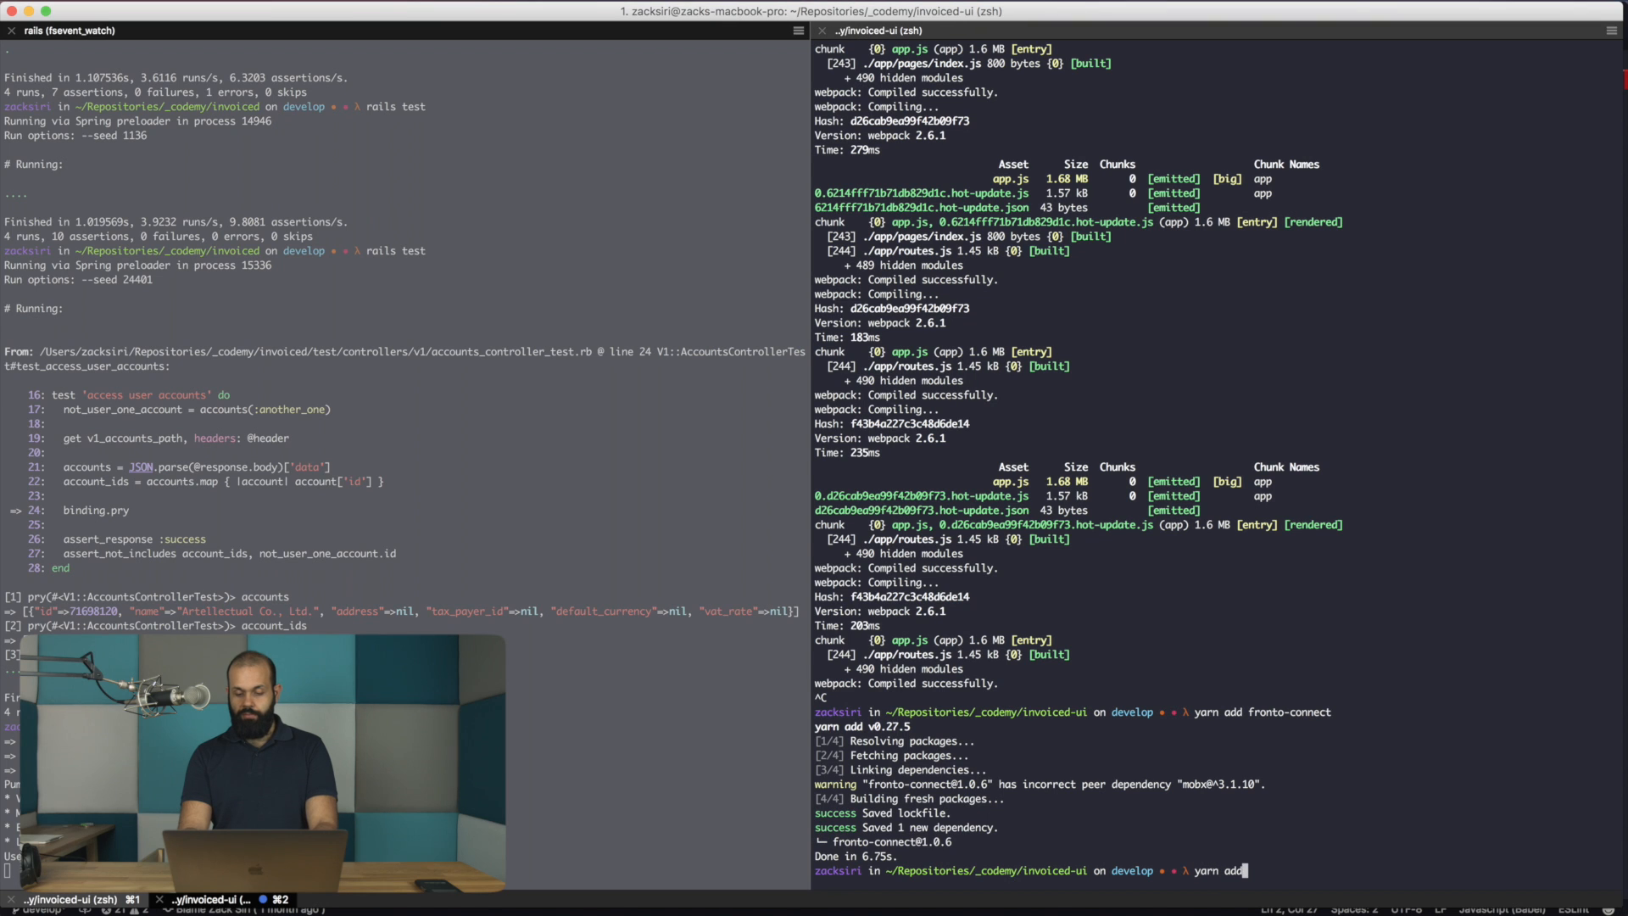
{"action": "type", "text": "fronto-api"}
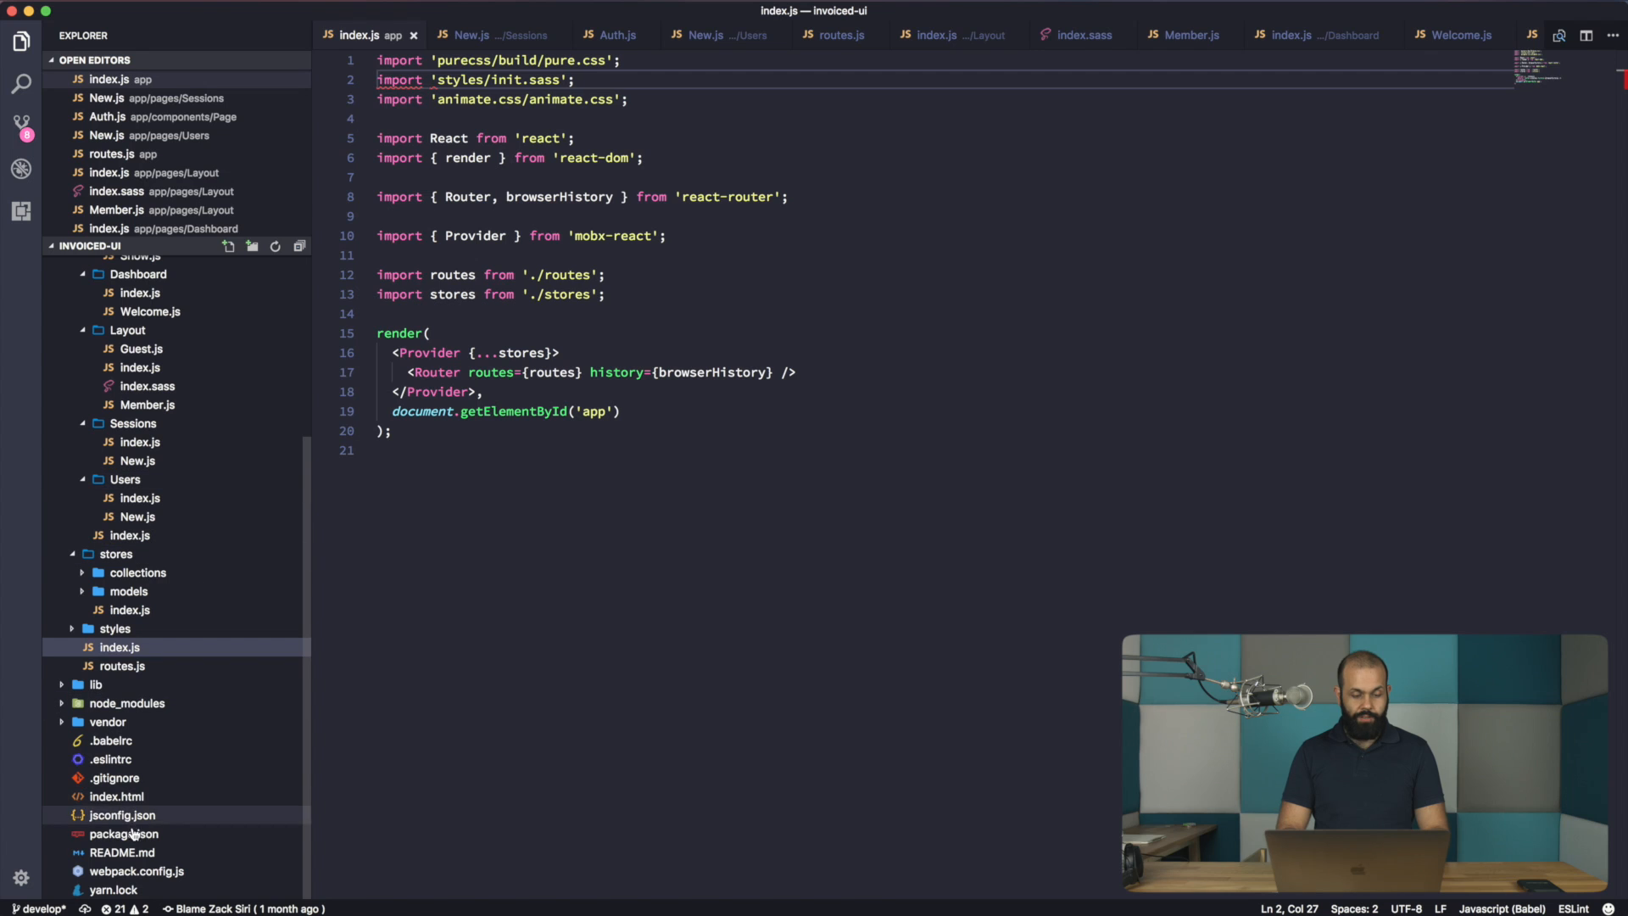
- Review package.json dependencies, then upgrade mobx and mobx-react with yarn
{"action": "left_click", "coordinate": [125, 833]}
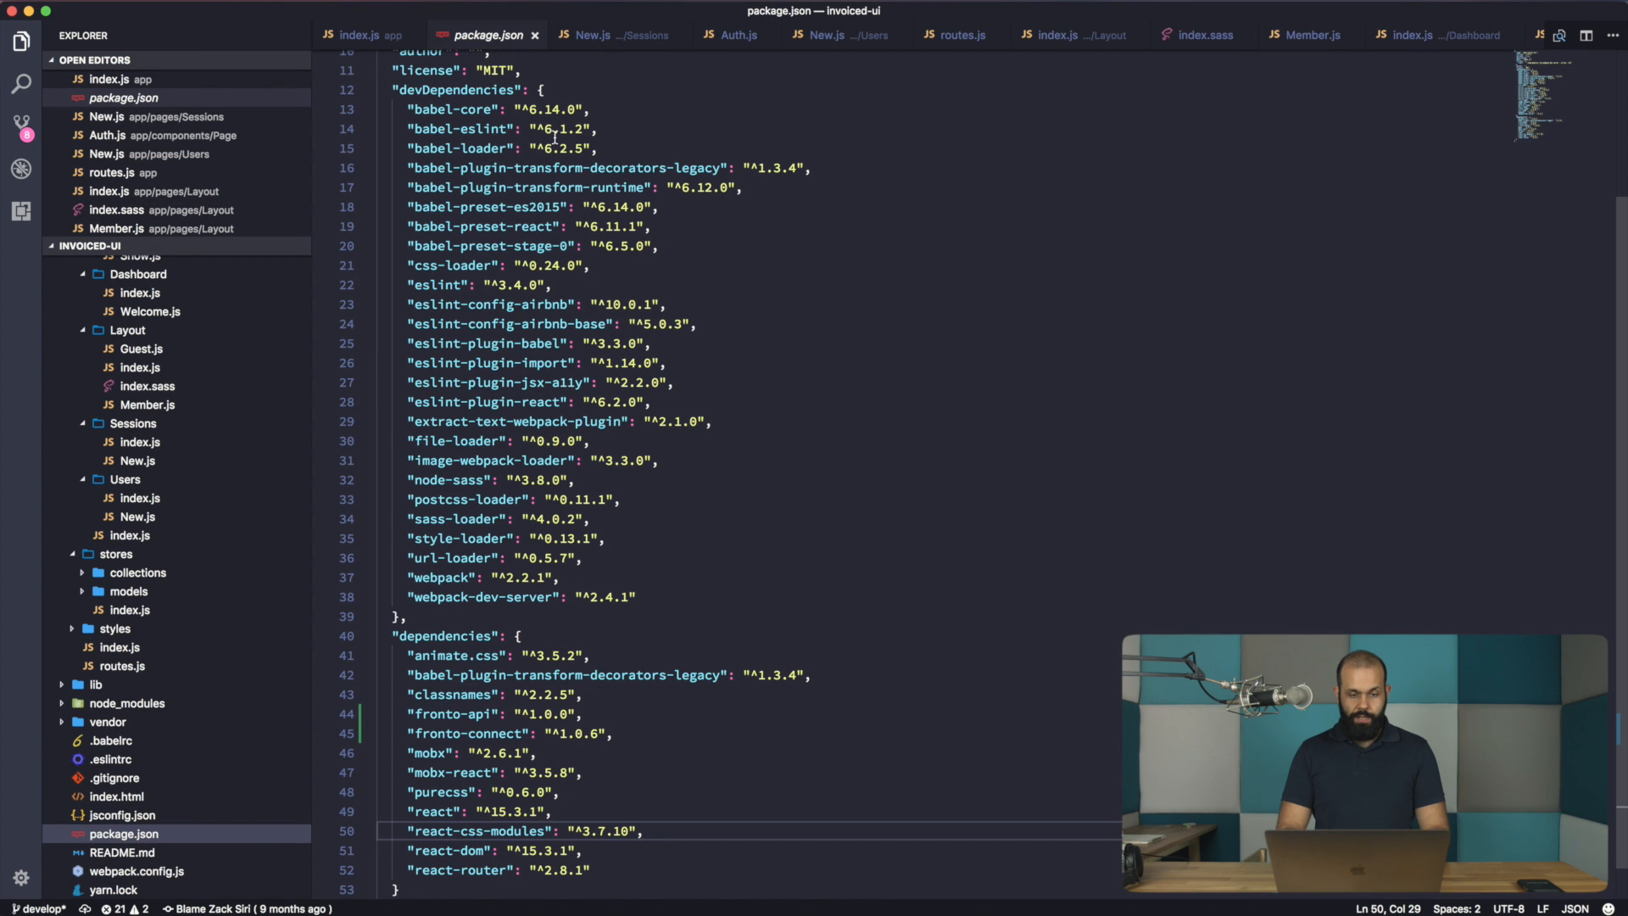
{"action": "scroll", "scroll_direction": "down", "scroll_amount": 3}
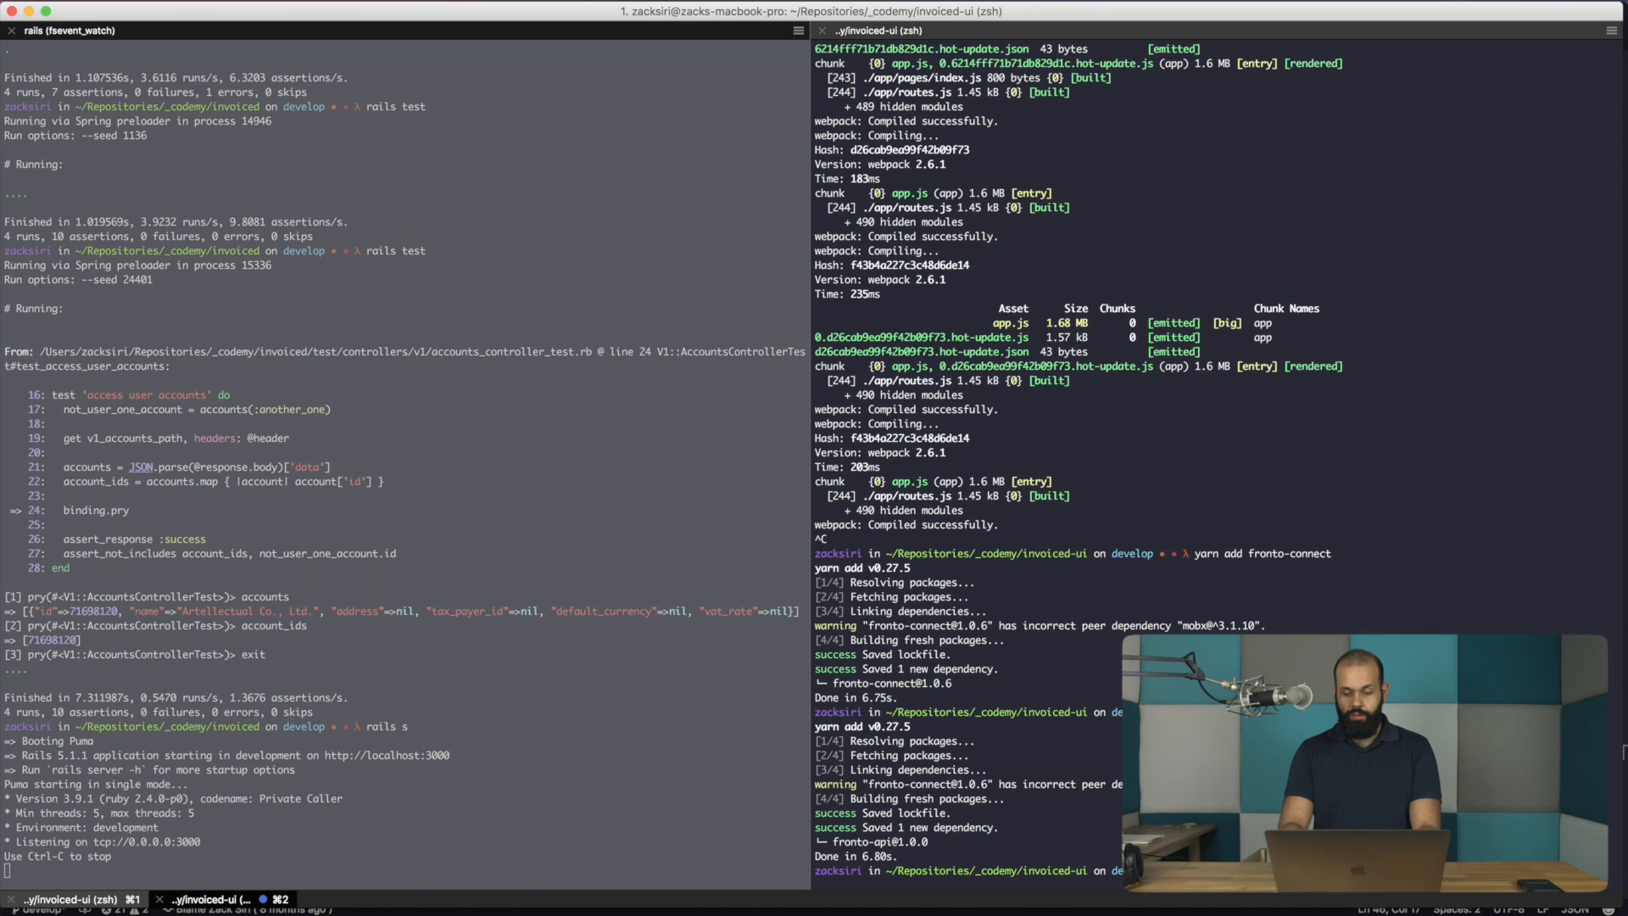
{"action": "type", "text": "yarn upgrade mobx"}
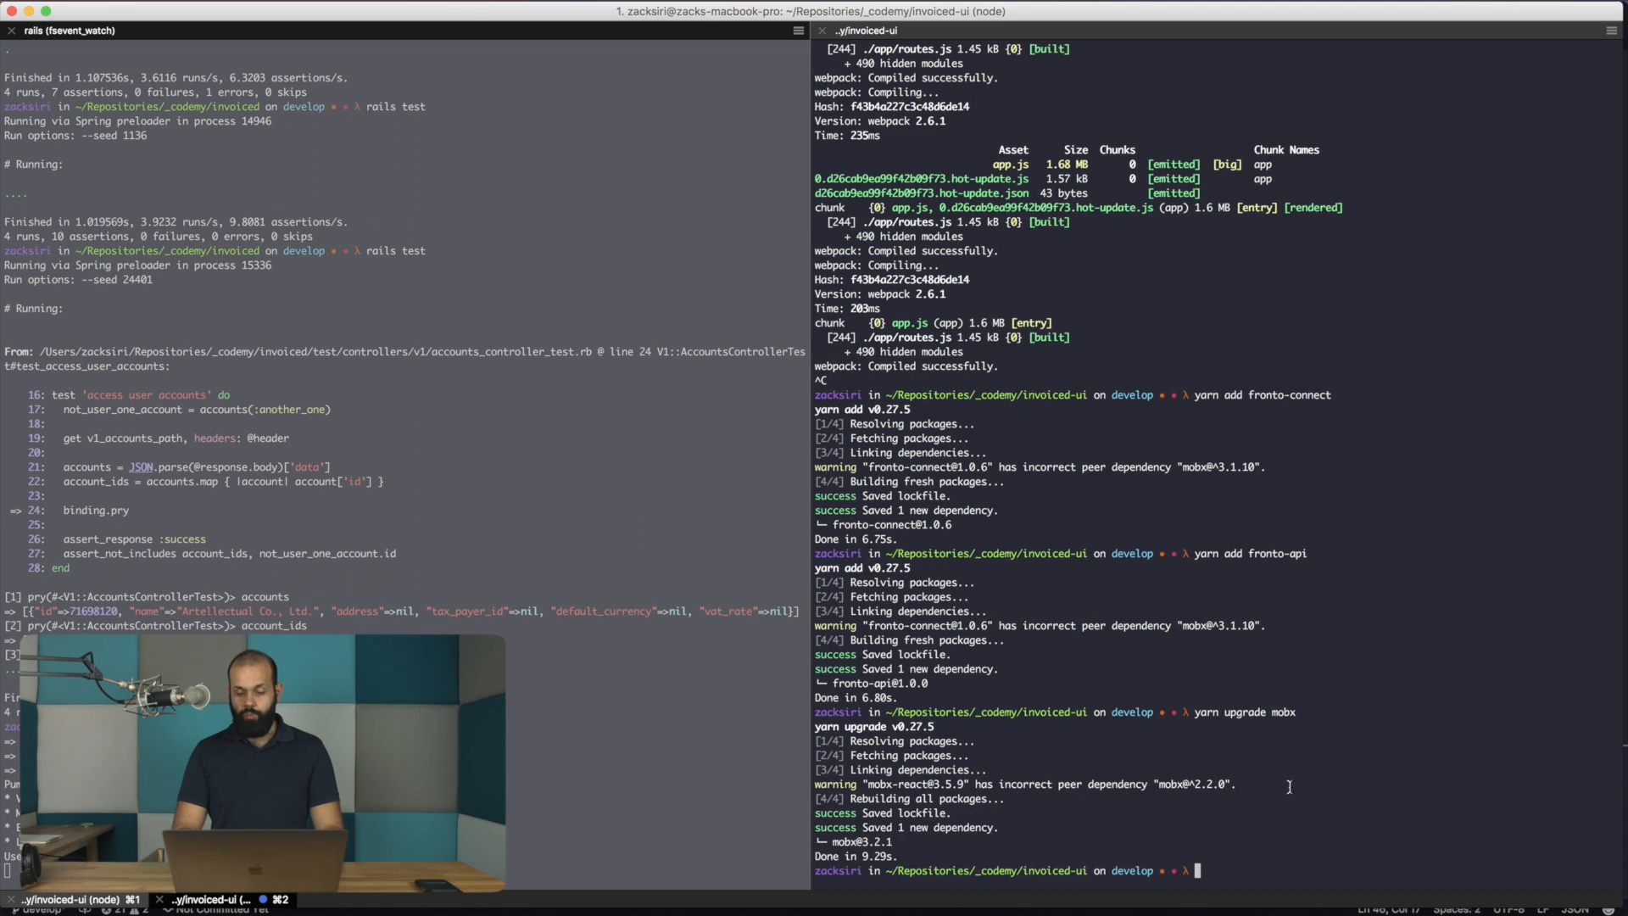
{"action": "type", "text": "yaern upgrade"}
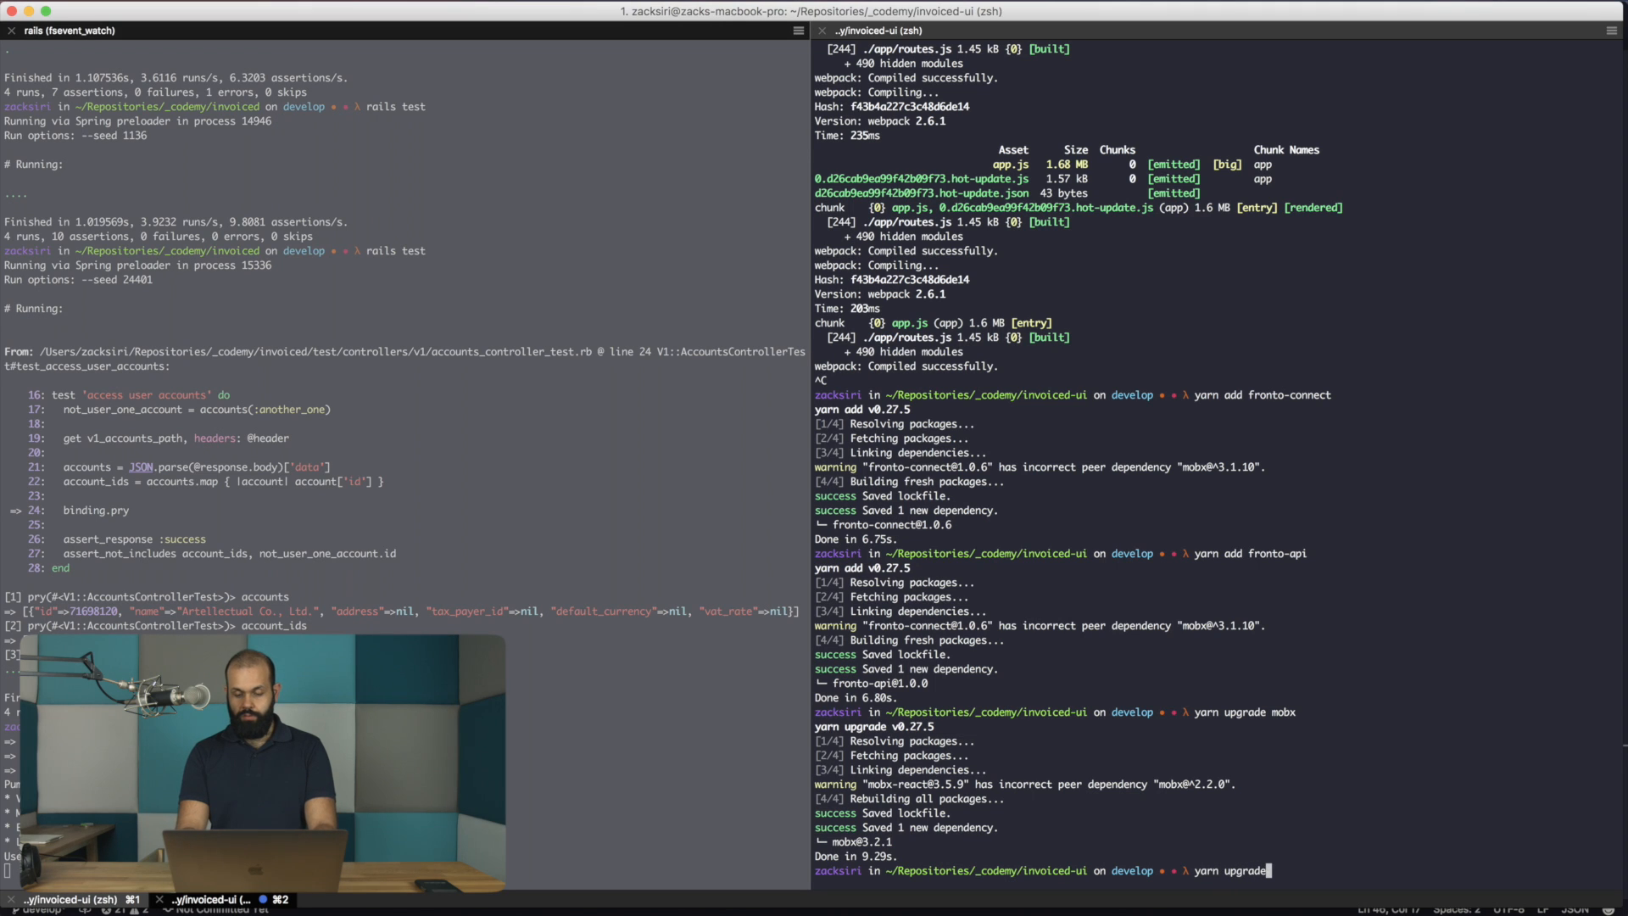
{"action": "type", "text": "mobx-react"}
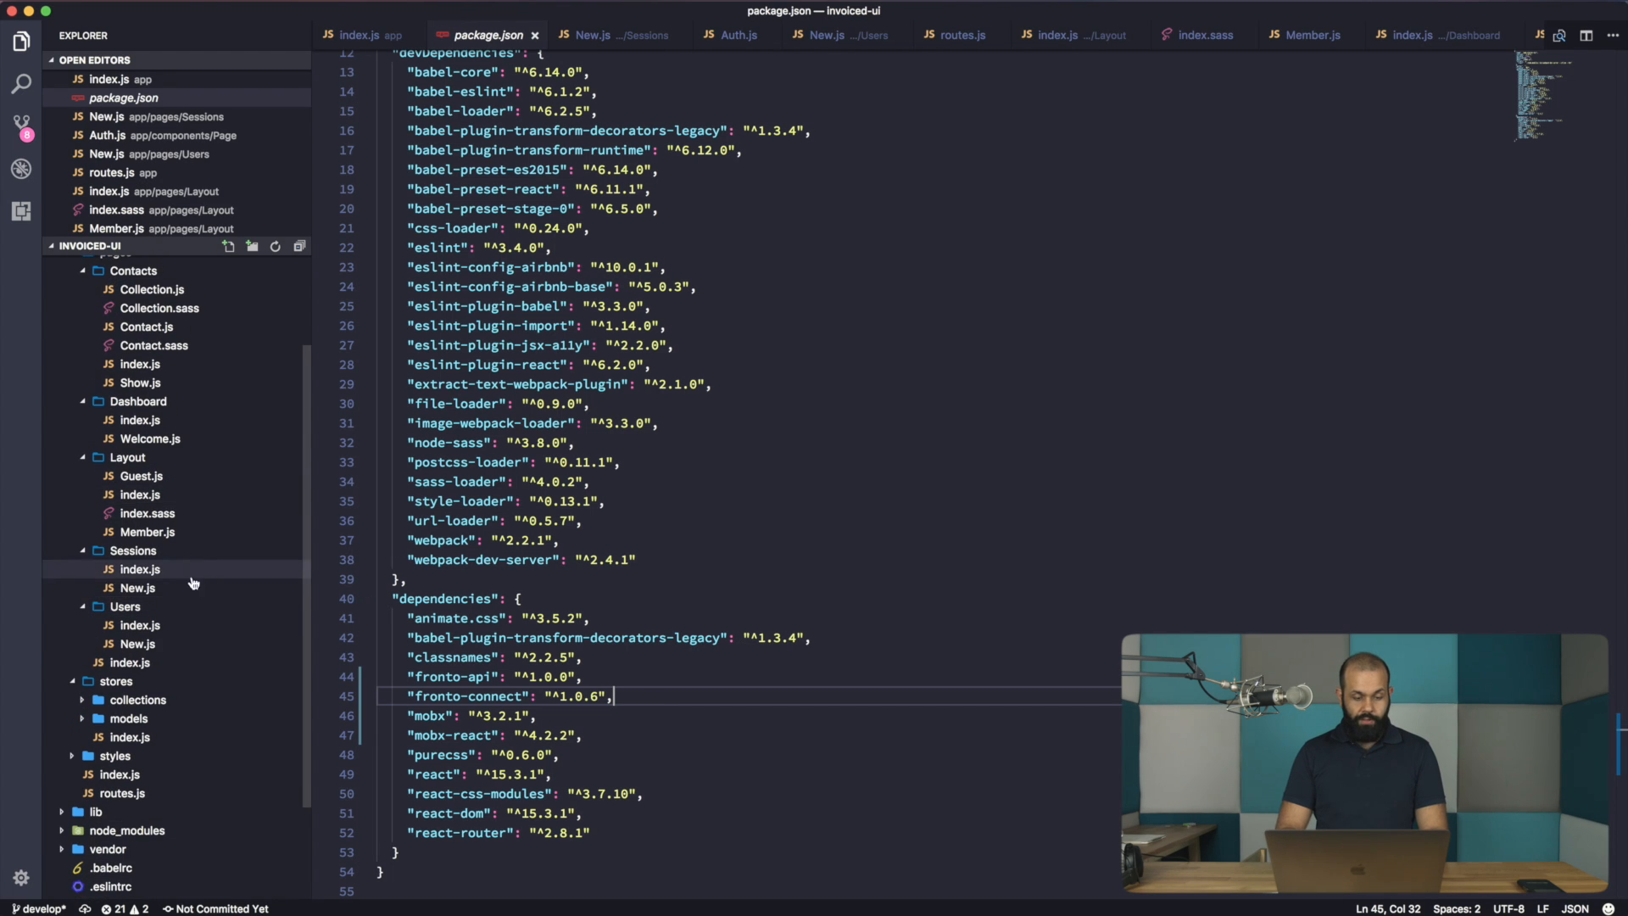
- Create stores/account.js importing Connect from fronto-connect, with namespace 'v1' and resource 'accounts'
{"action": "right_click", "coordinate": [116, 680]}
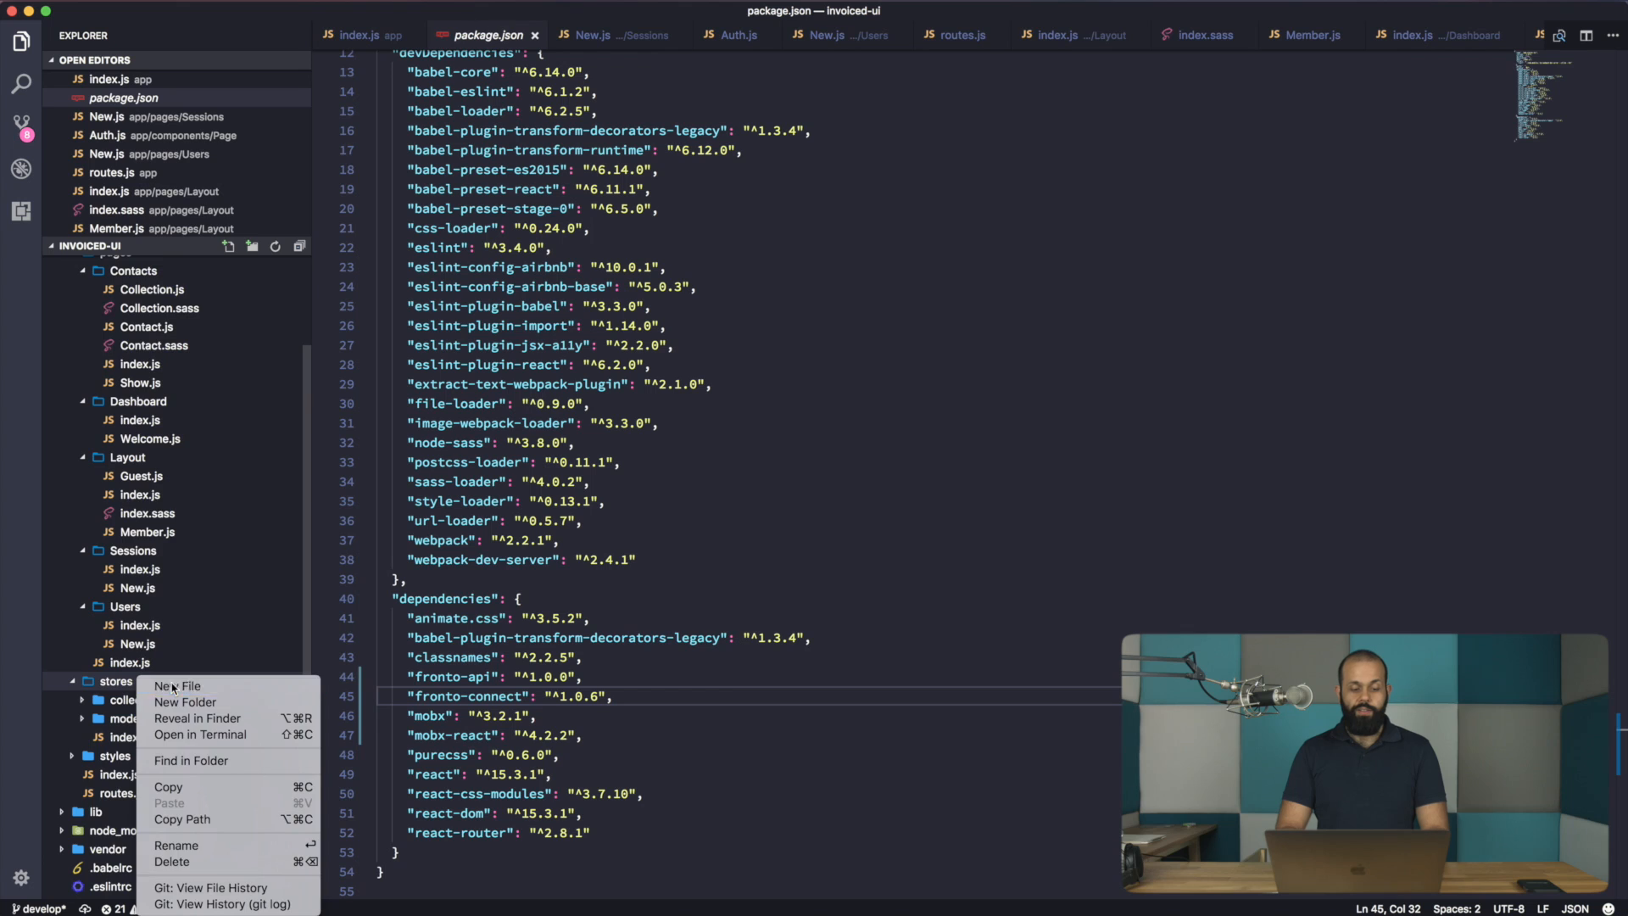
{"action": "left_click", "coordinate": [176, 686]}
{"action": "type", "text": "account.js"}
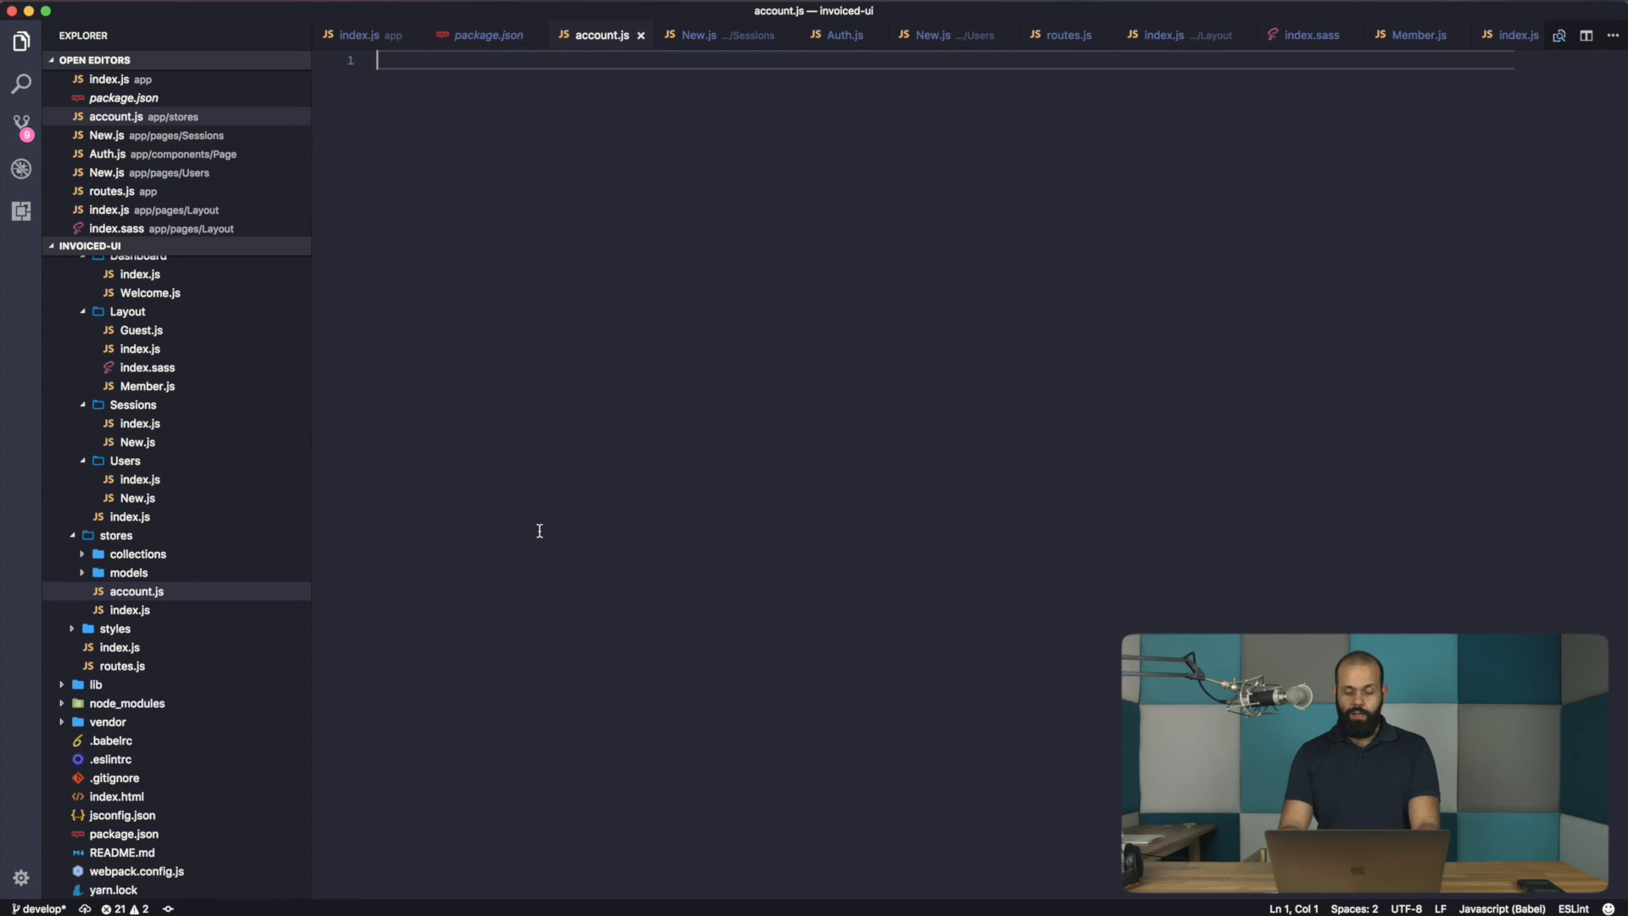
{"action": "type", "text": "import { connect"}
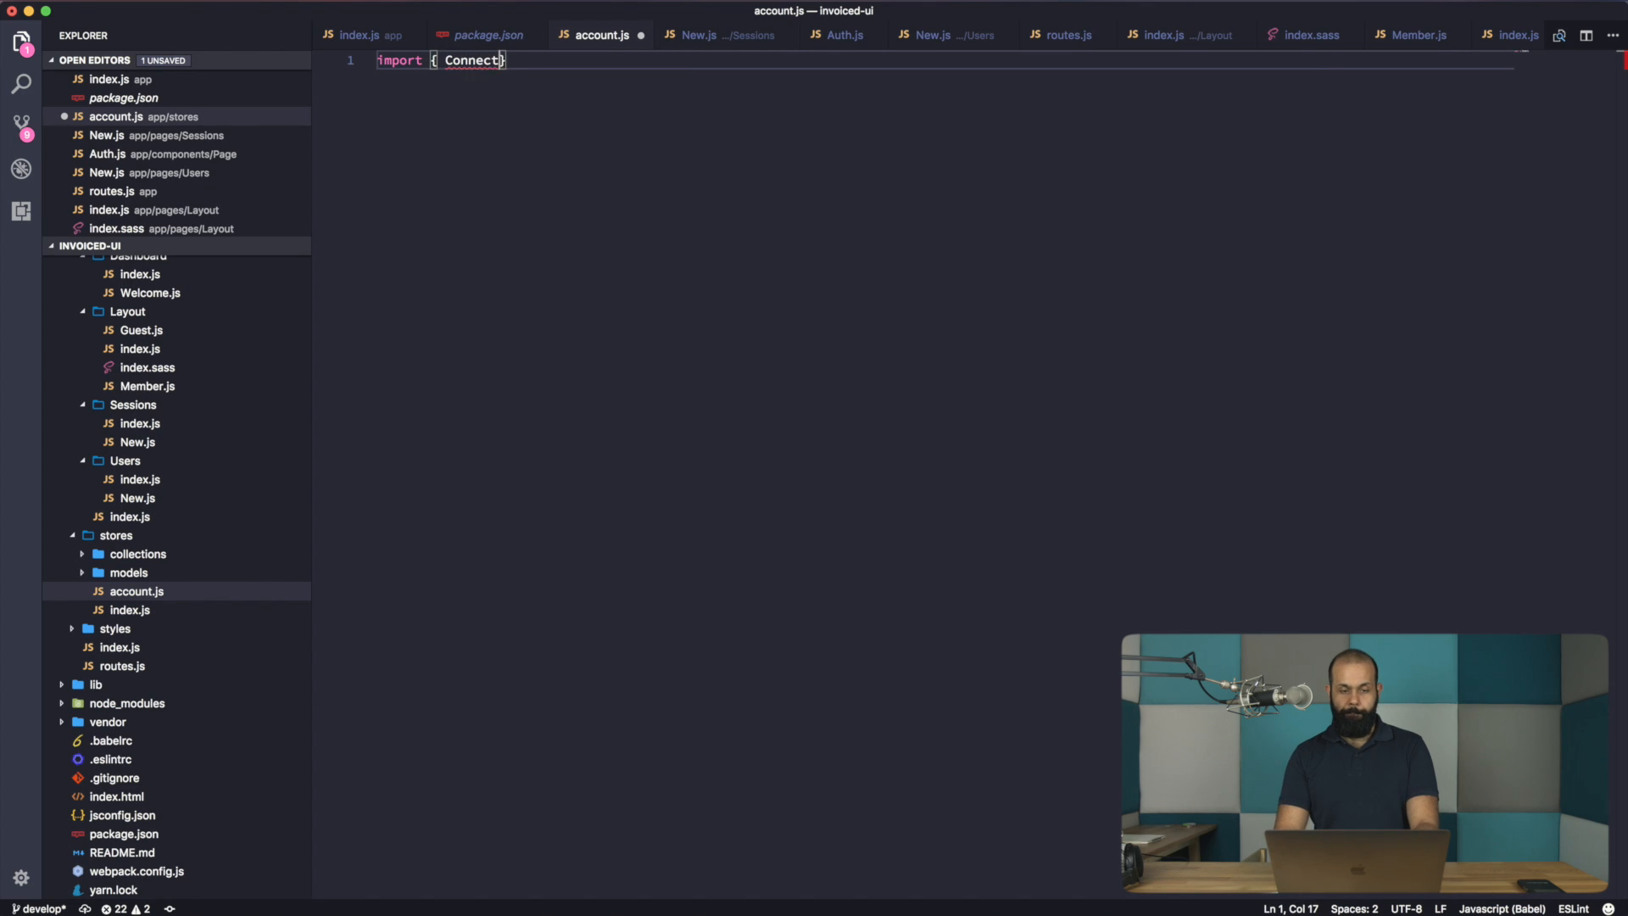
{"action": "type", "text": "from 'fronto-connect';"}
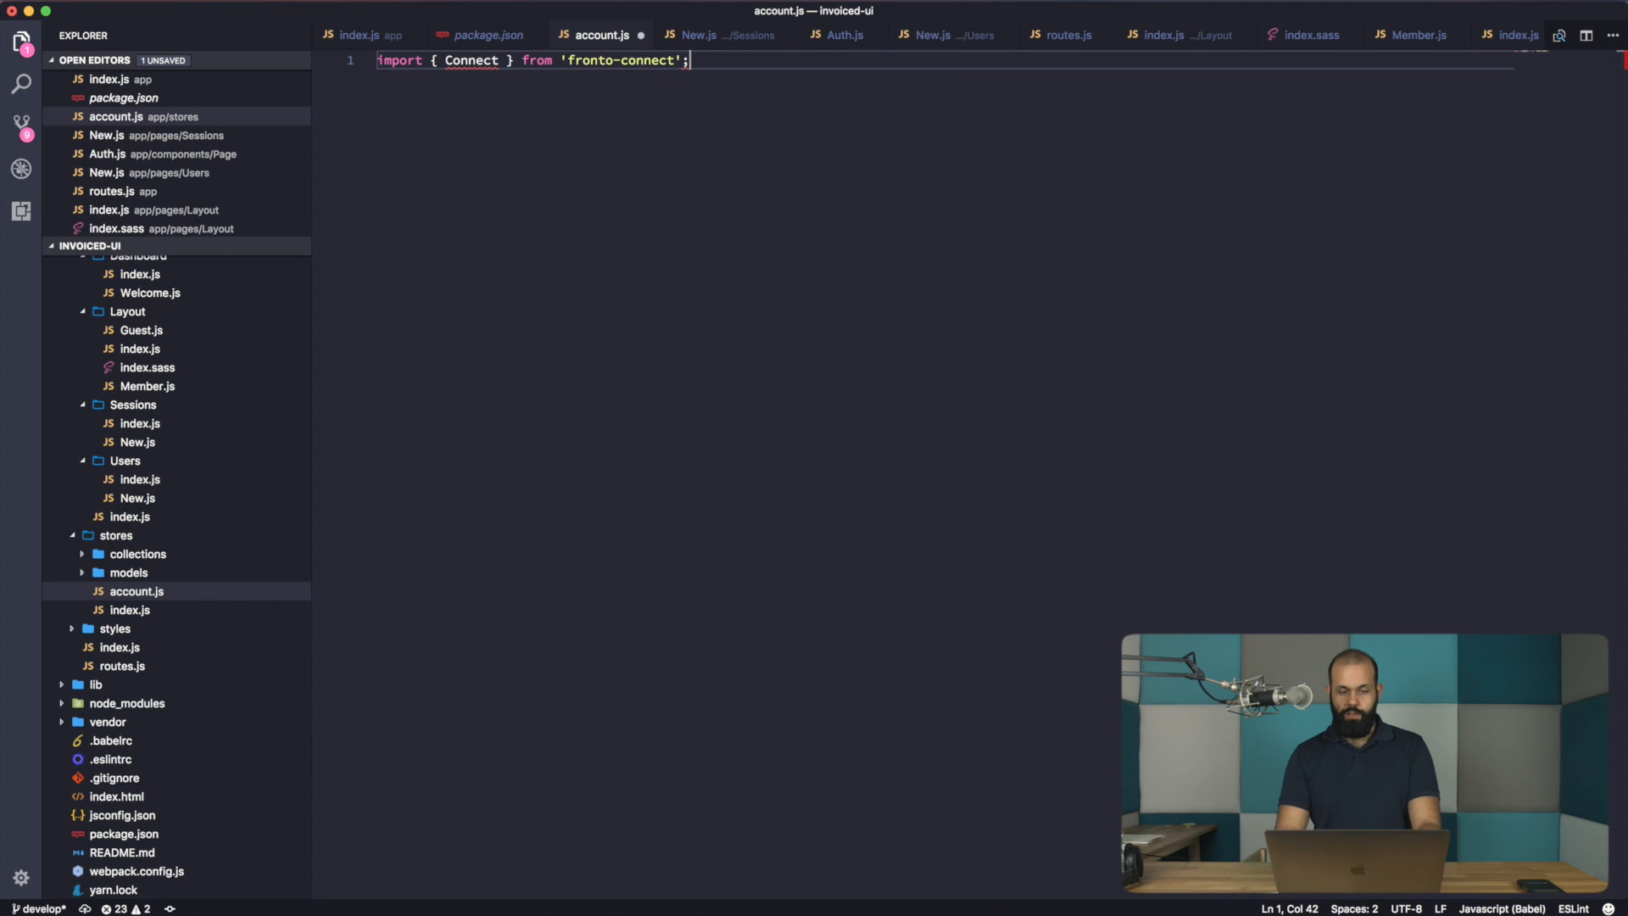
{"action": "type", "text": "c"}
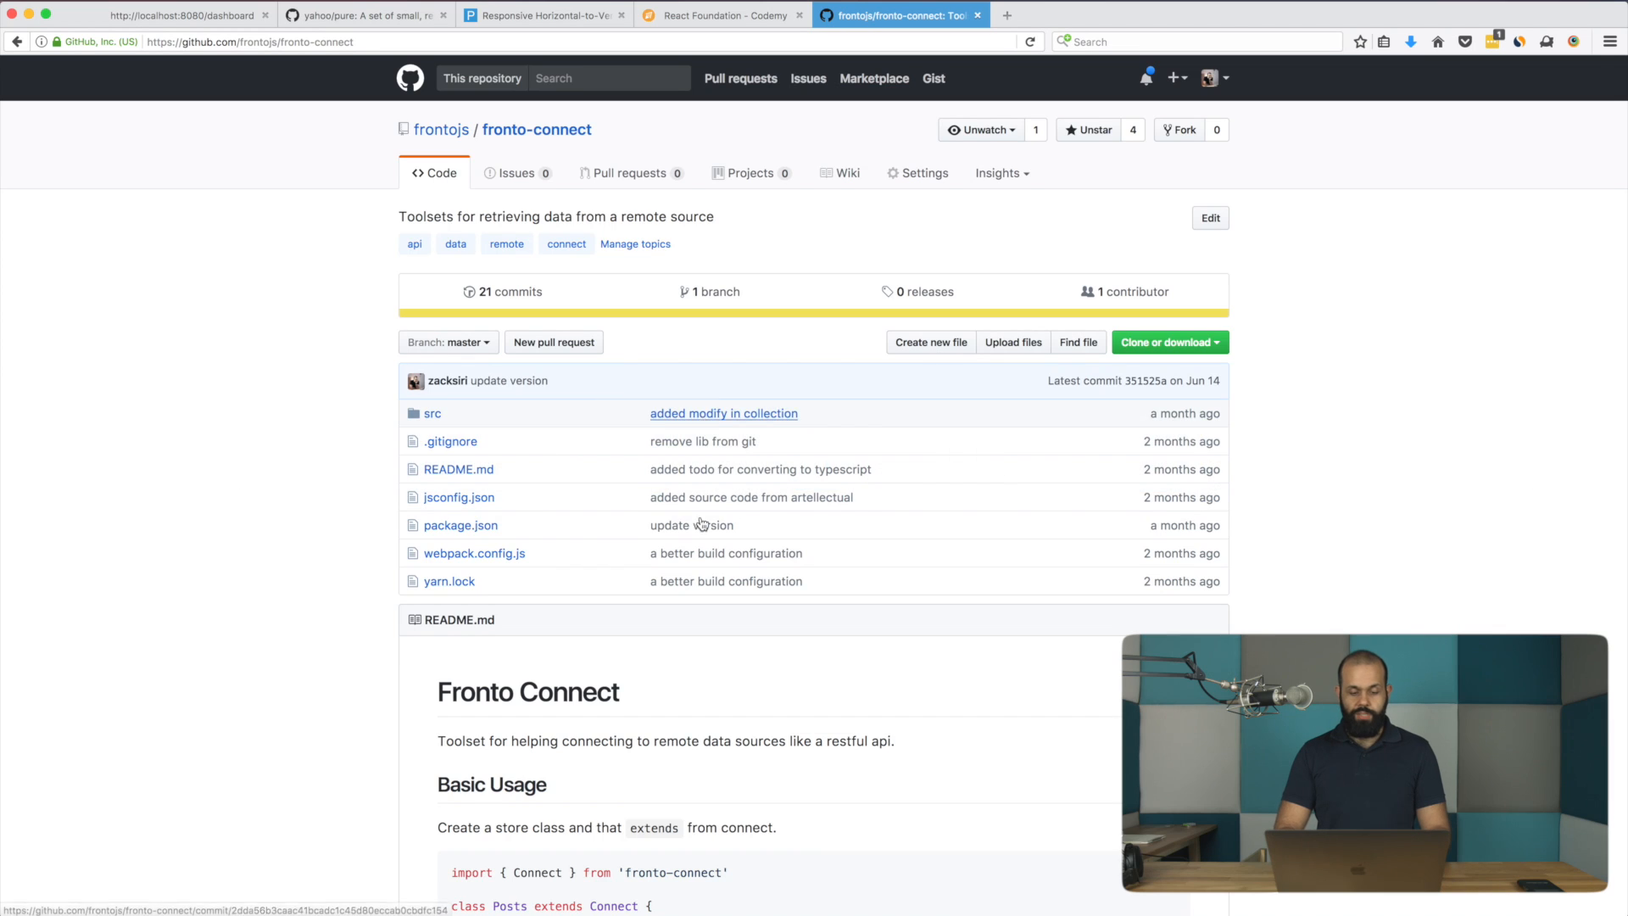
{"action": "scroll", "scroll_direction": "down", "scroll_amount": 3}
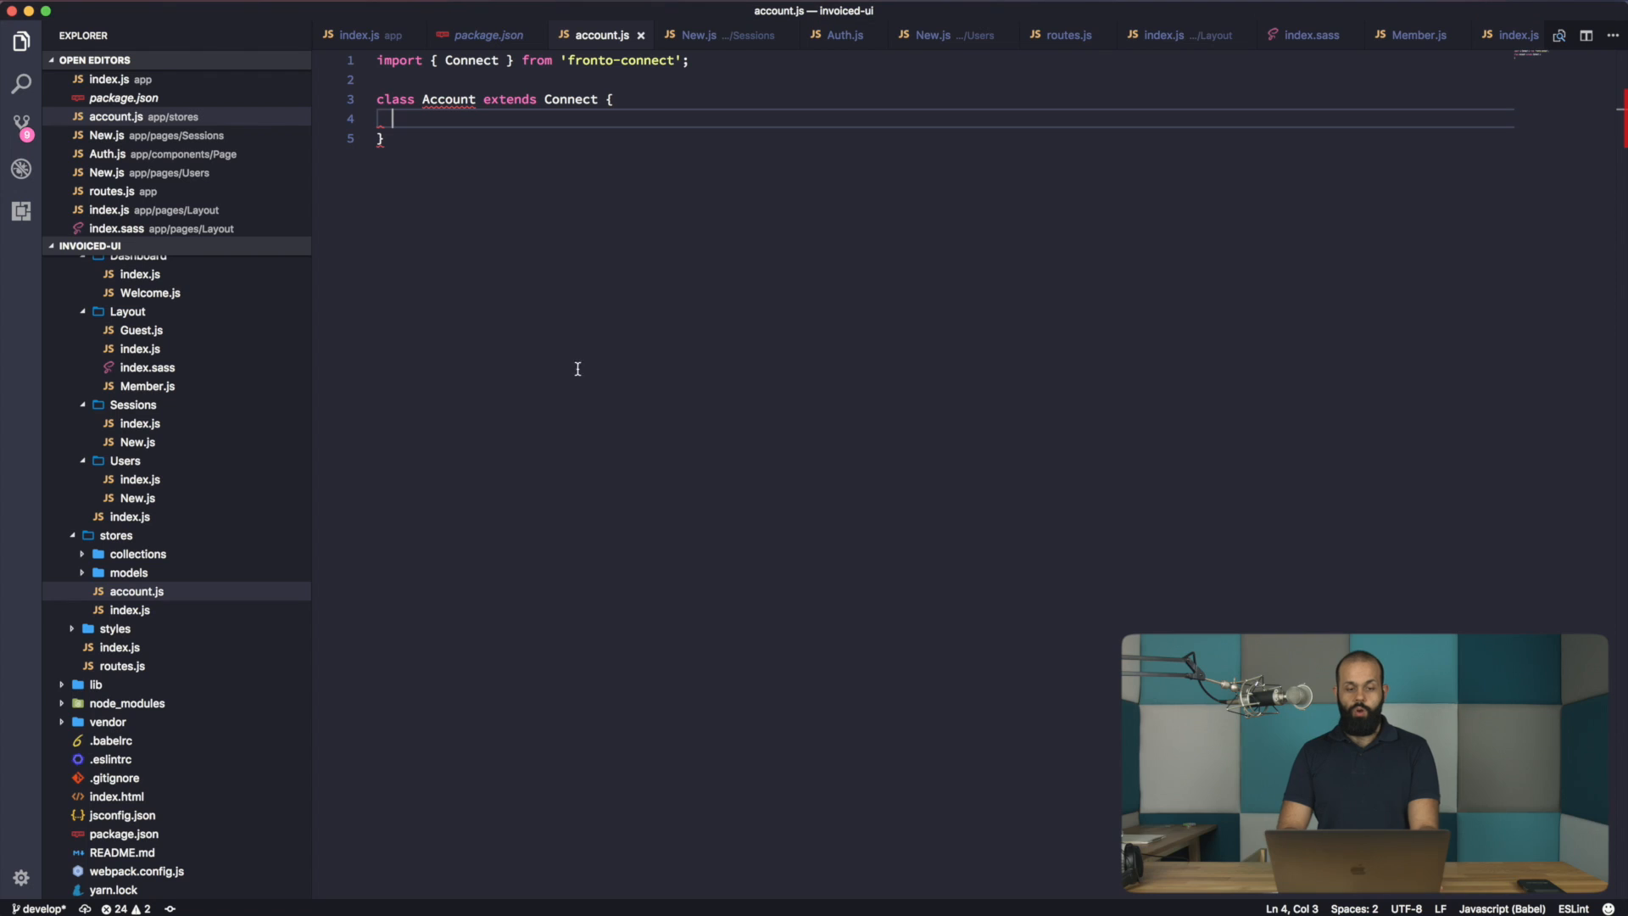
{"action": "type", "text": "namespace"}
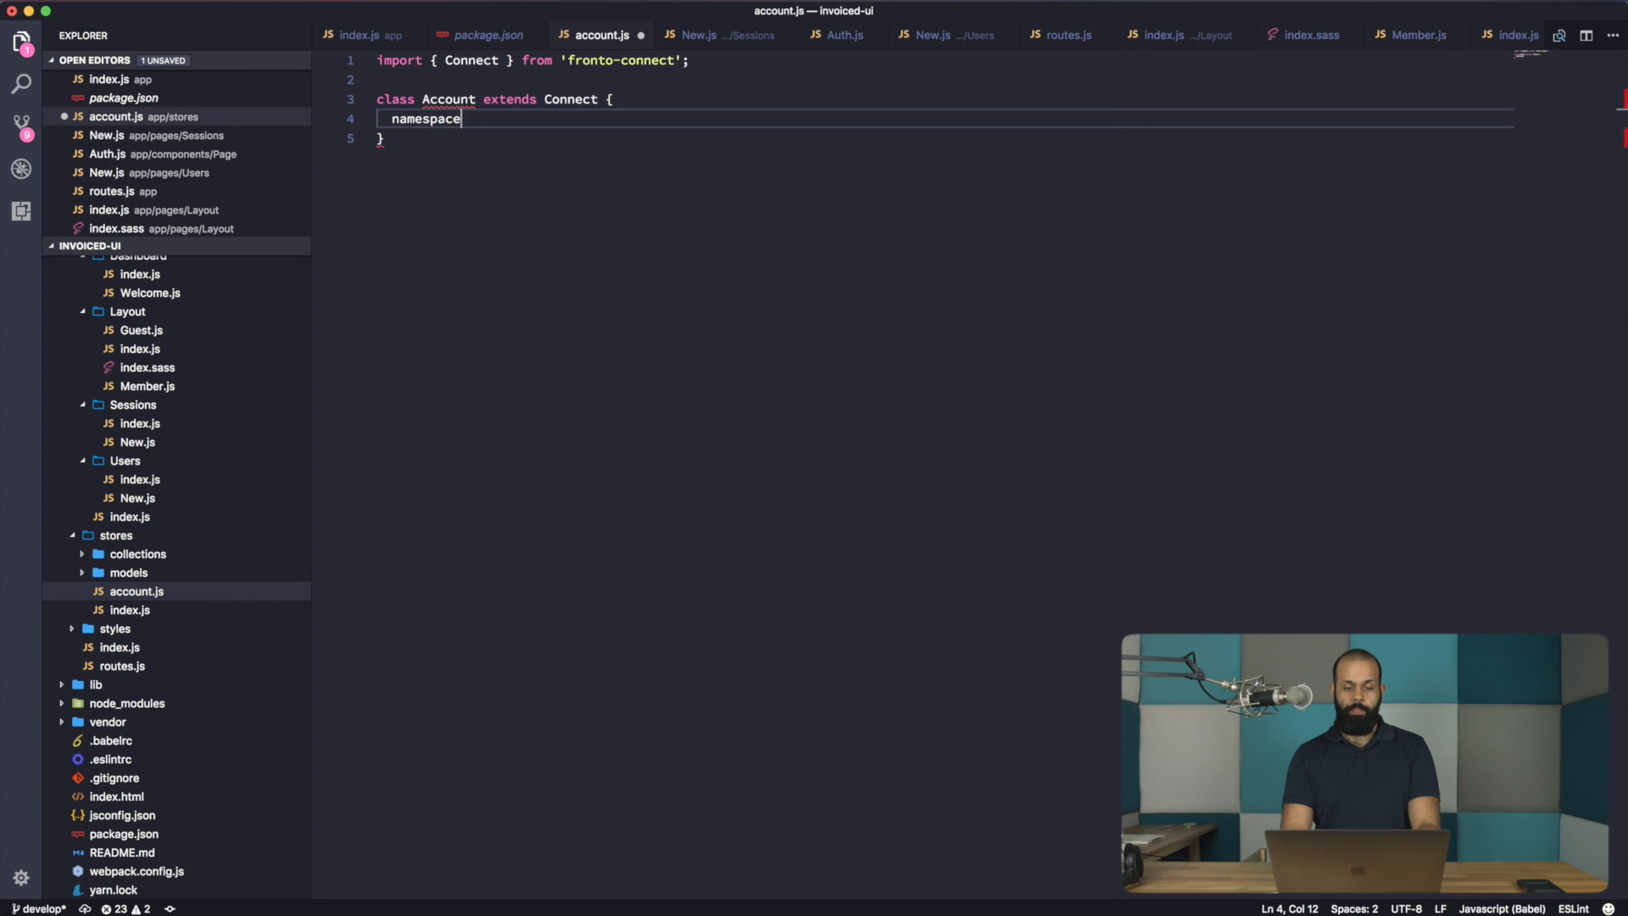
{"action": "type", "text": "= 'v1';"}
{"action": "type", "text": "resource = 'accounts';"}
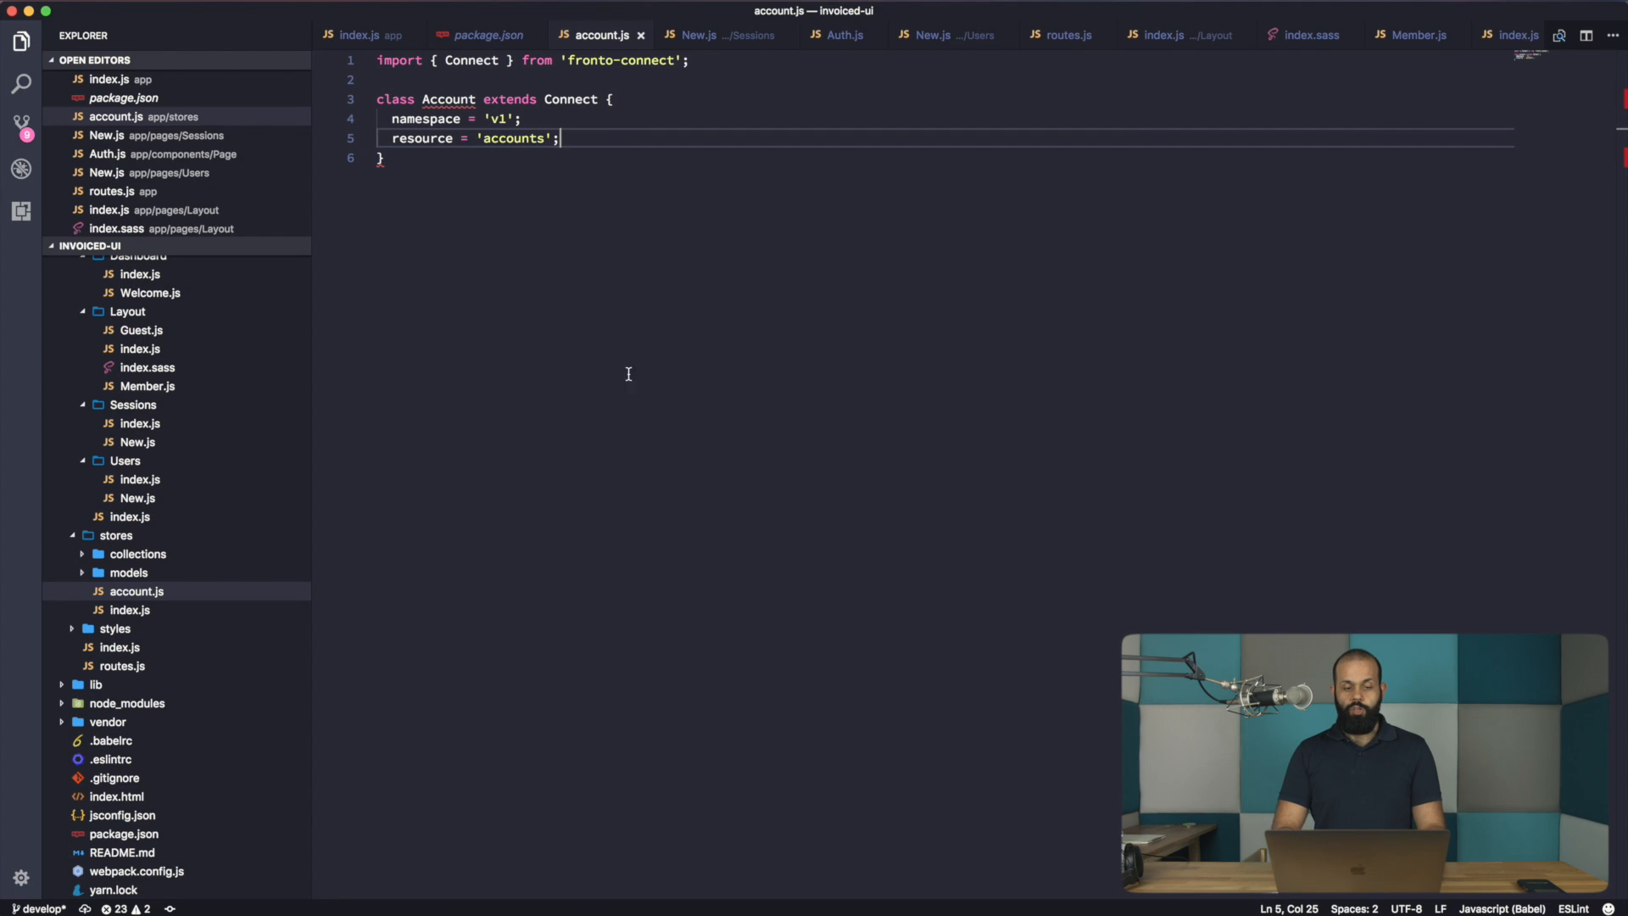
- Add export default Account and import mix and scopes from fronto-connect
{"action": "key", "text": "Enter"}
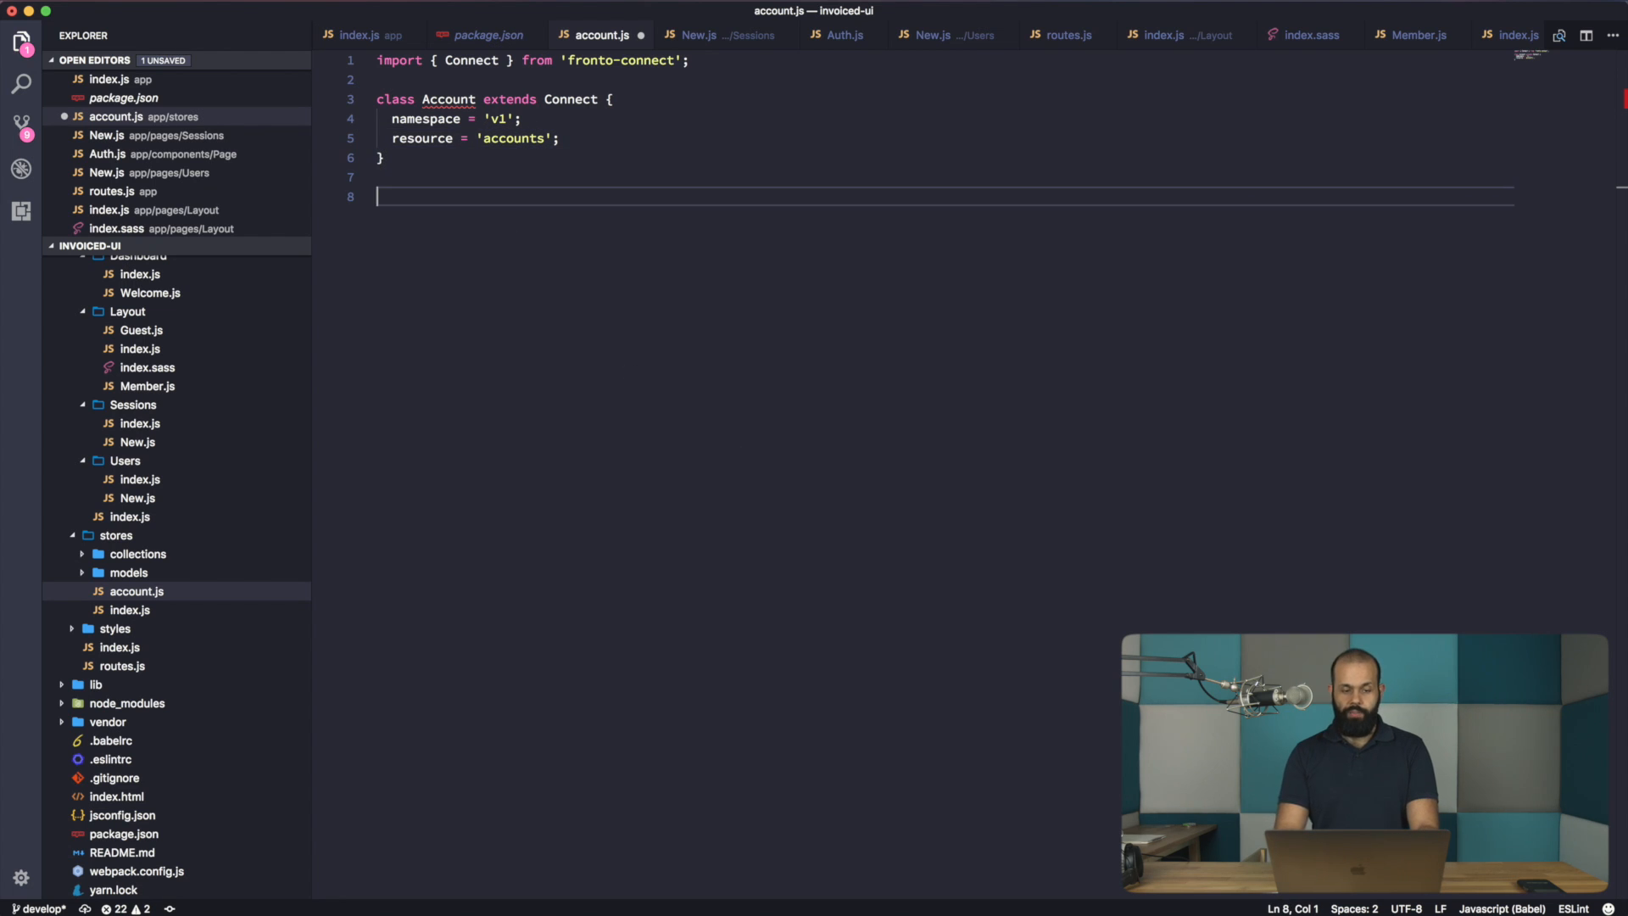
{"action": "type", "text": "export default Account;"}
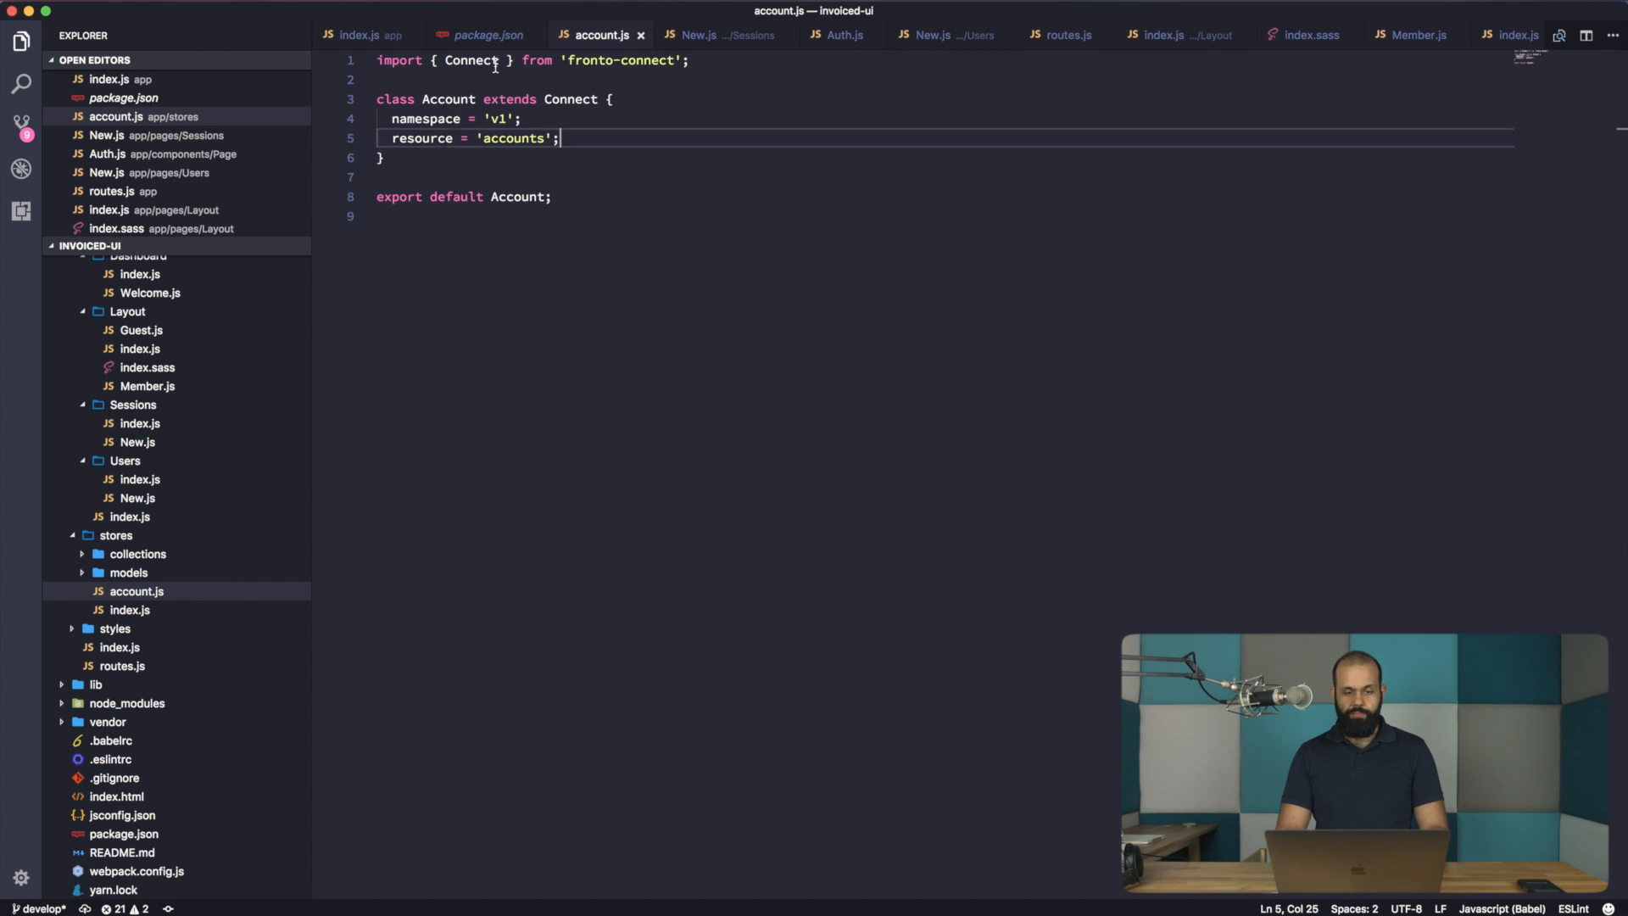
{"action": "type", "text": ", mix, s"}
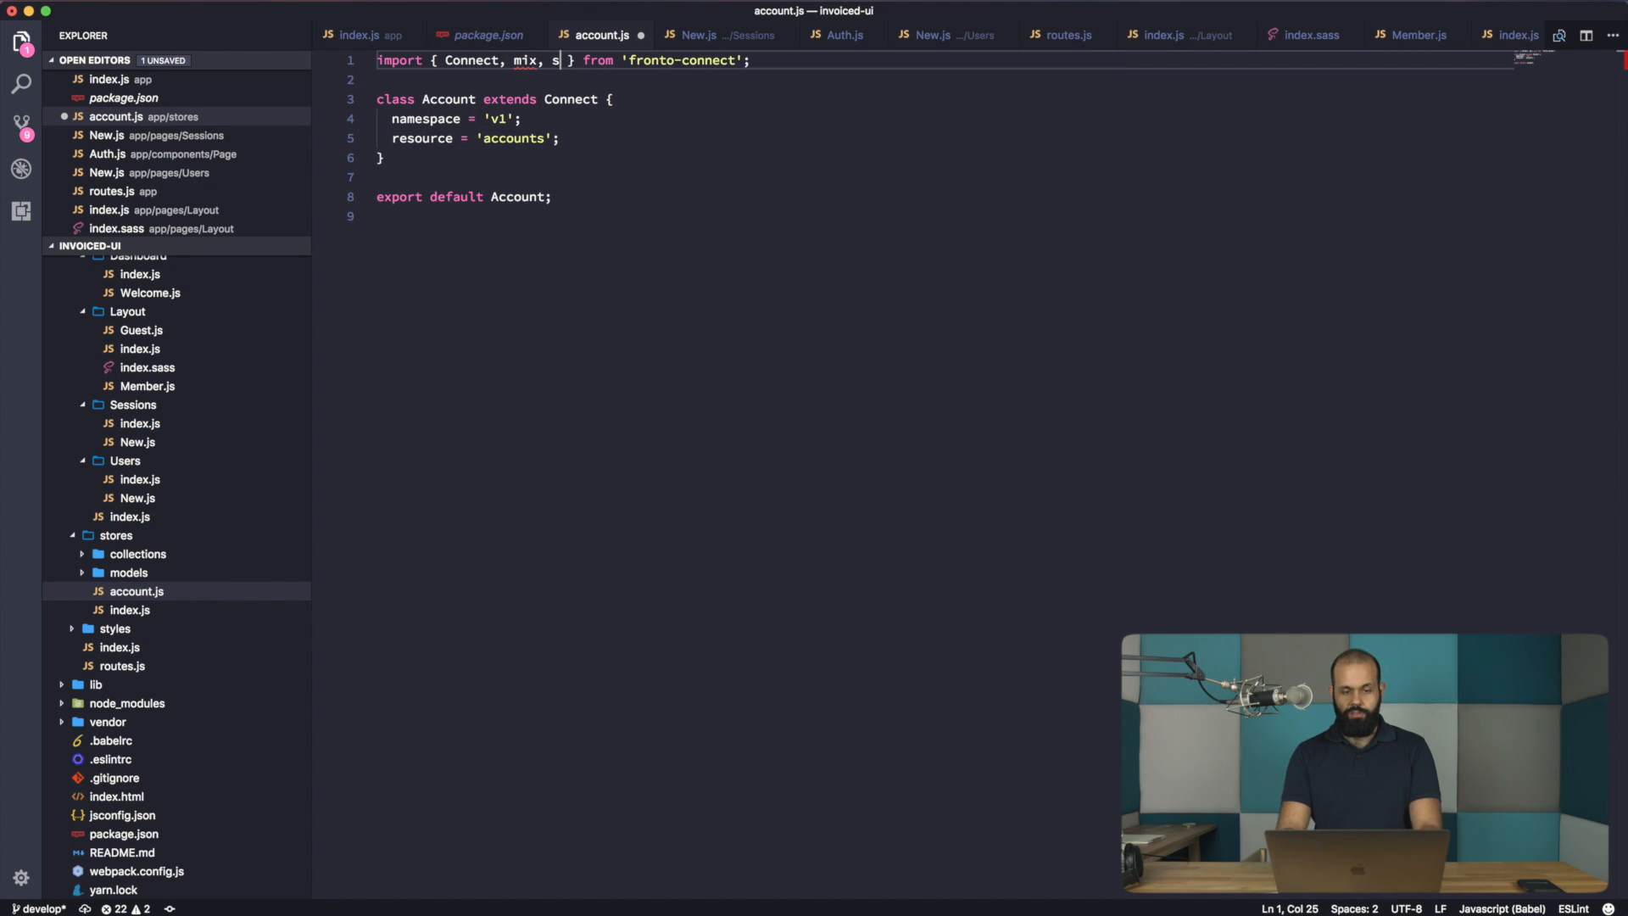
{"action": "type", "text": "copes"}
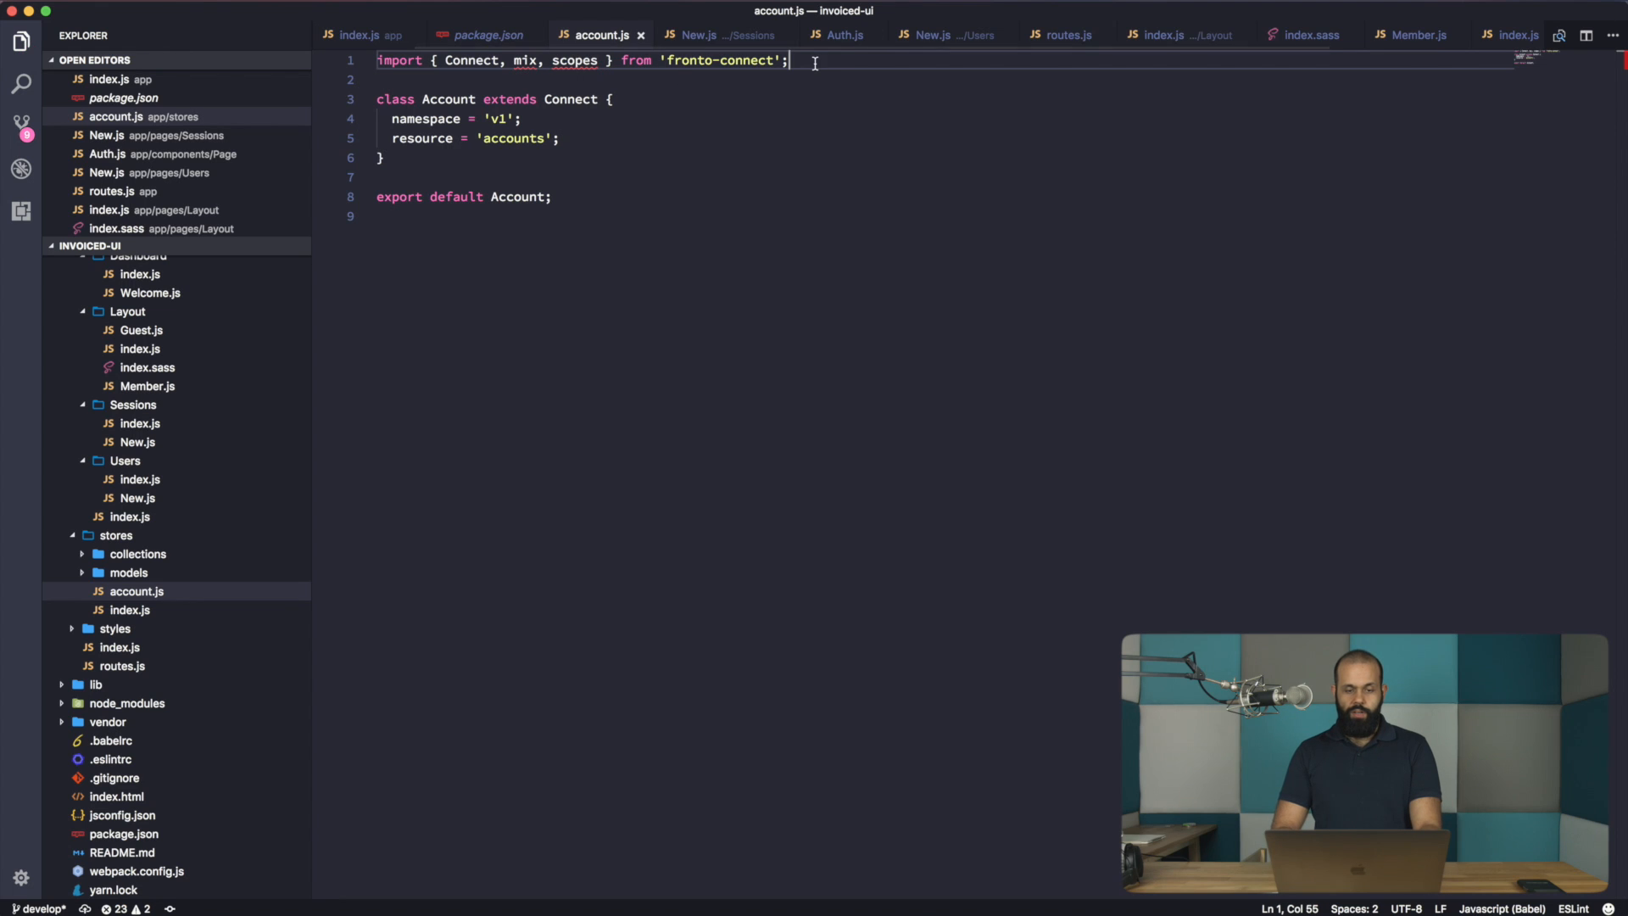
{"action": "key", "text": "Enter"}
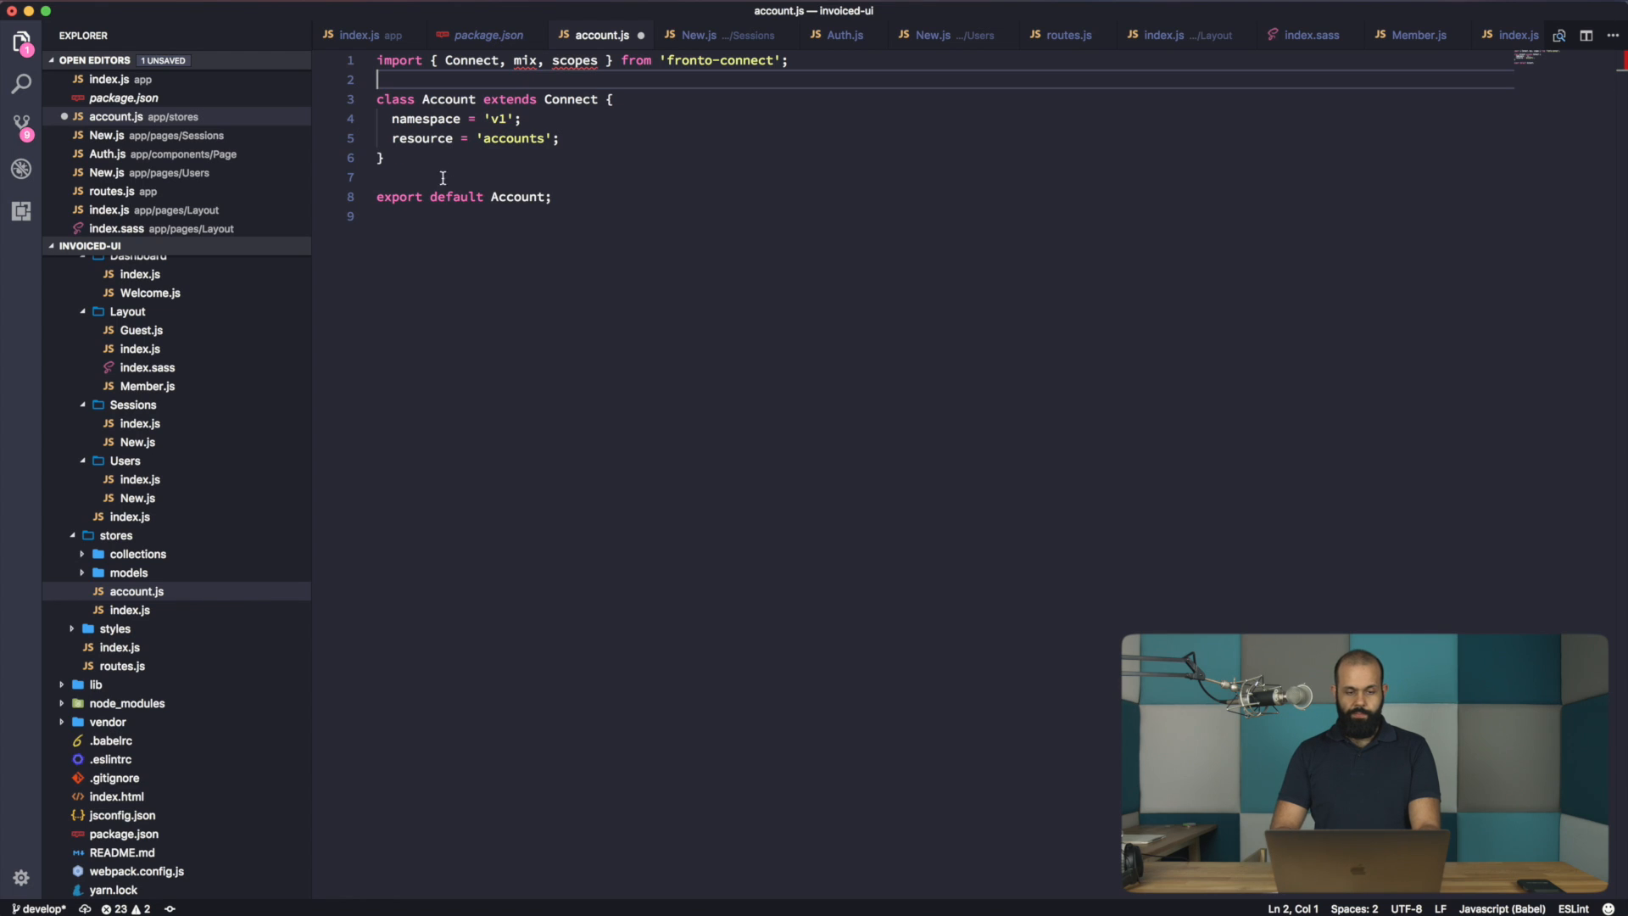
- Add mix(Account, scopes.readable); above the default export
{"action": "type", "text": "mix()"}
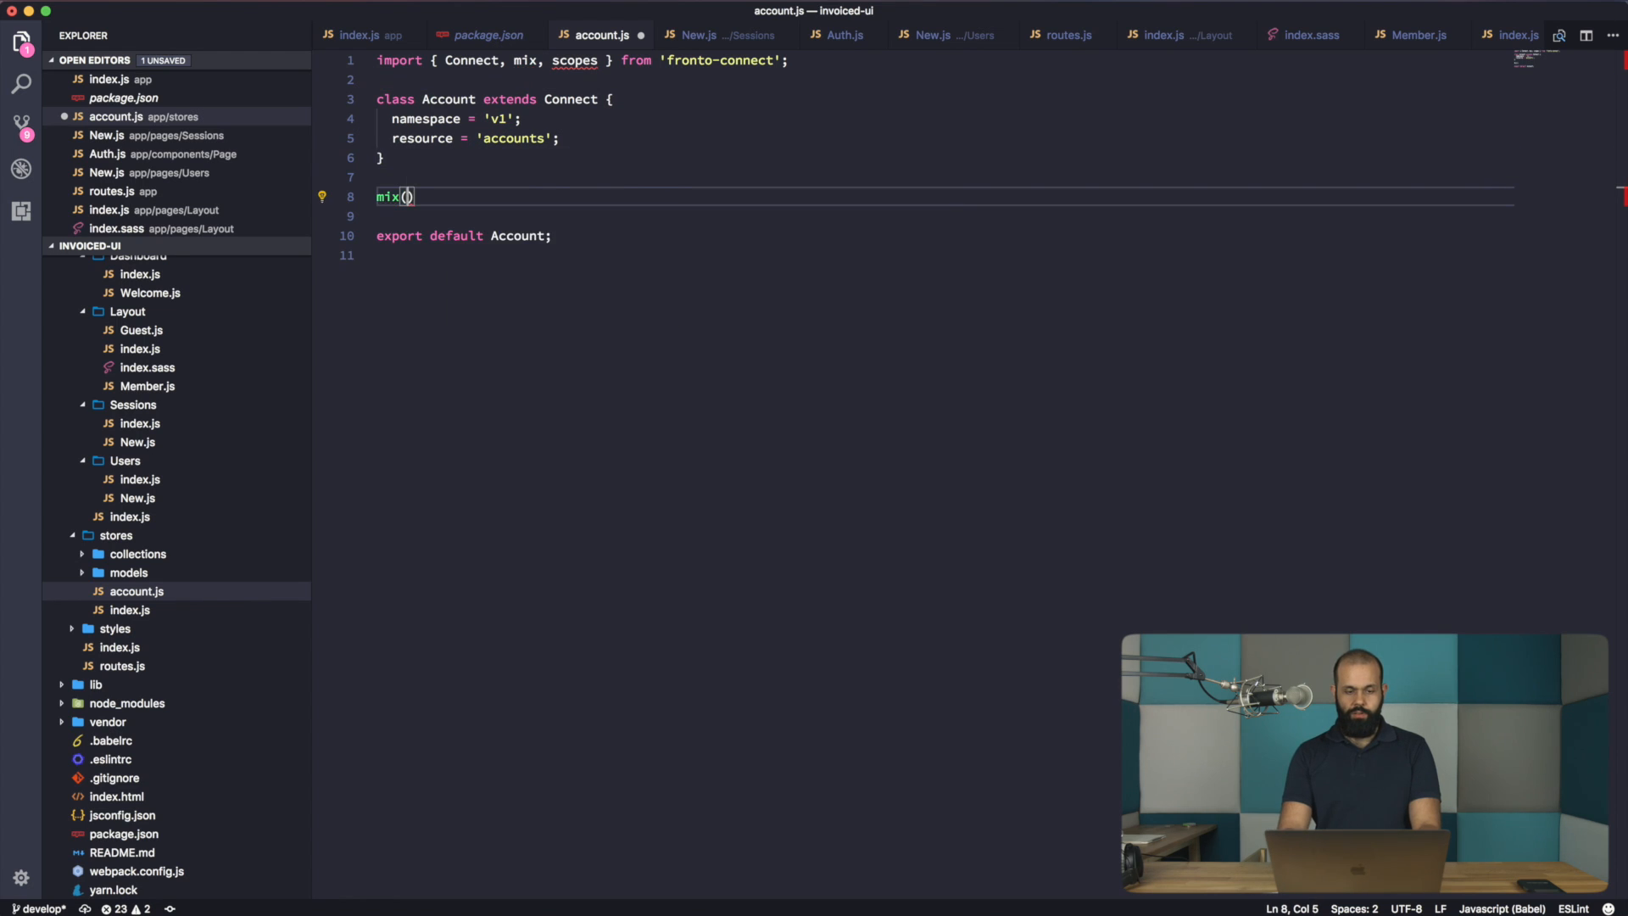
{"action": "type", "text": "Account,"}
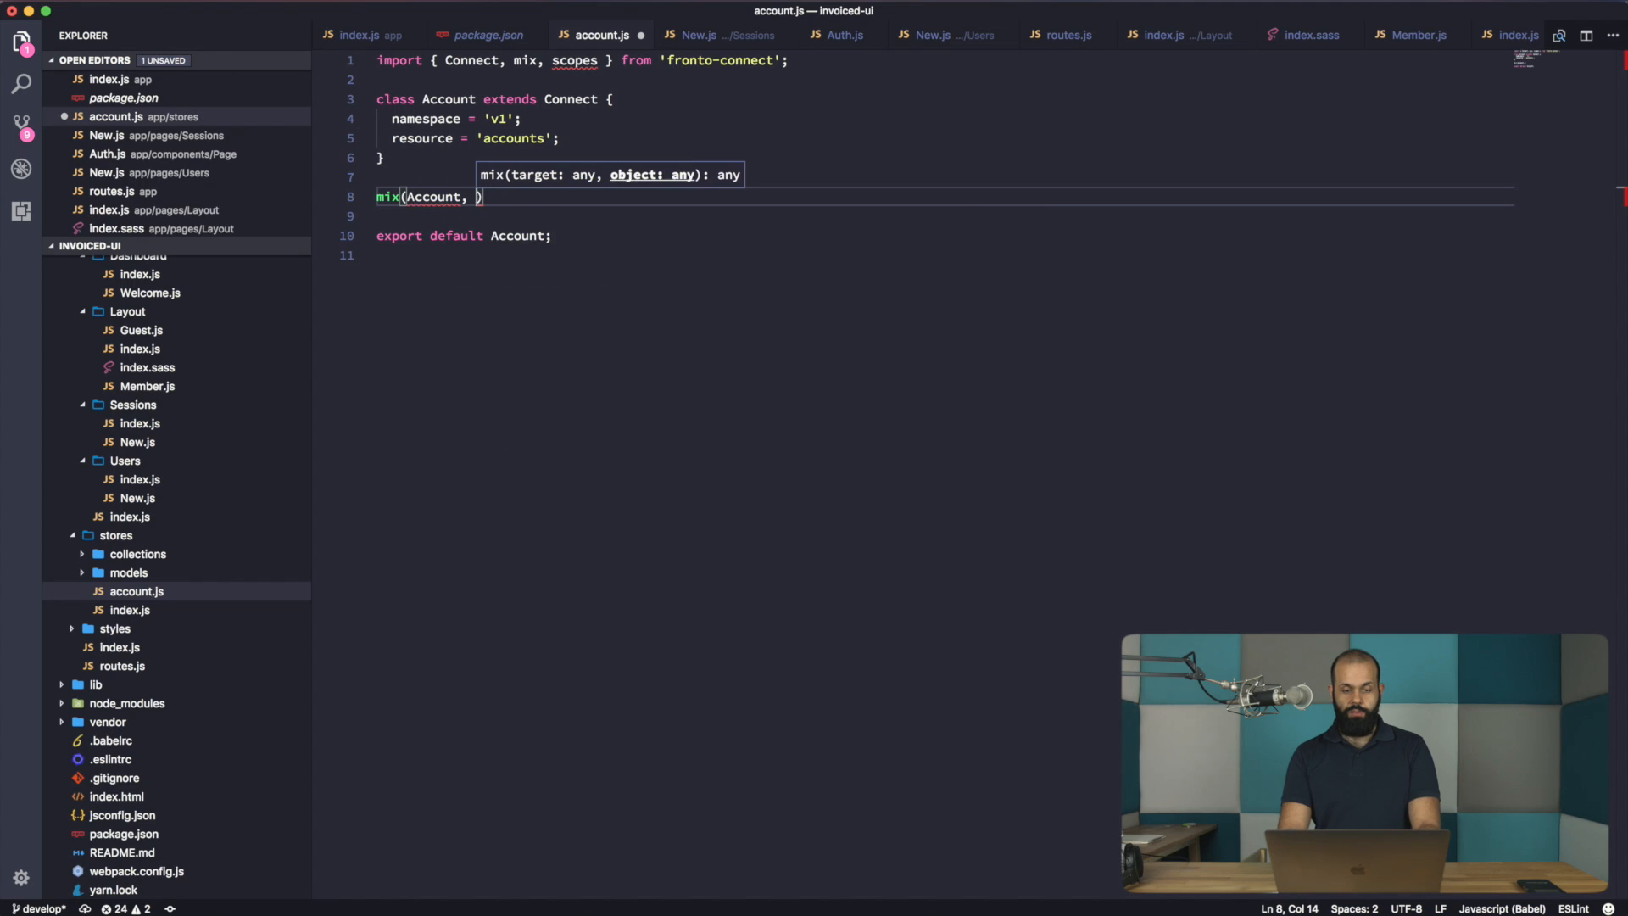
{"action": "type", "text": "scopes.readable"}
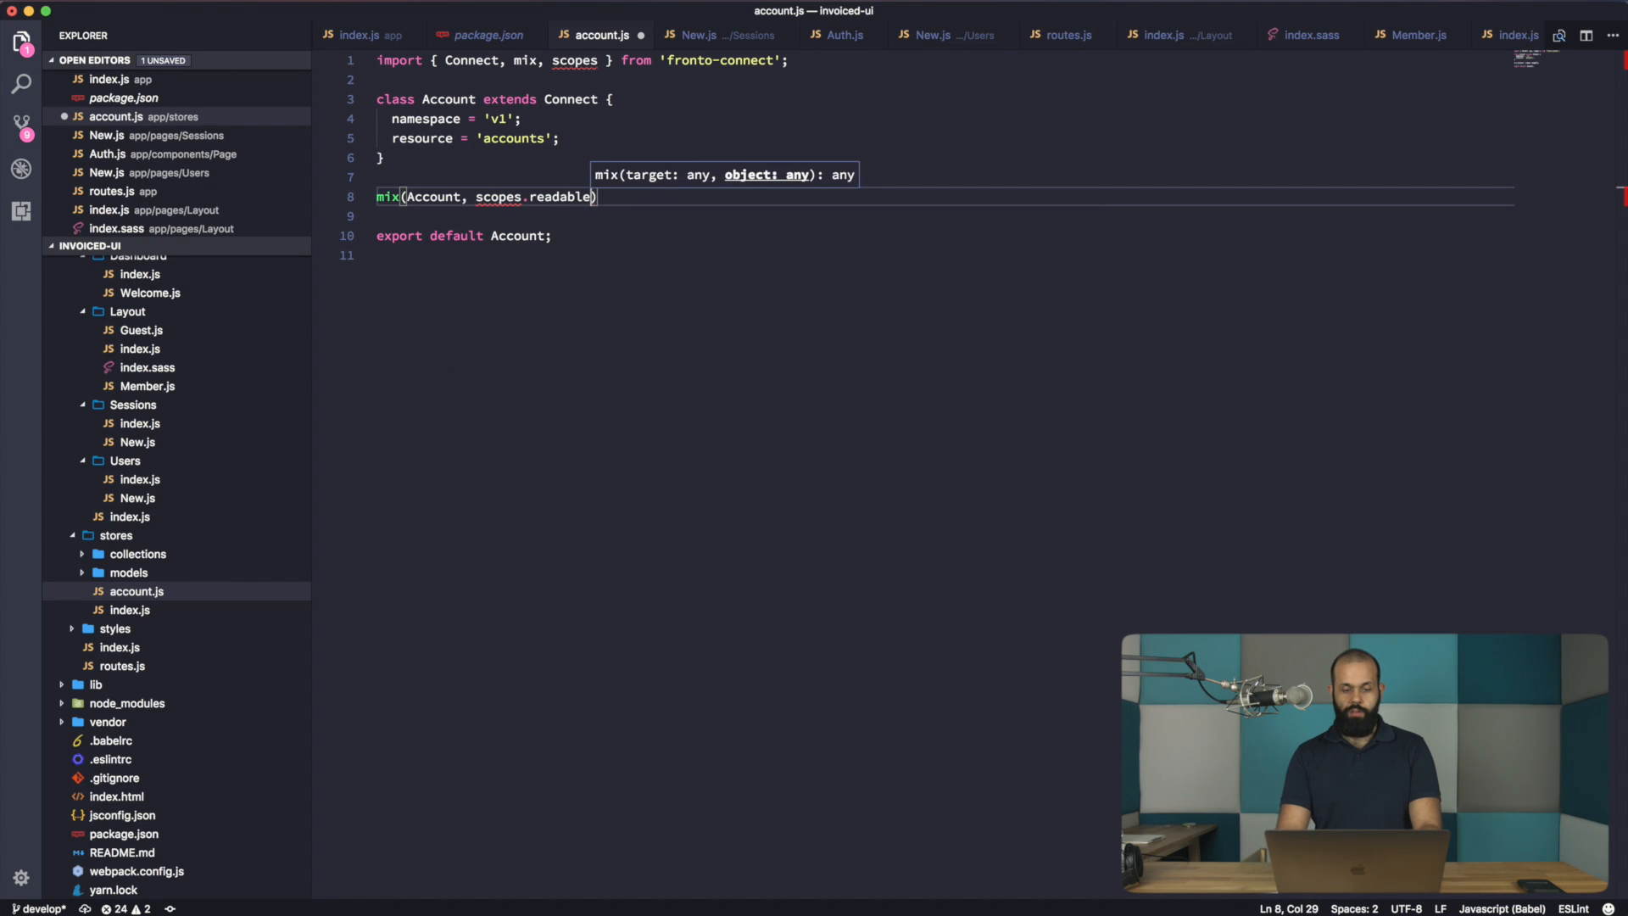
{"action": "type", "text": ";"}
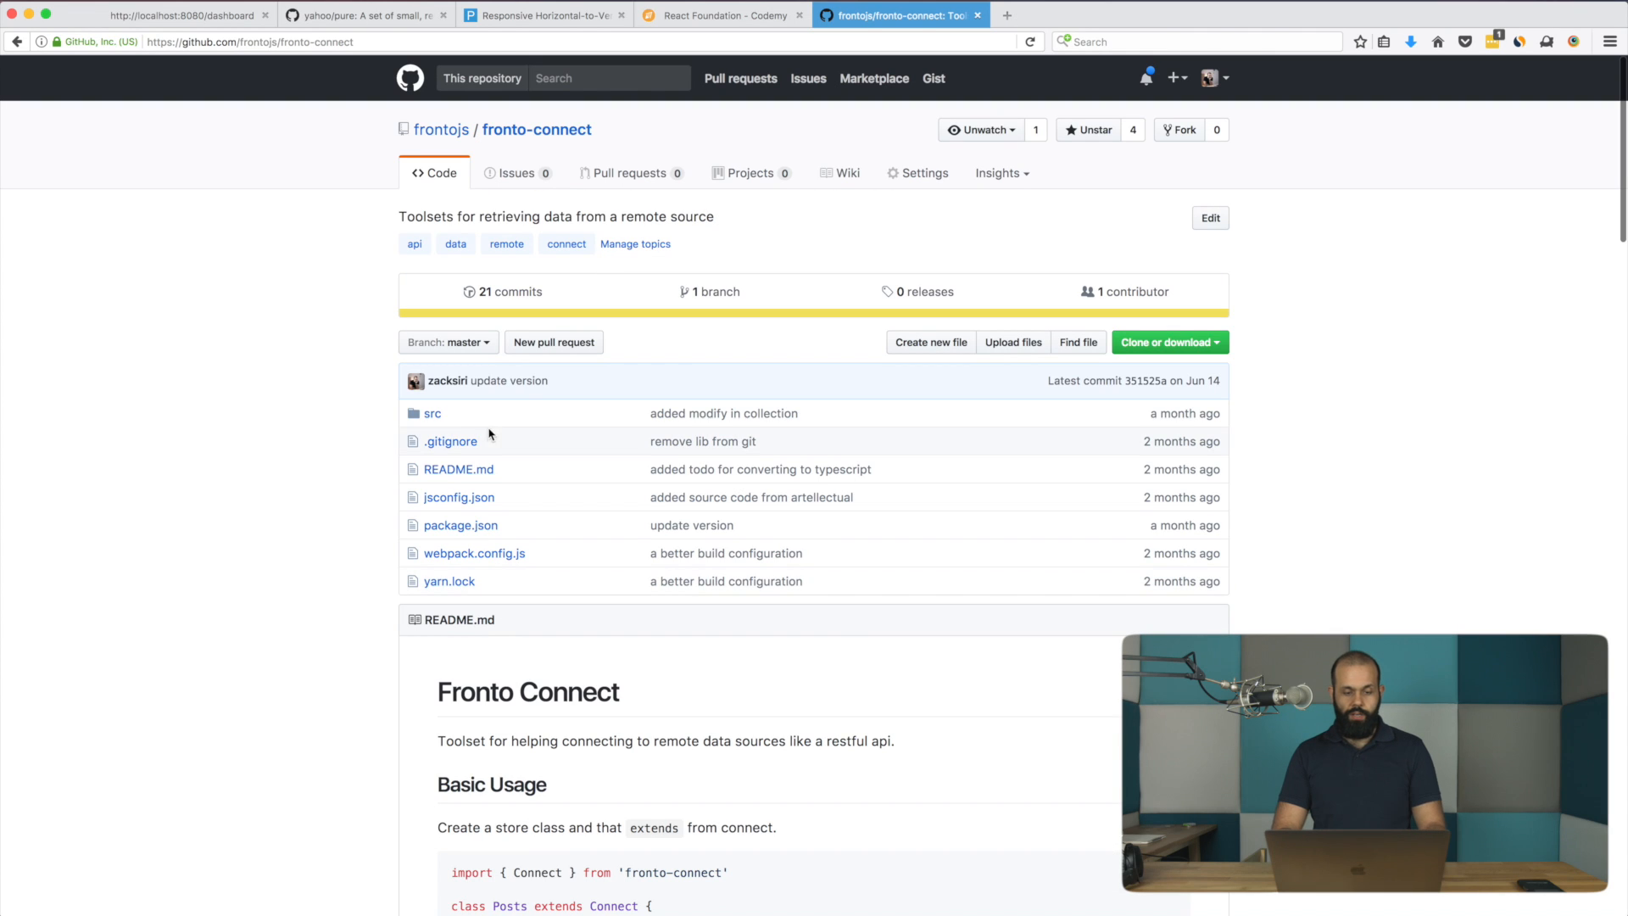
- Browse fronto-connect's src index.js, scopes/readable.js and scopes/index.js on GitHub
{"action": "left_click", "coordinate": [432, 413]}
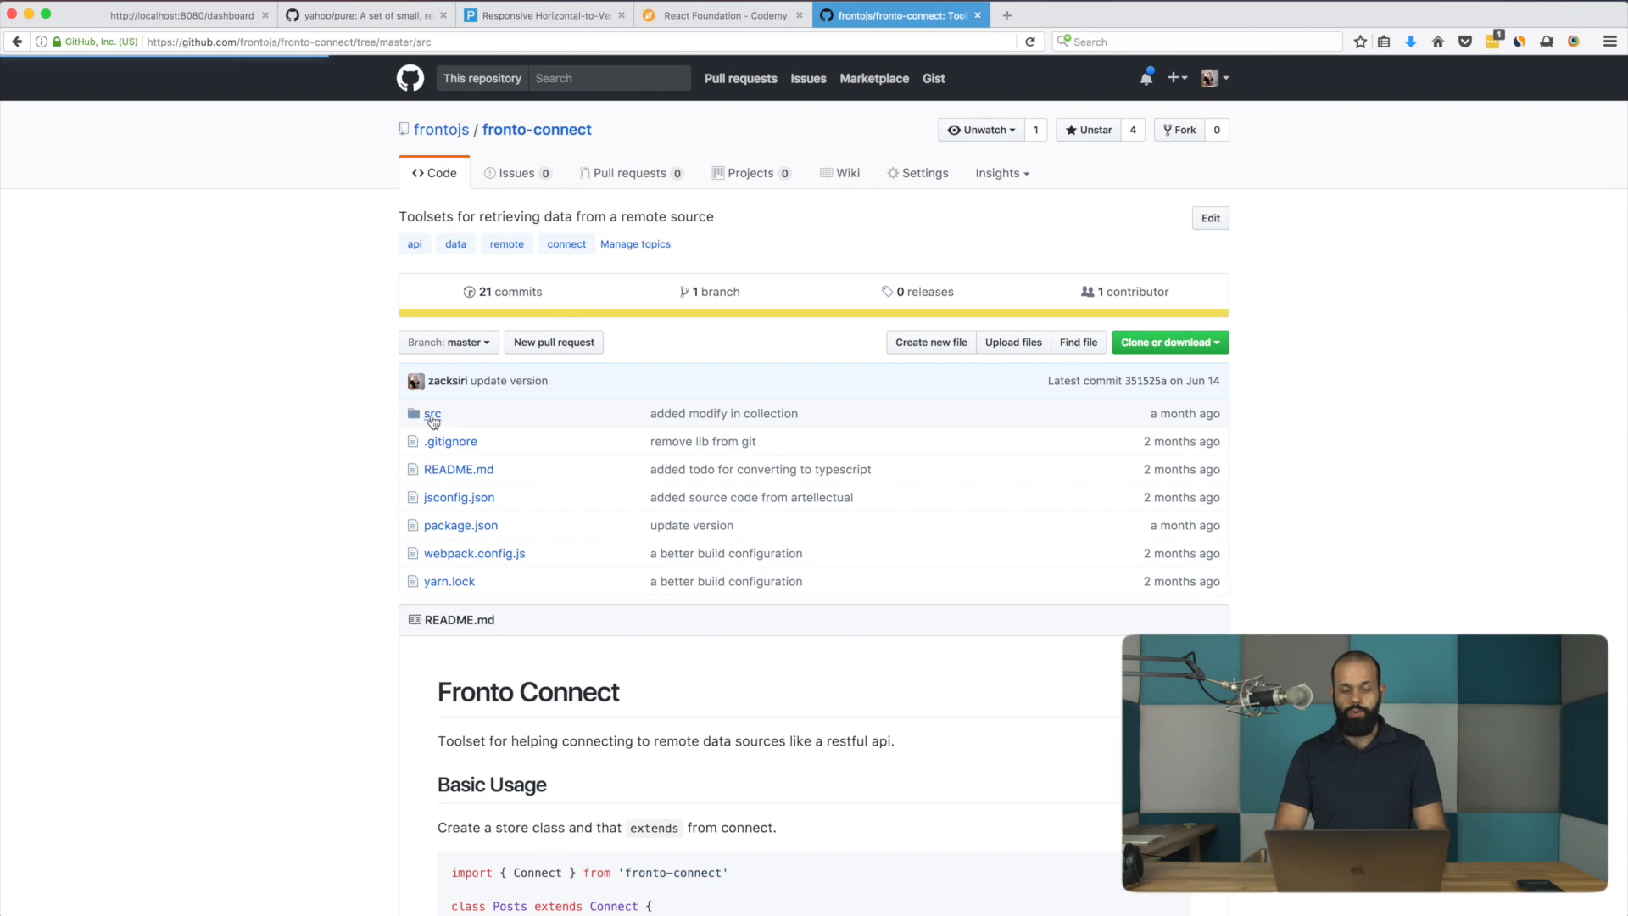
{"action": "left_click", "coordinate": [431, 413]}
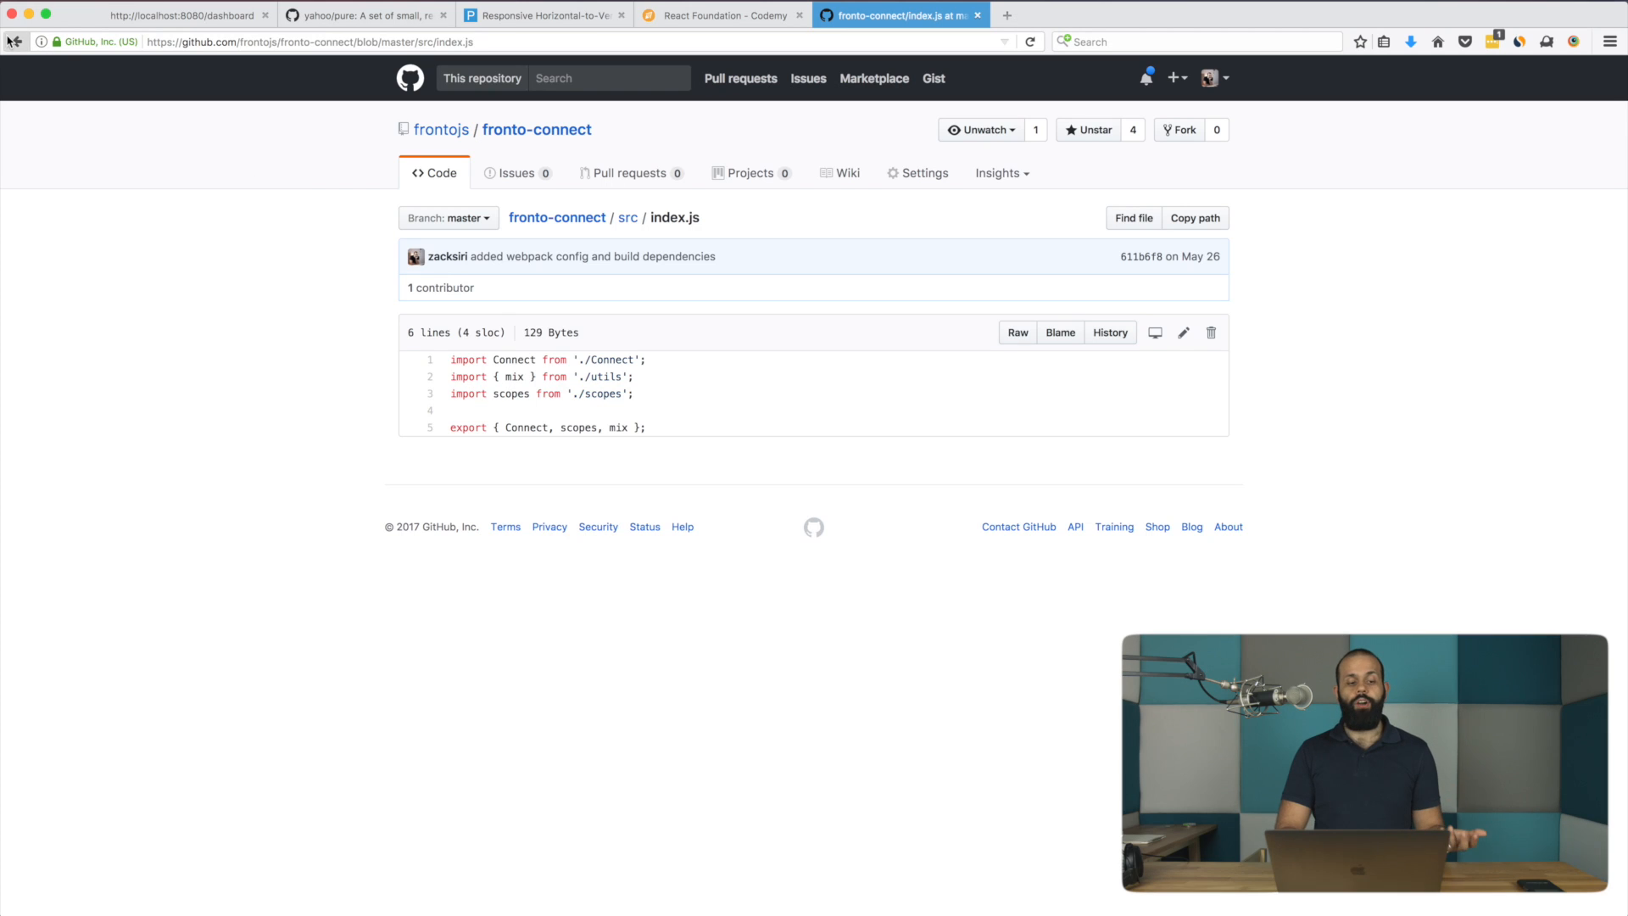
{"action": "left_click", "coordinate": [627, 217]}
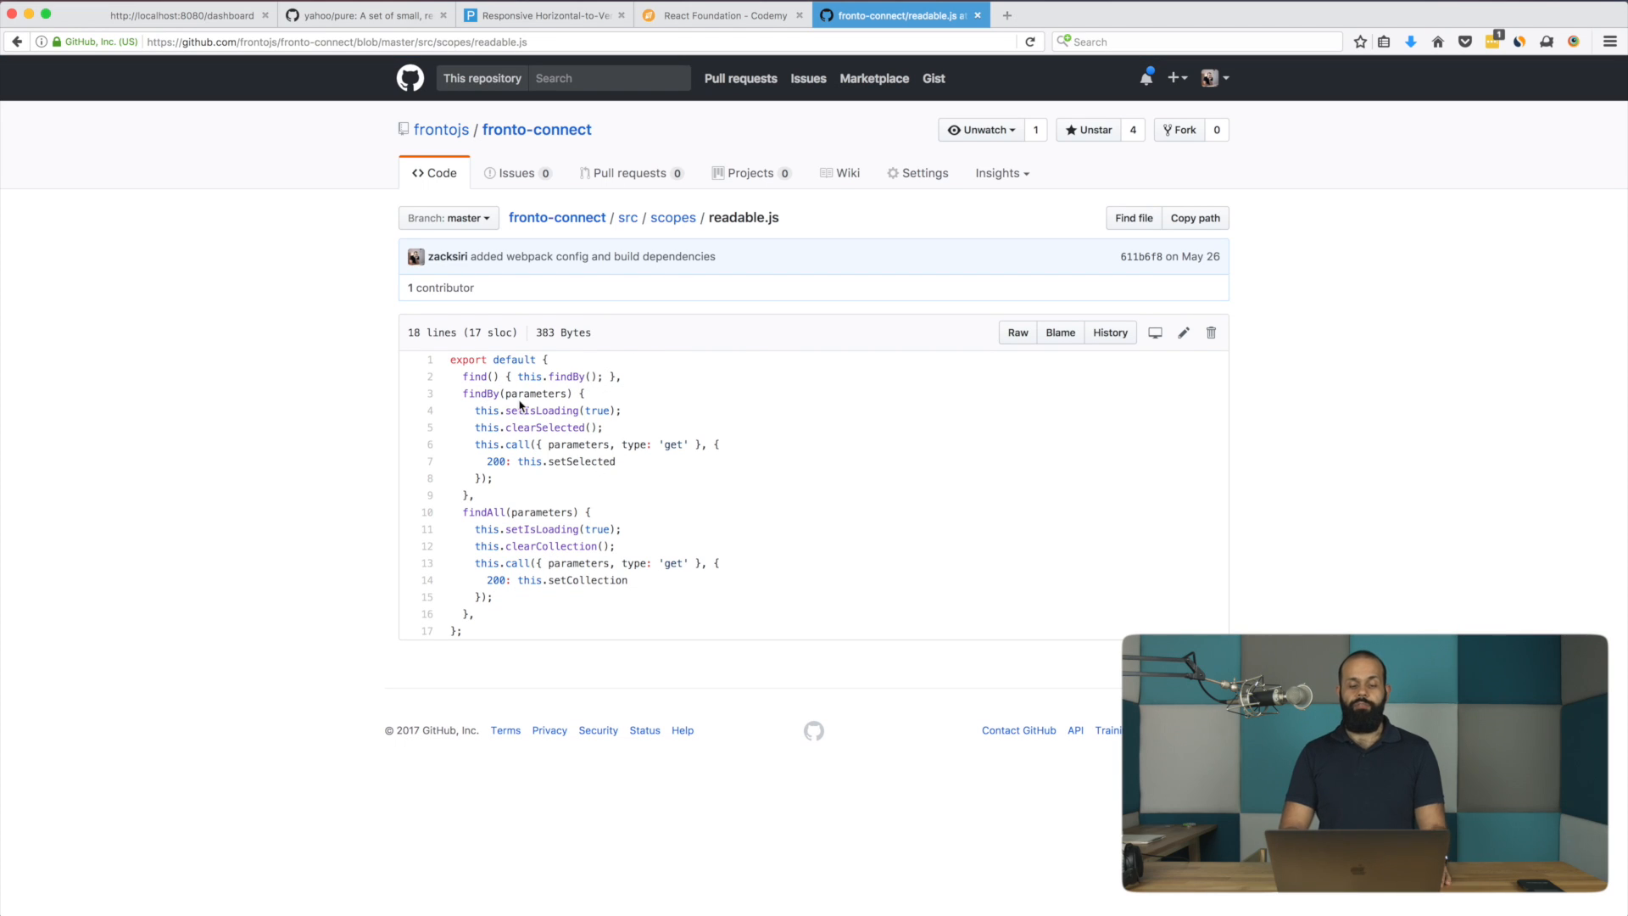
{"action": "mouse_move", "coordinate": [986, 477]}
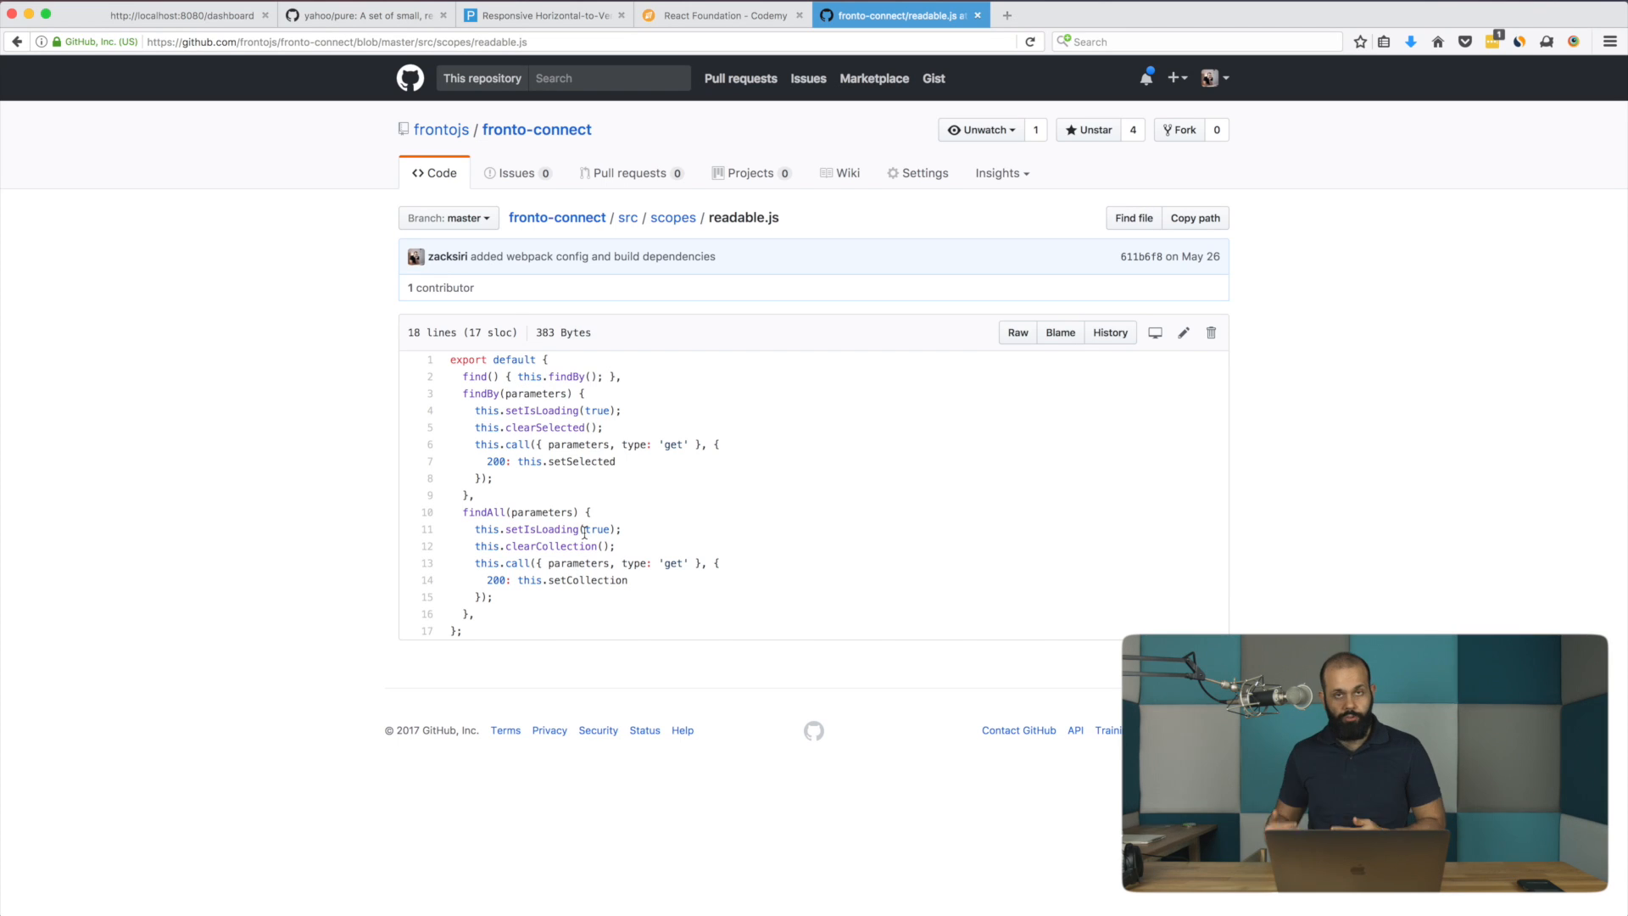
{"action": "mouse_move", "coordinate": [590, 508]}
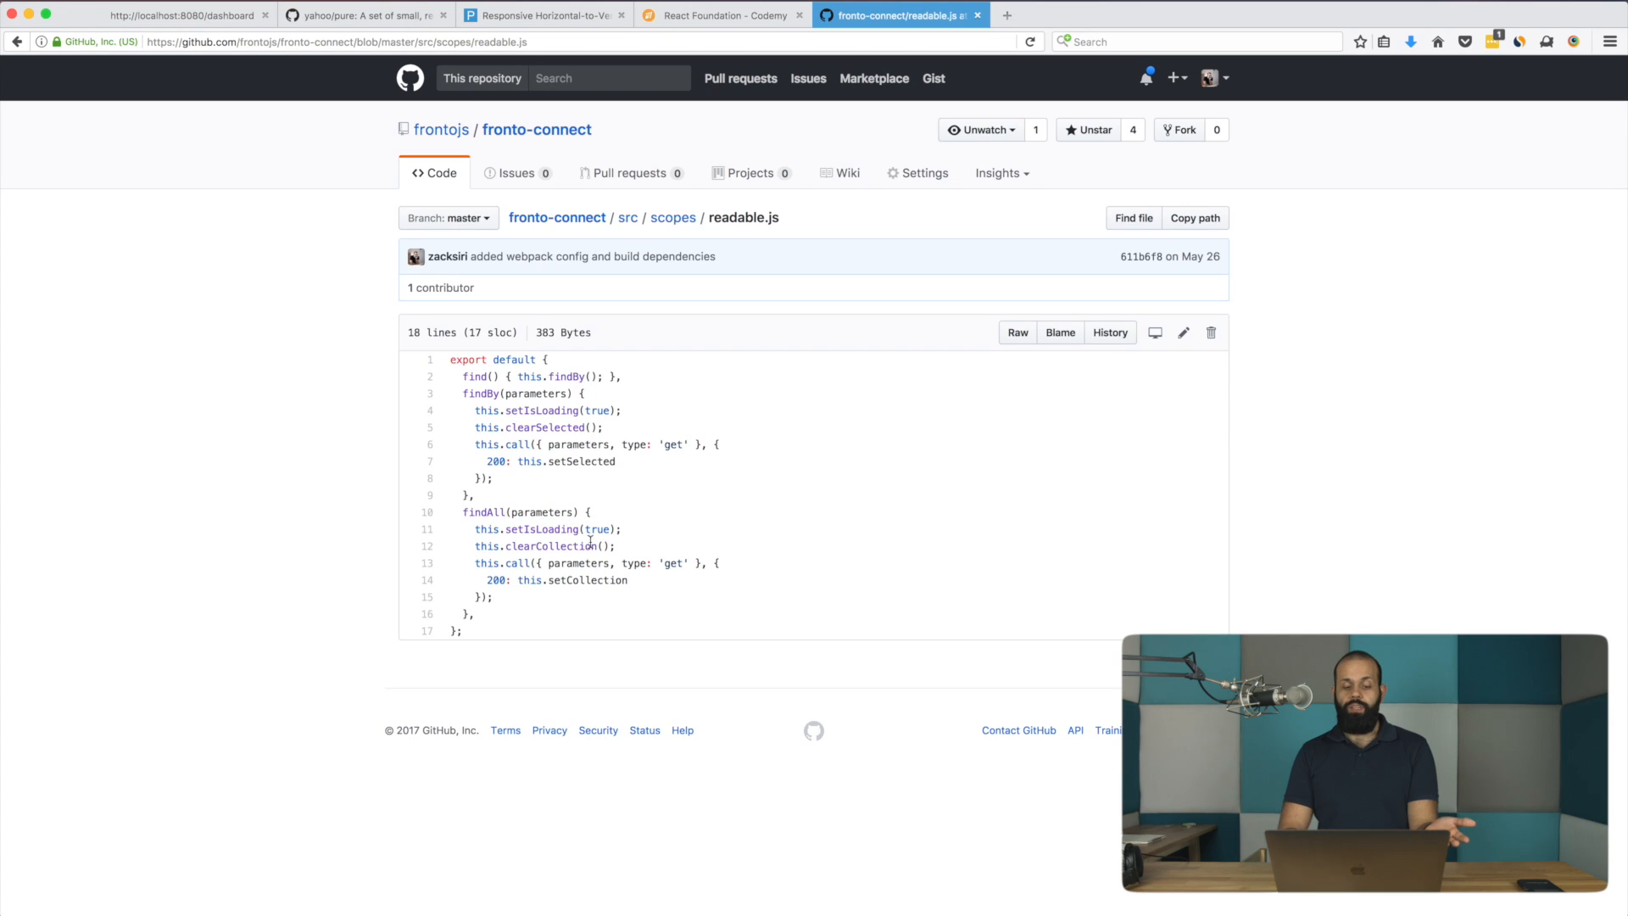
{"action": "mouse_move", "coordinate": [643, 517]}
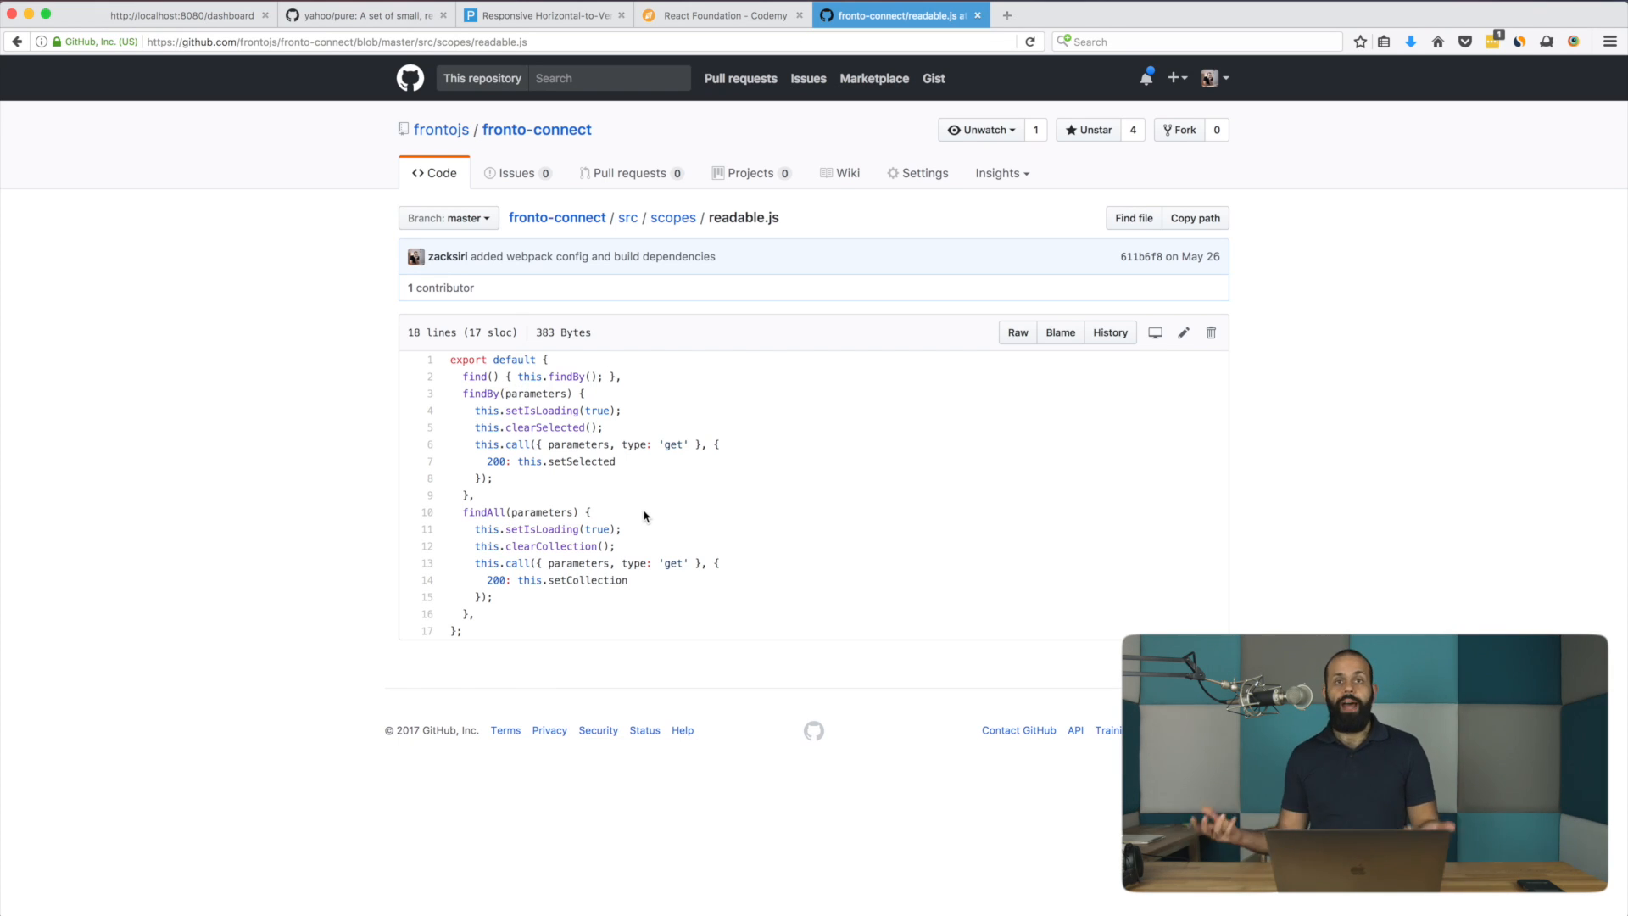
{"action": "left_click", "coordinate": [17, 41]}
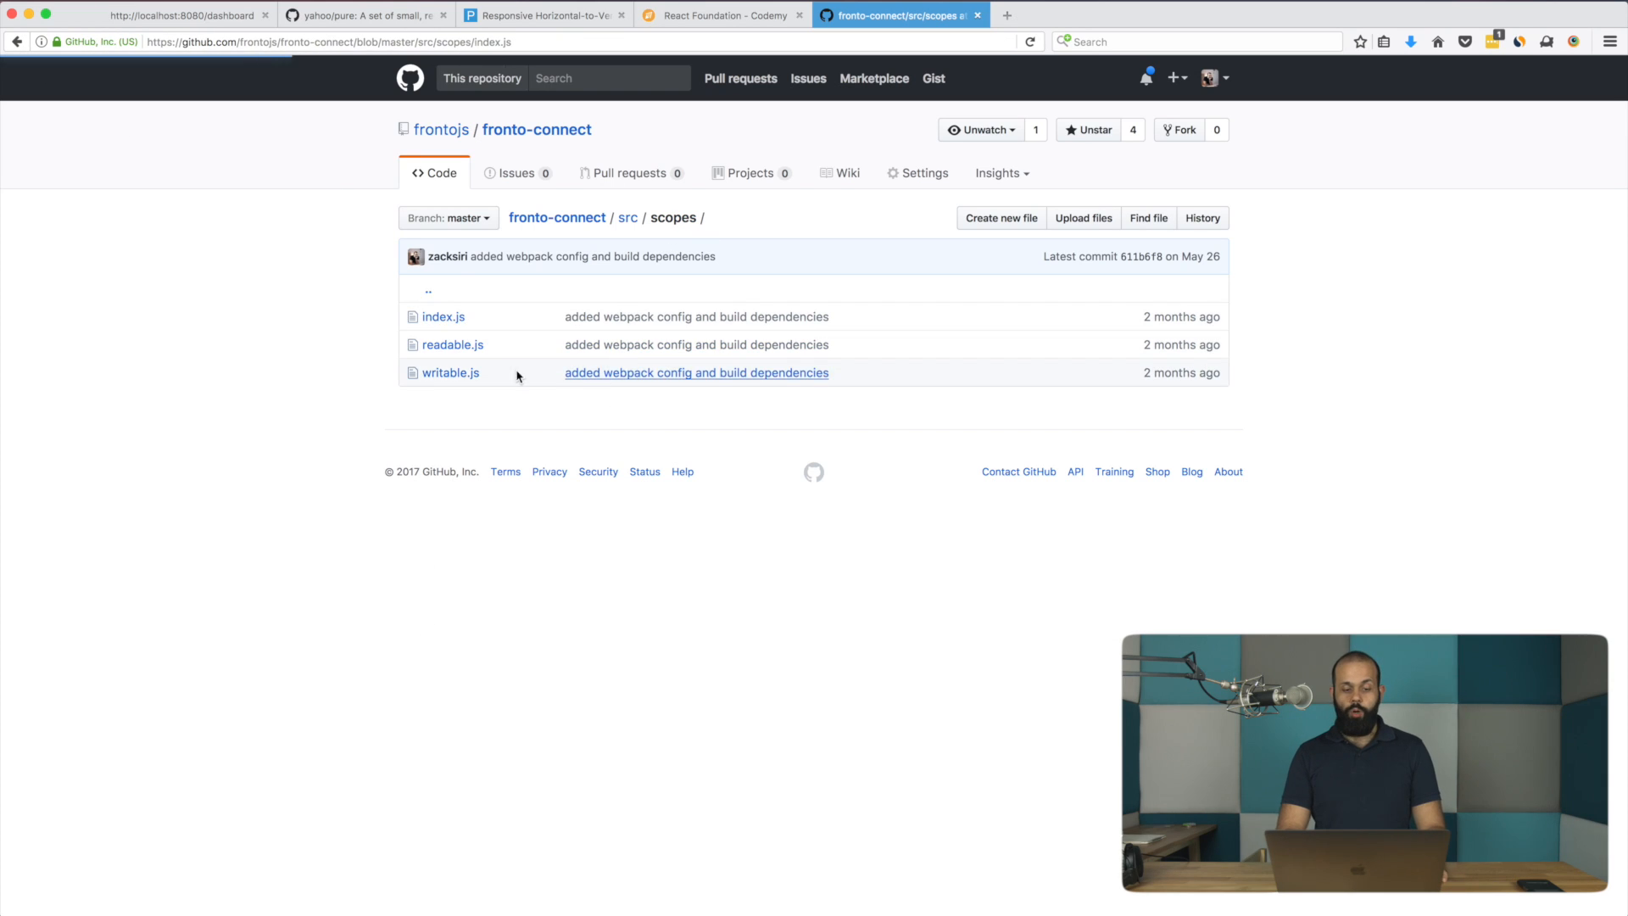
{"action": "left_click", "coordinate": [444, 316]}
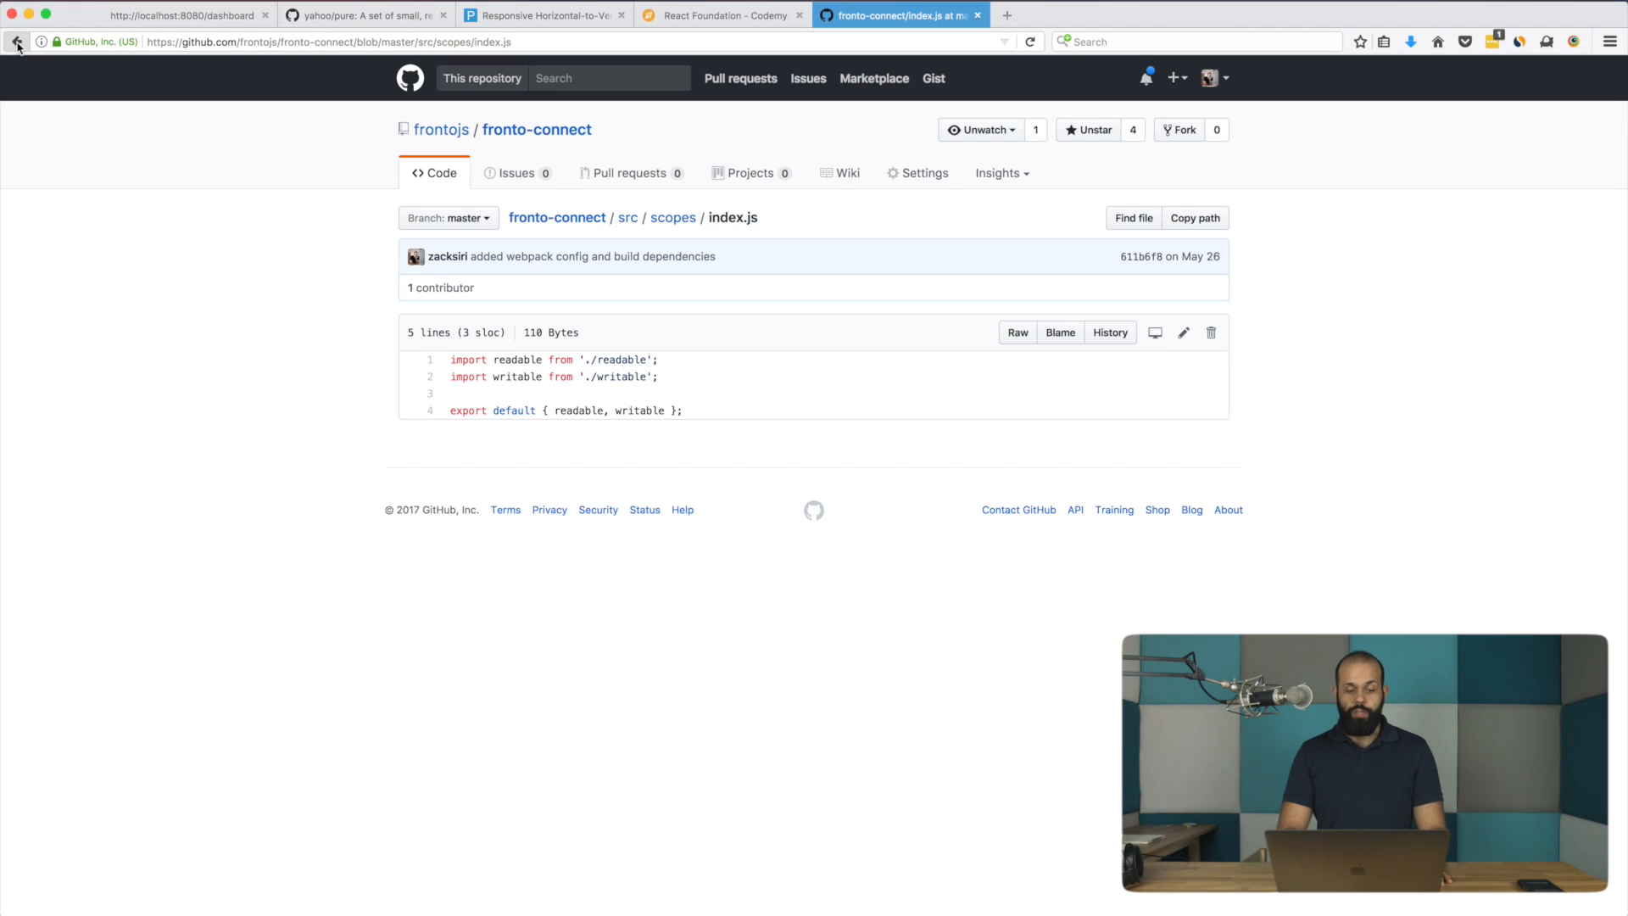
{"action": "left_click", "coordinate": [17, 42]}
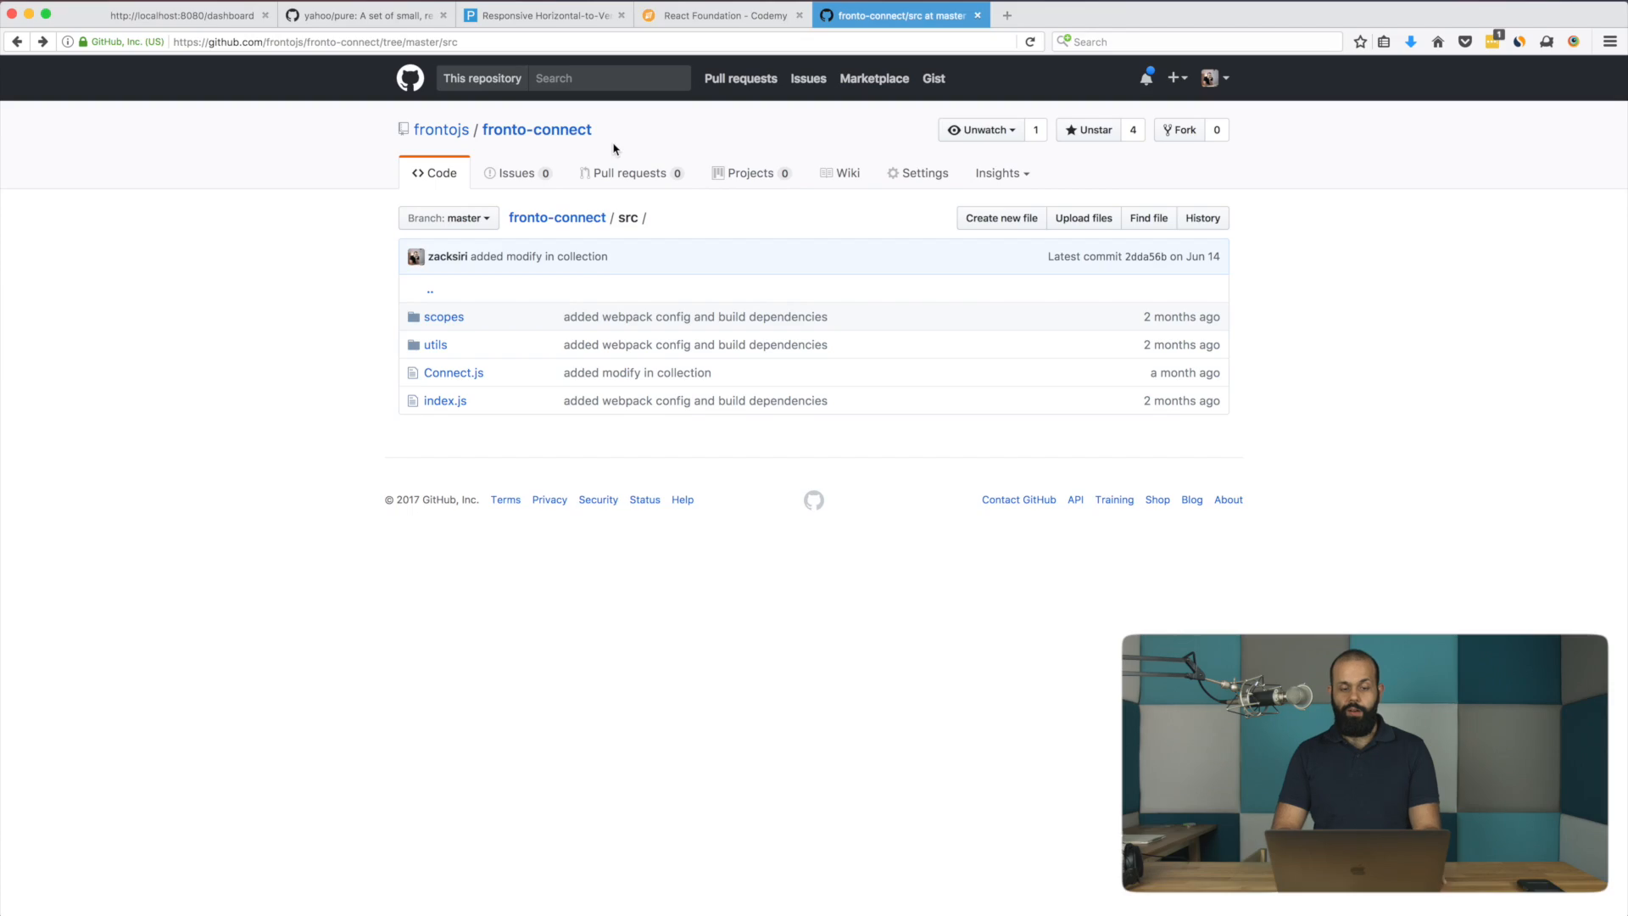
- Open fronto-api from the frontojs organization and scroll to its README Basic Usage
{"action": "left_click", "coordinate": [440, 129]}
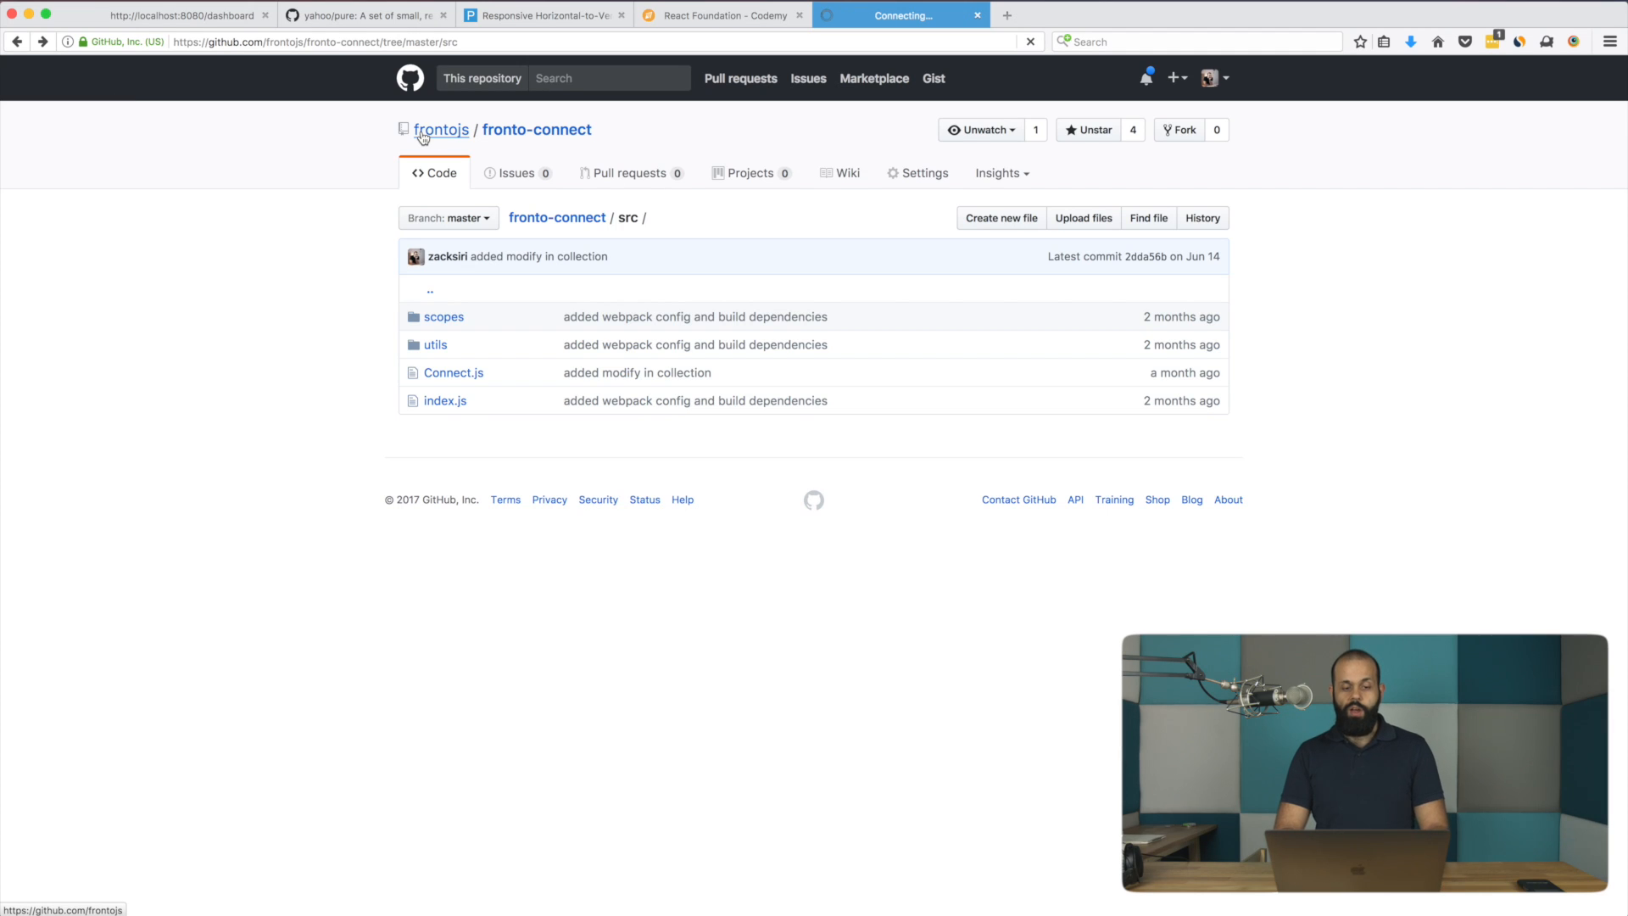
{"action": "left_click", "coordinate": [440, 129]}
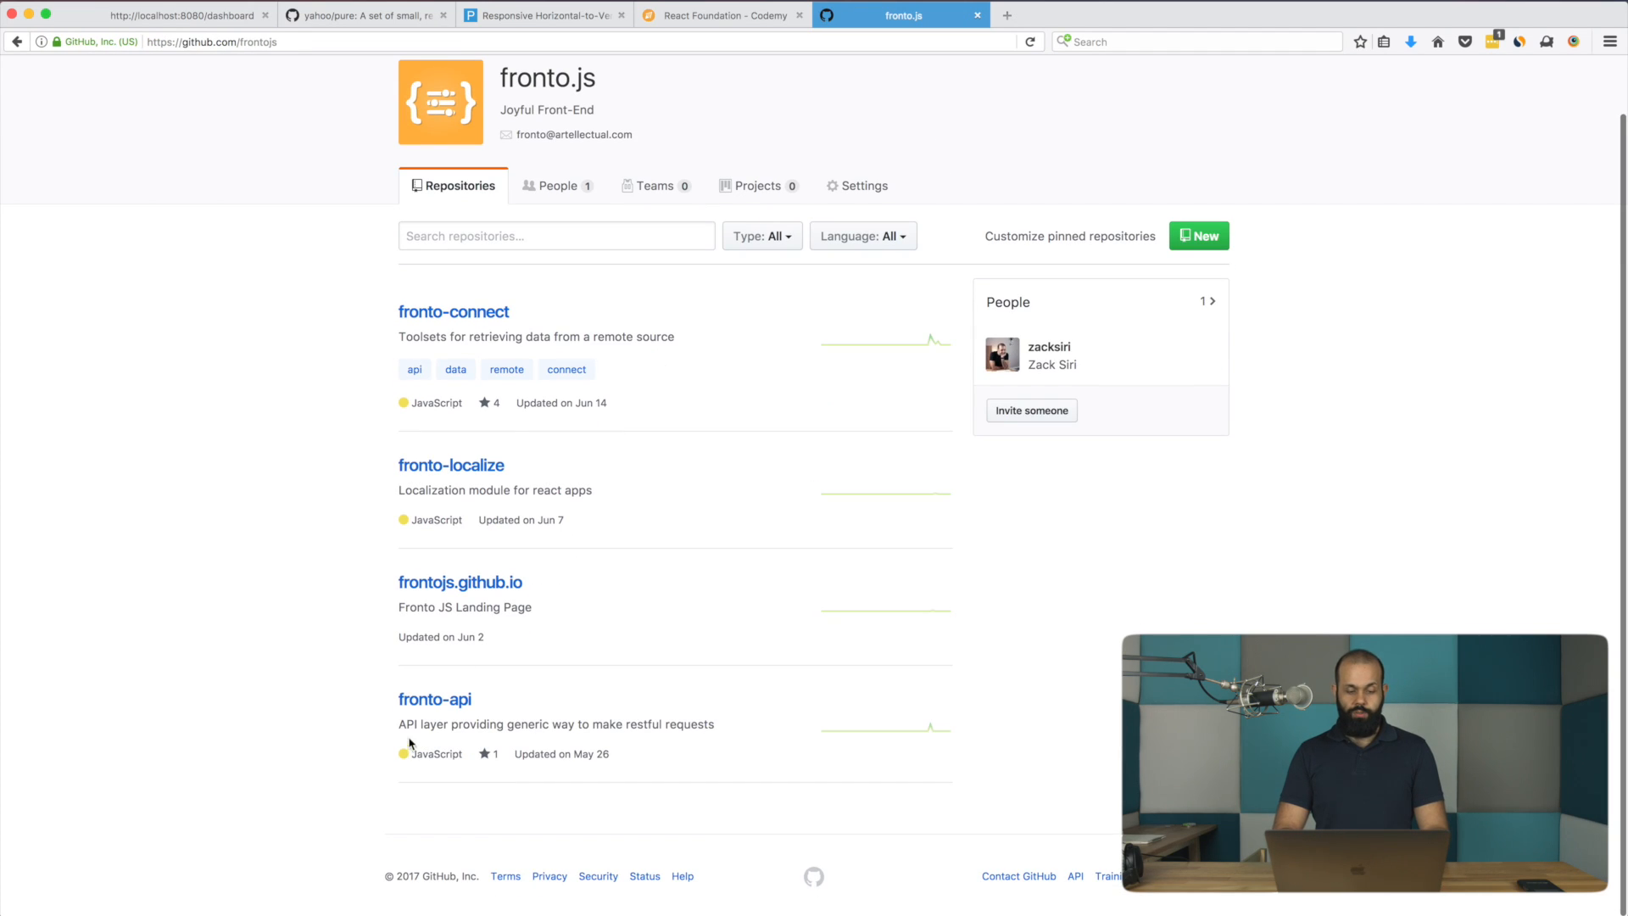
{"action": "left_click", "coordinate": [434, 698]}
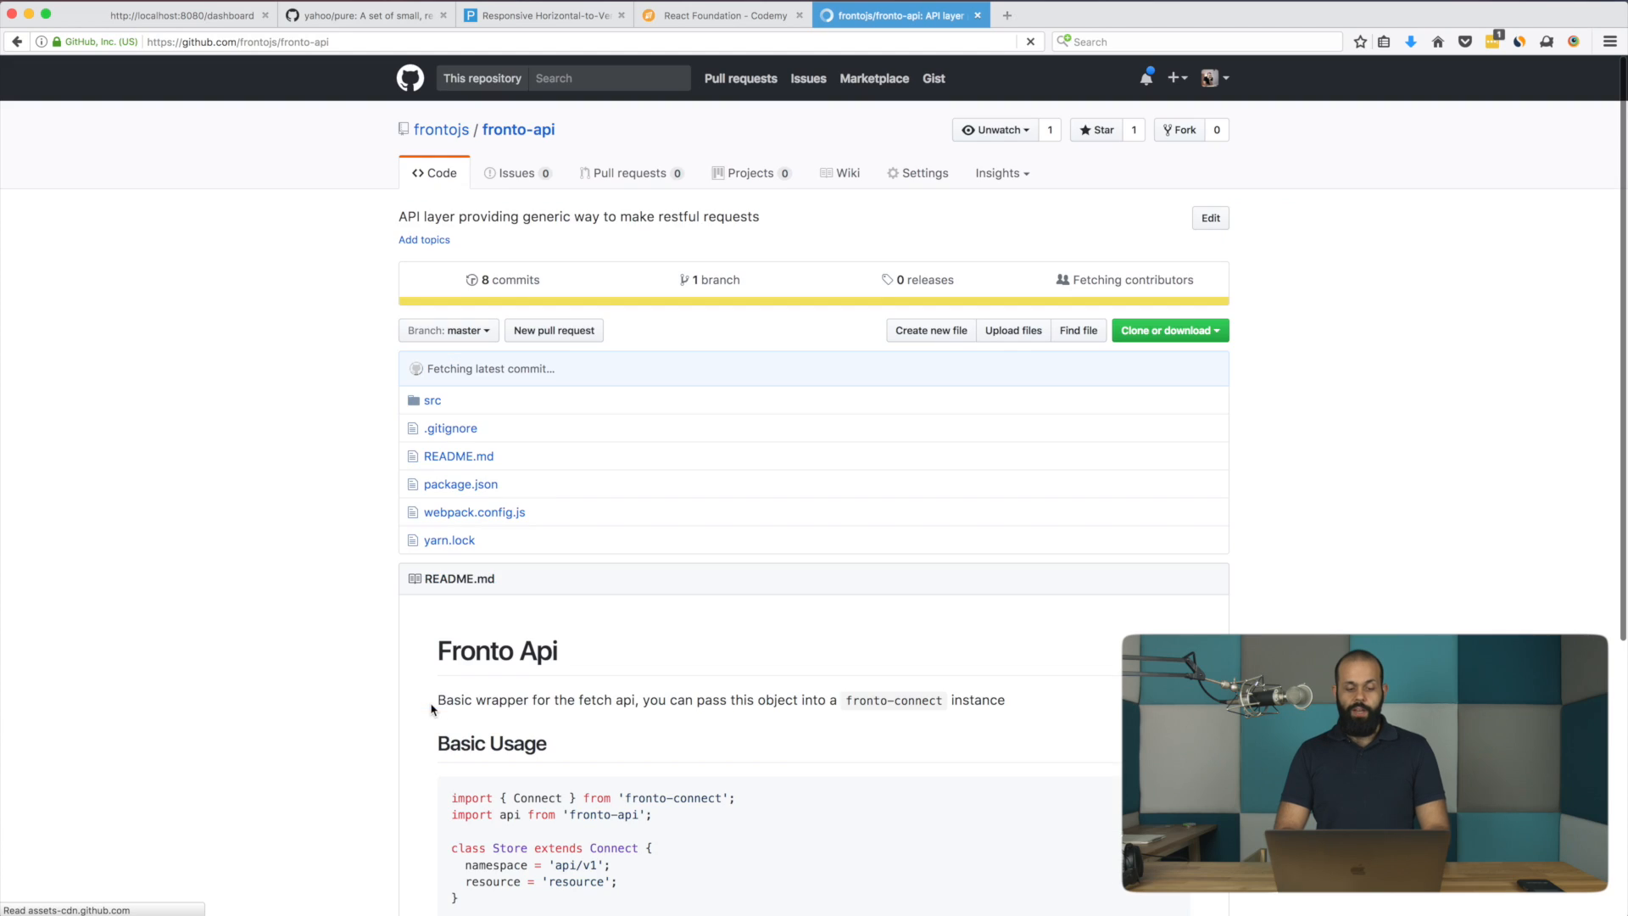
{"action": "scroll", "scroll_direction": "down", "scroll_amount": 3}
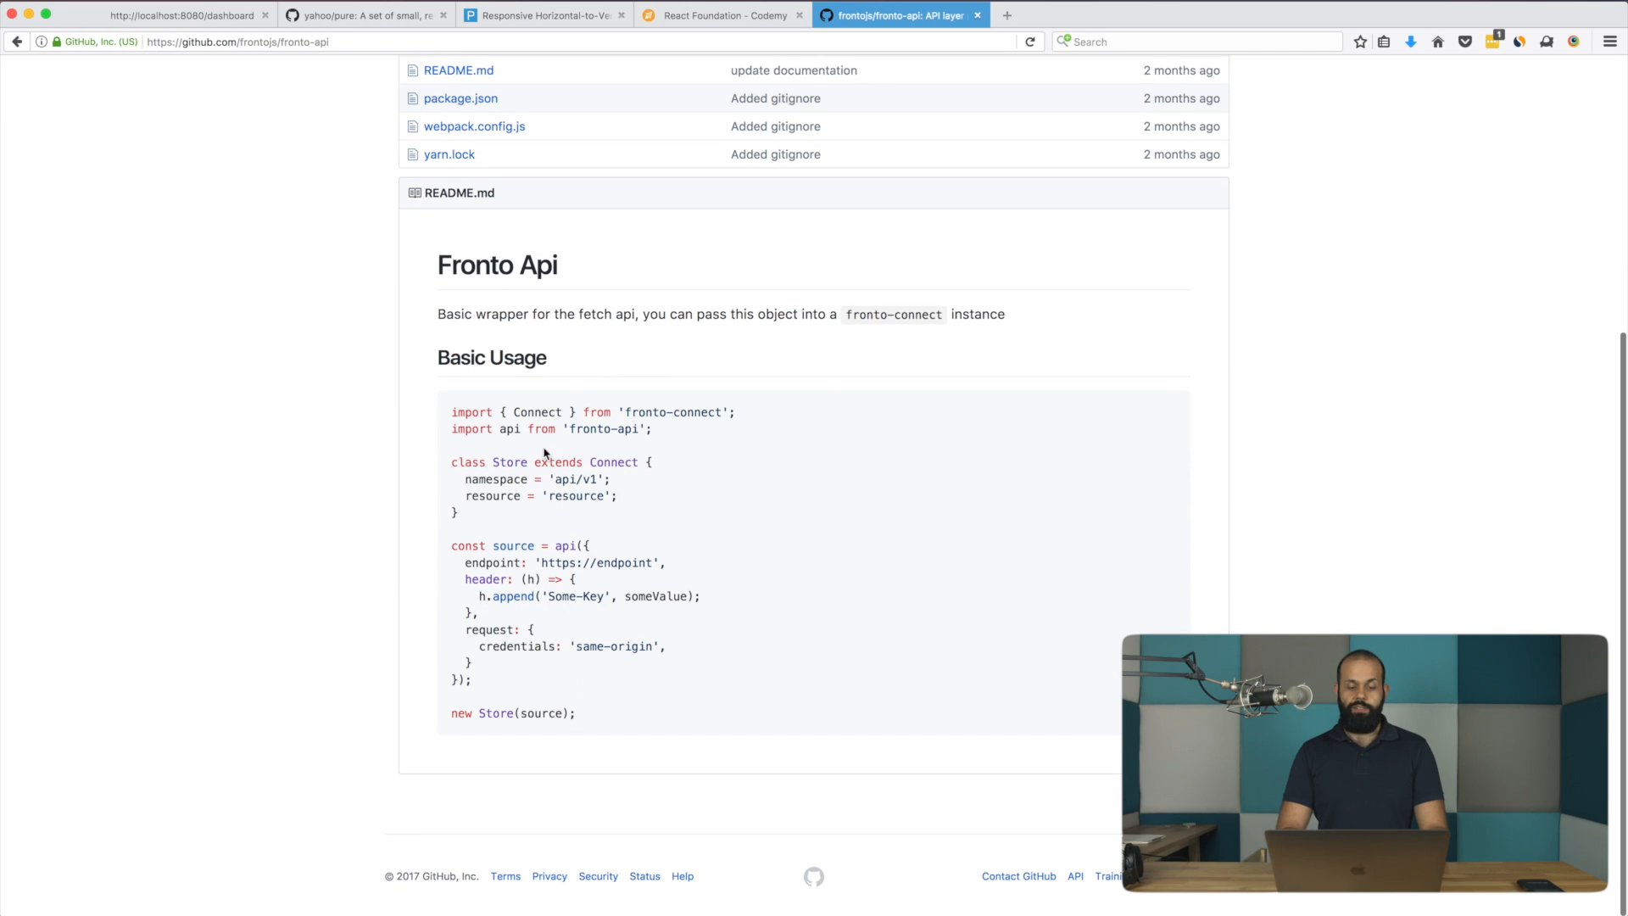
{"action": "mouse_move", "coordinate": [854, 550]}
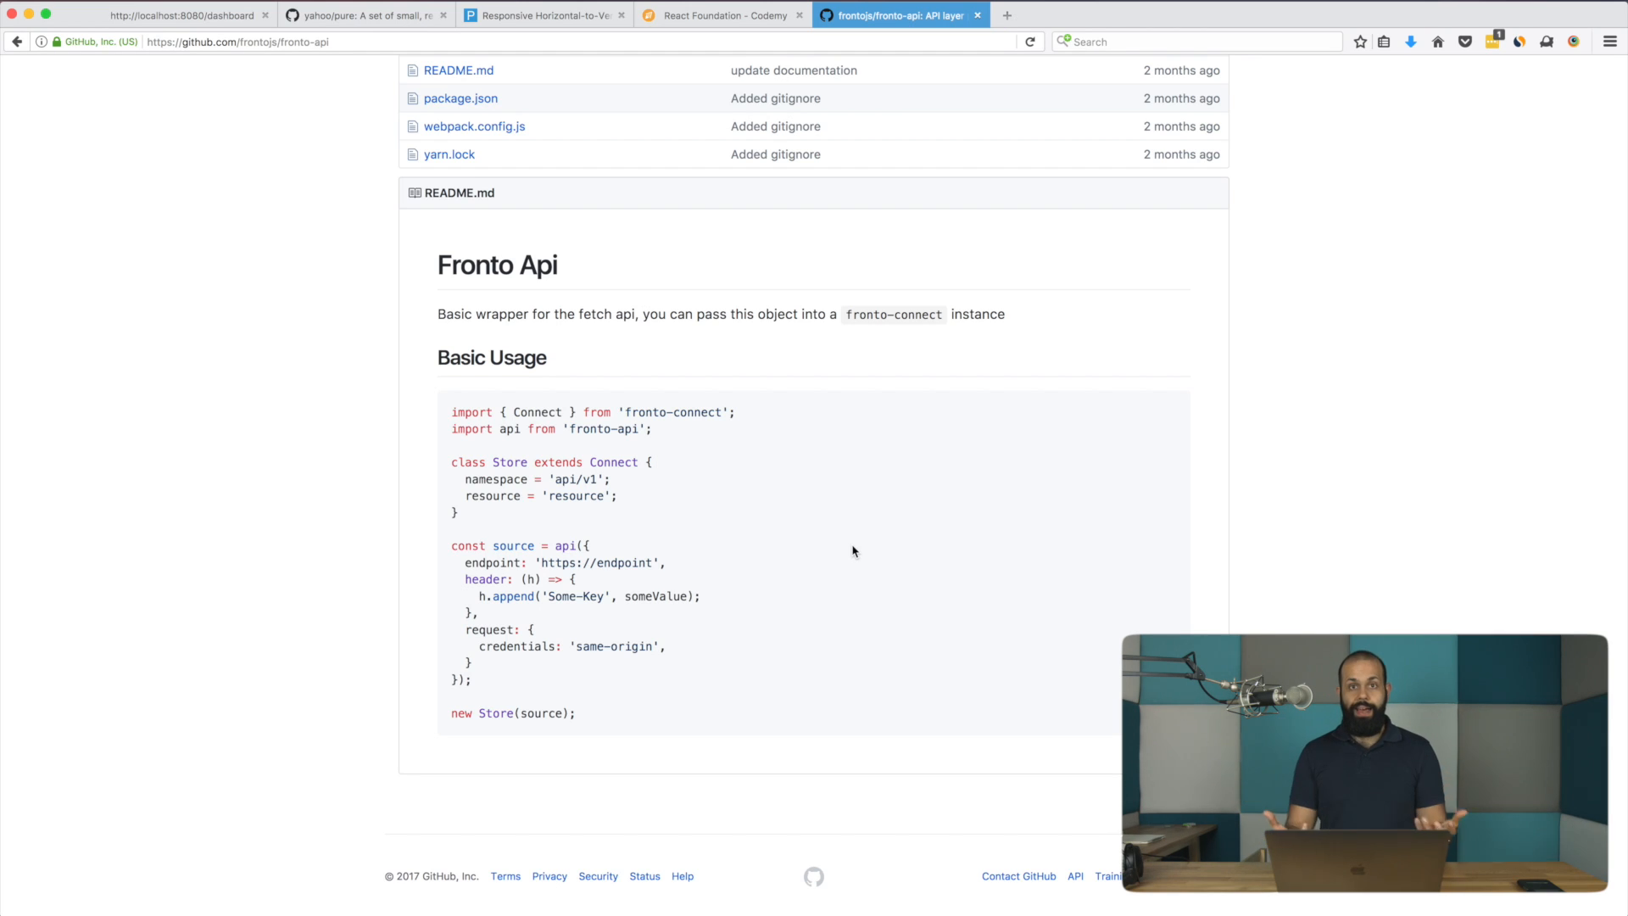
{"action": "mouse_move", "coordinate": [499, 445]}
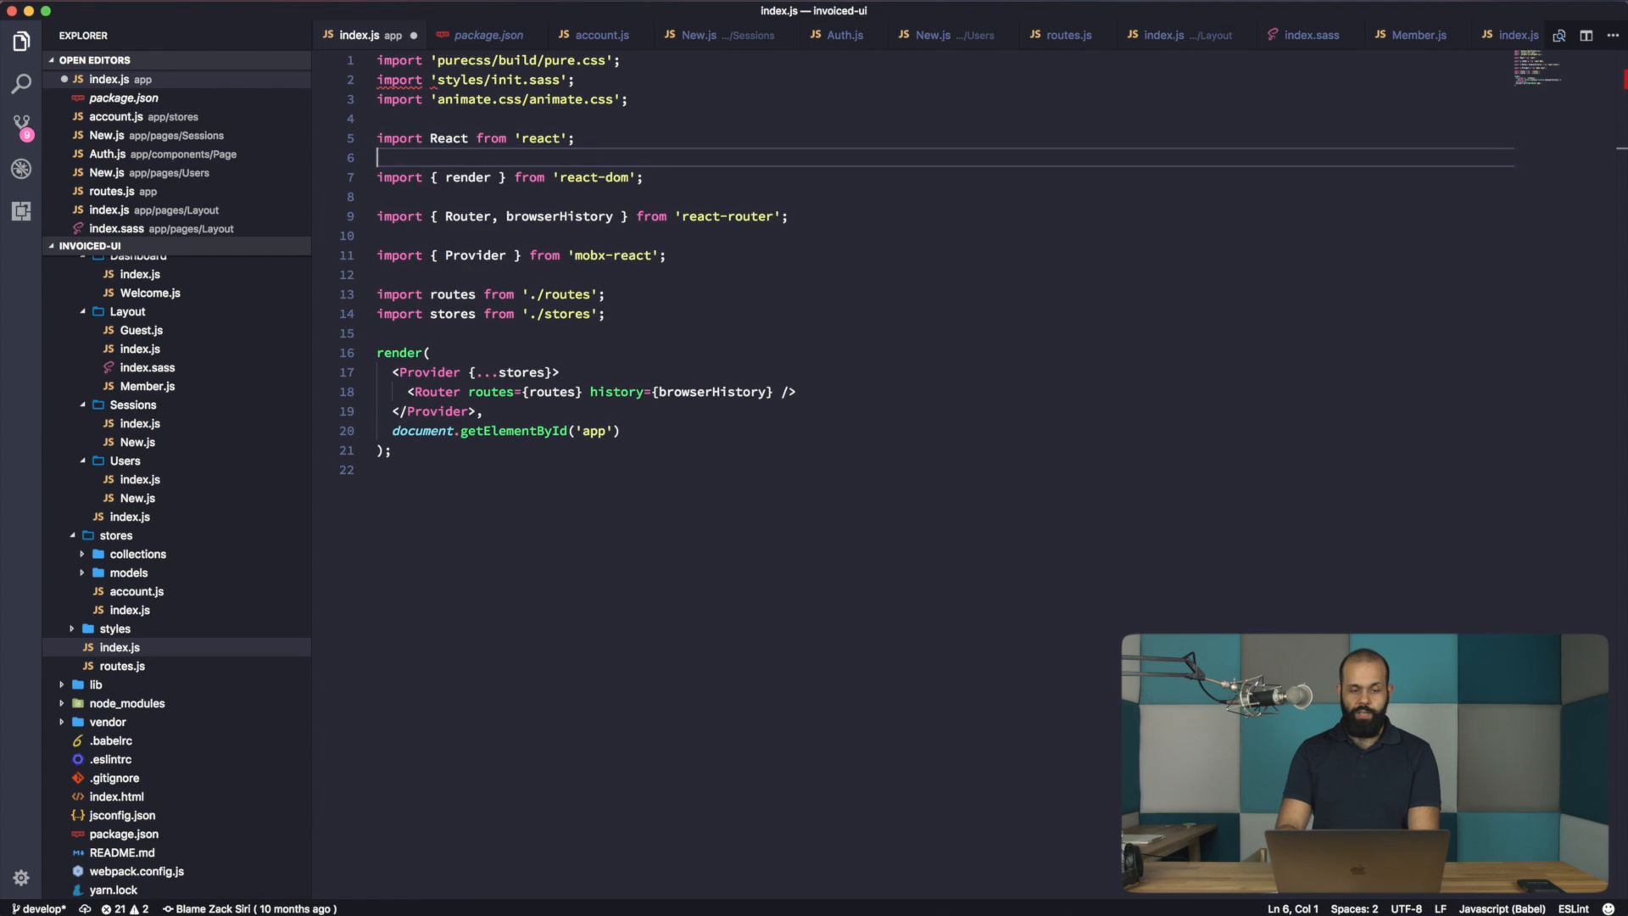
{"action": "type", "text": "import api from 'fronto-api';"}
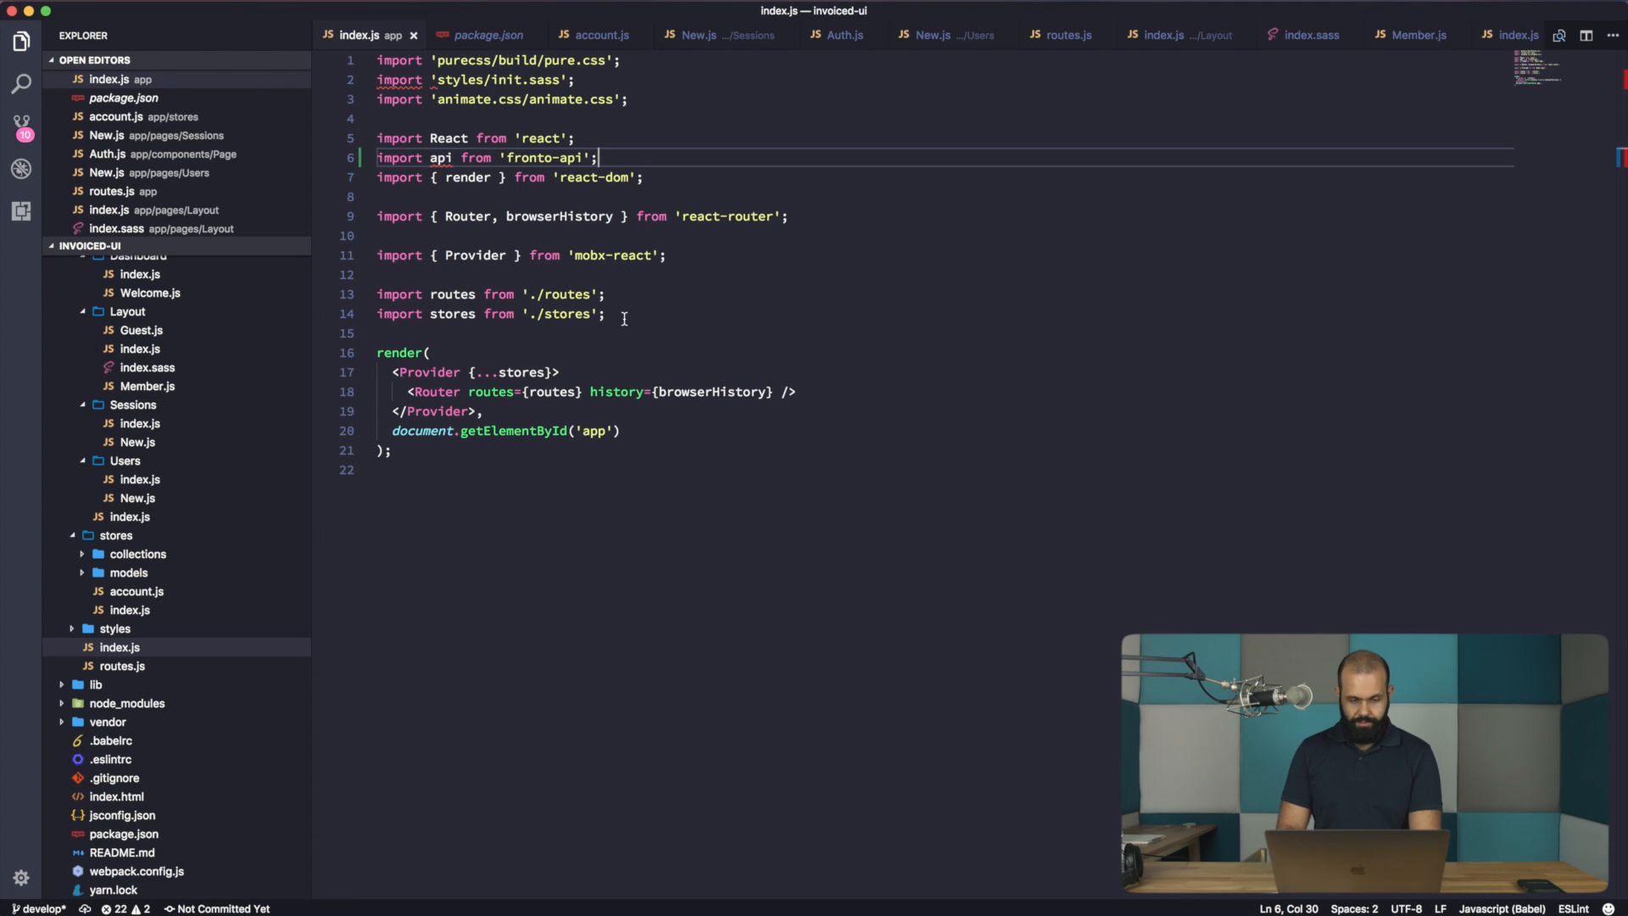
{"action": "type", "text": "const"}
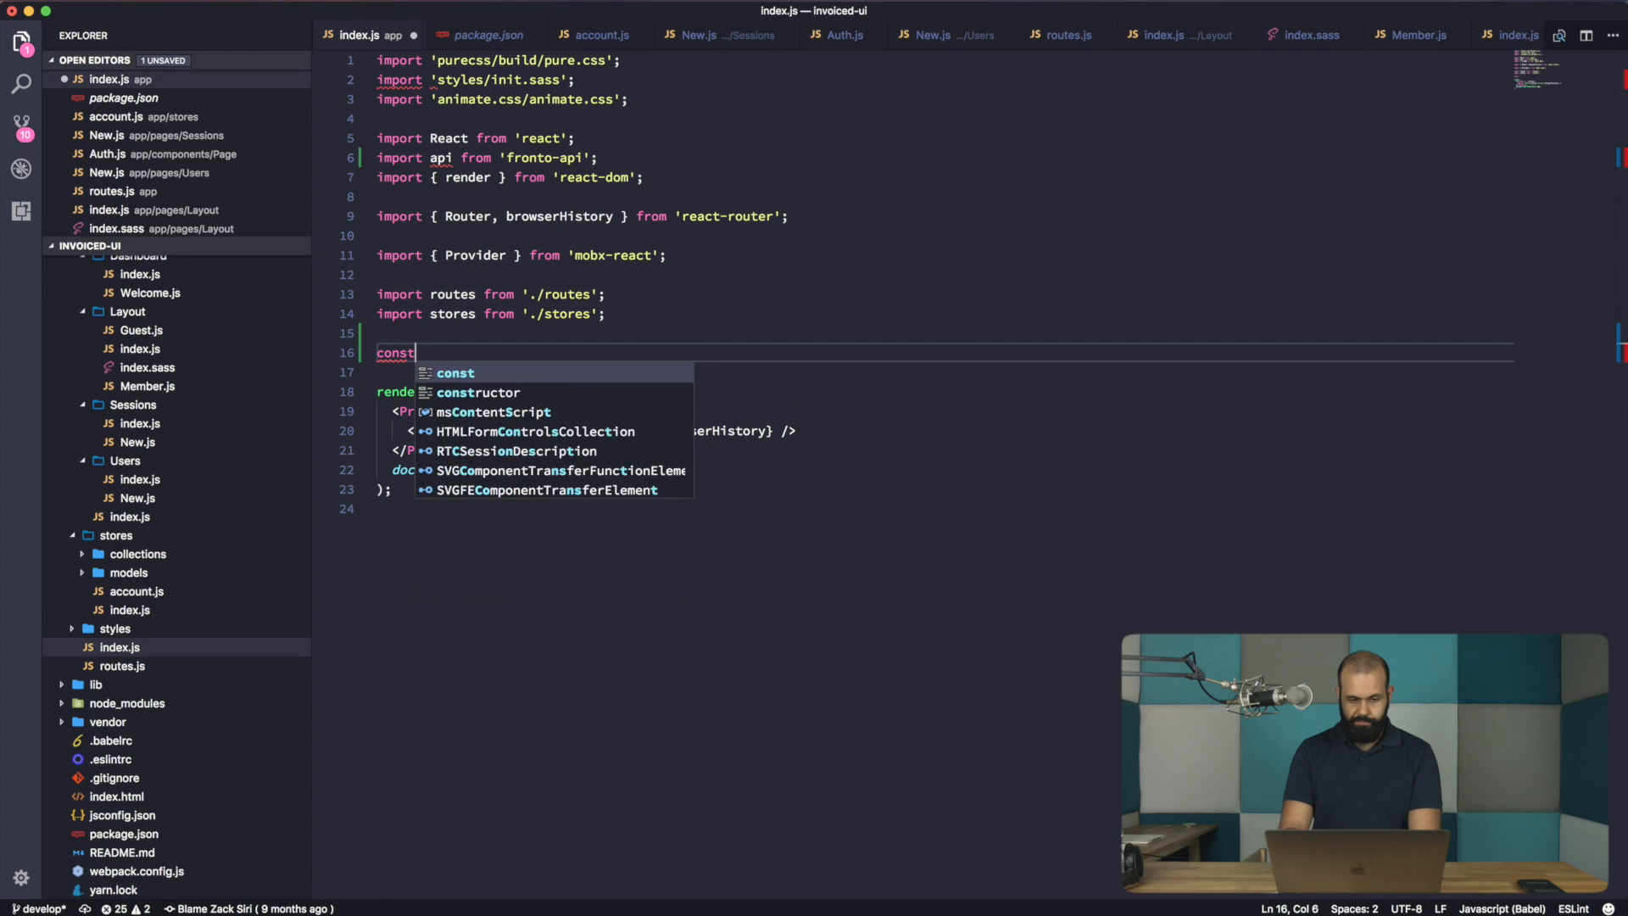
{"action": "type", "text": "endpoint ="}
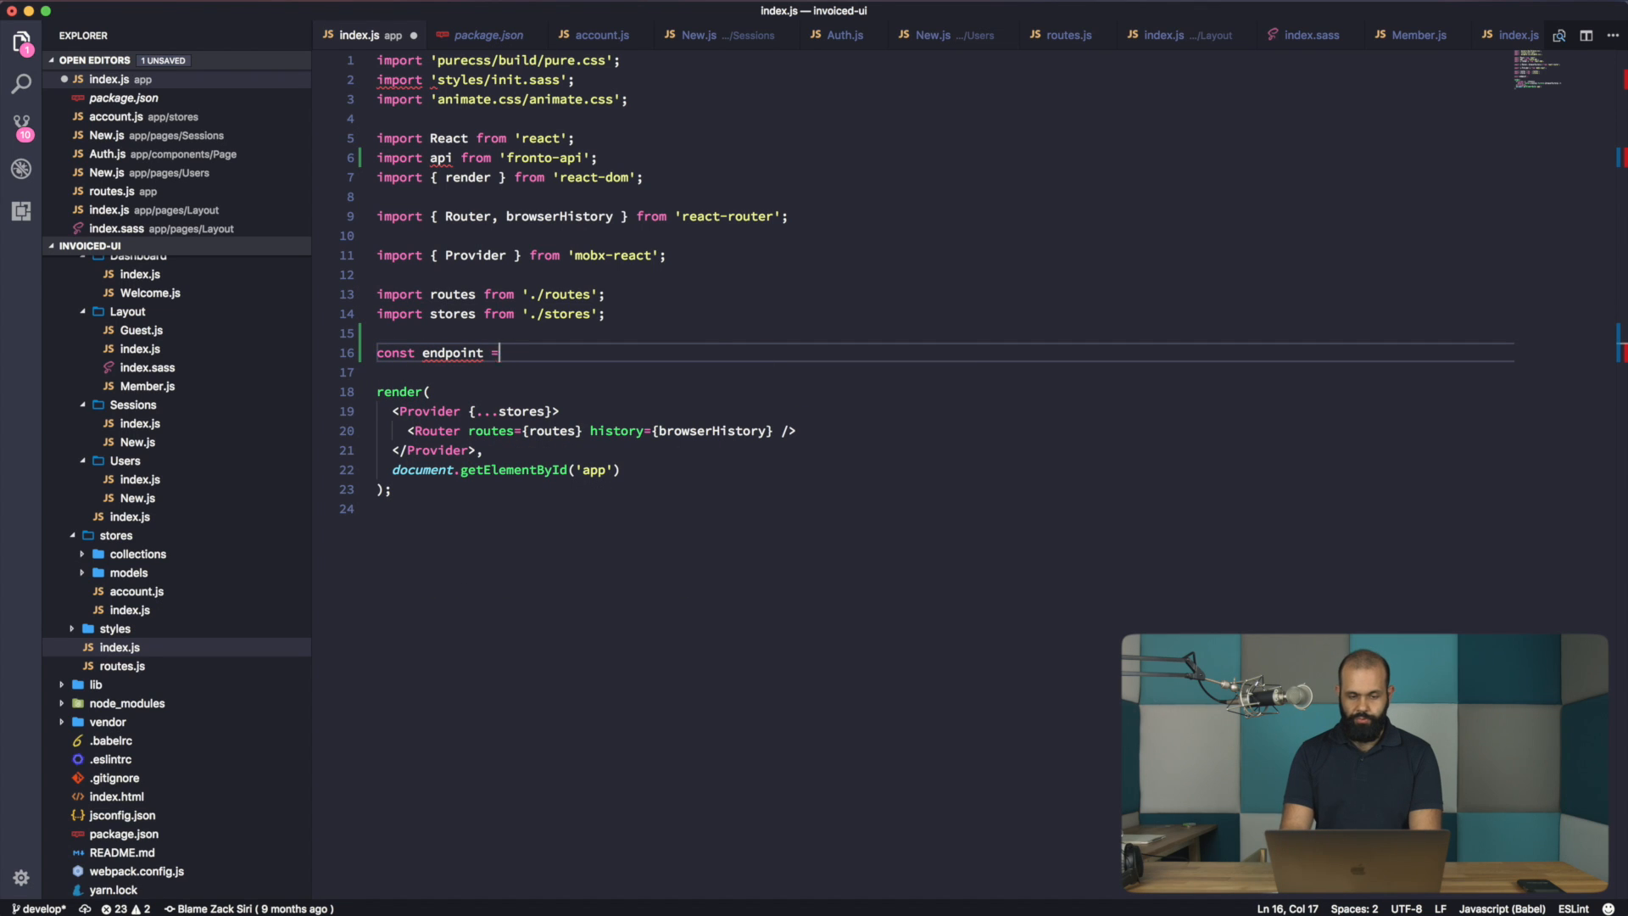
{"action": "type", "text": "api()"}
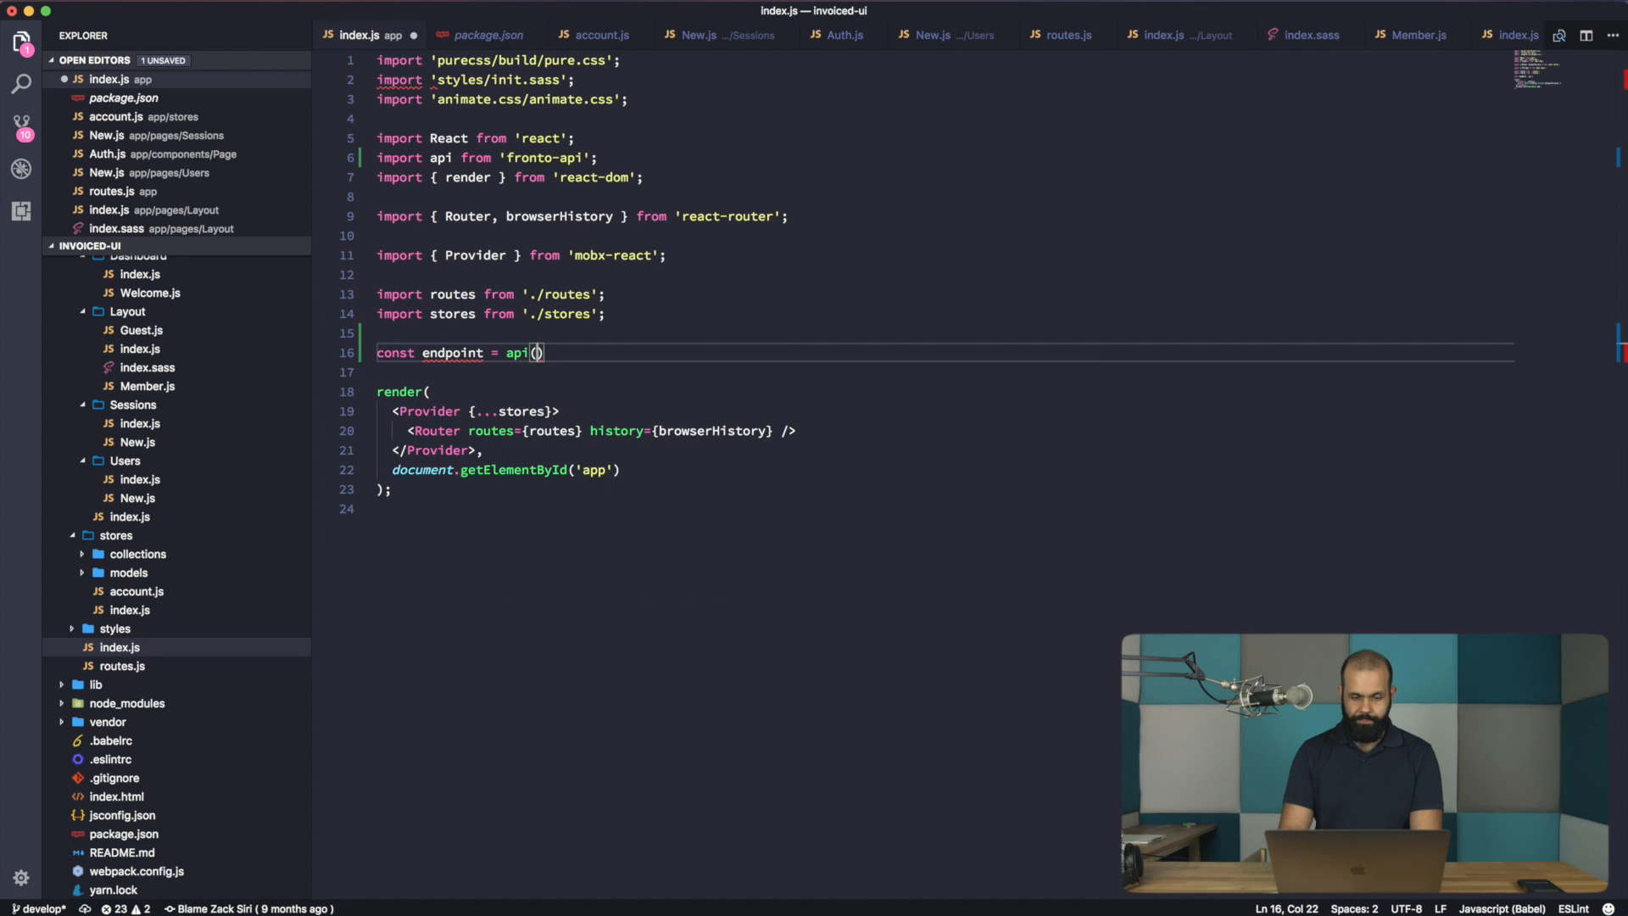
{"action": "type", "text": "{"}
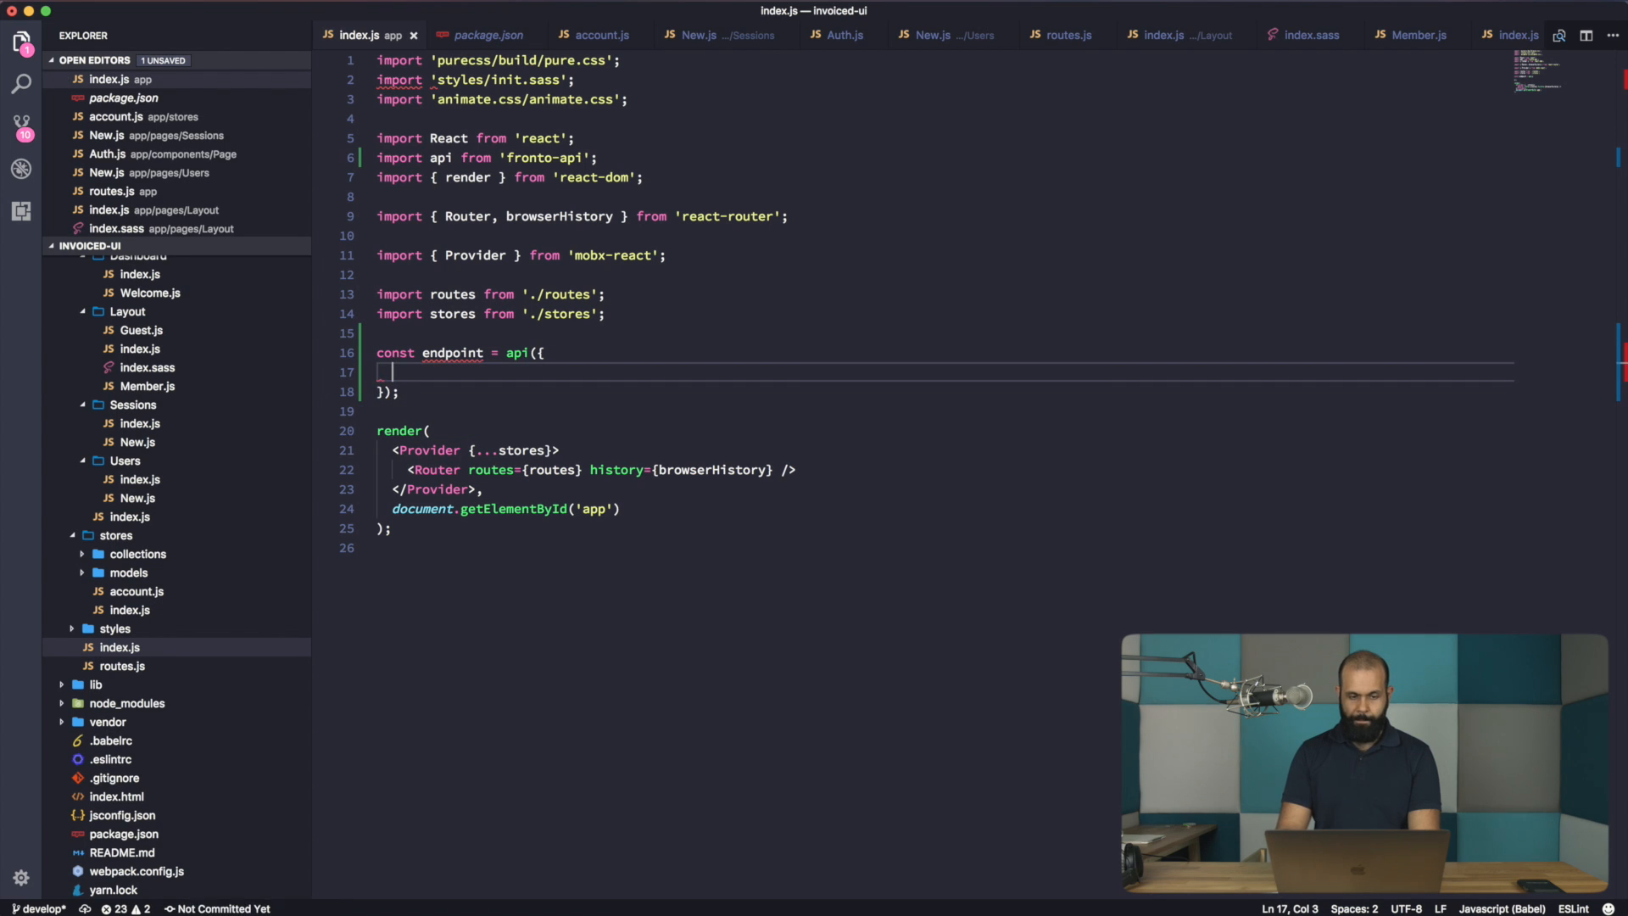
{"action": "type", "text": "endpoint: 'h"}
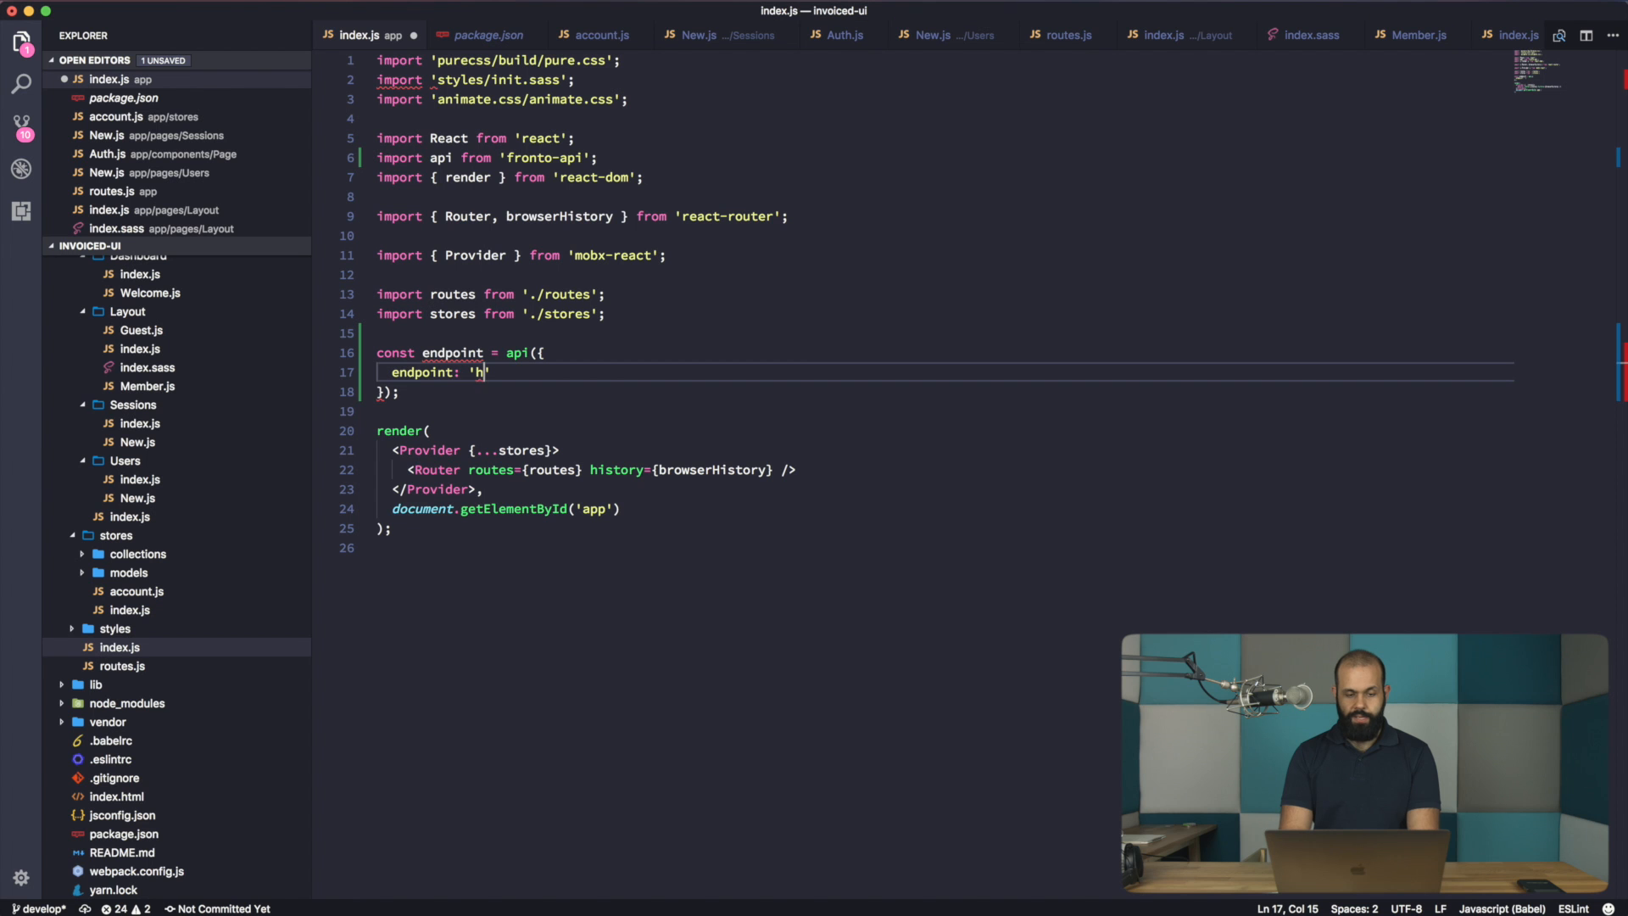
{"action": "type", "text": "ttp://"}
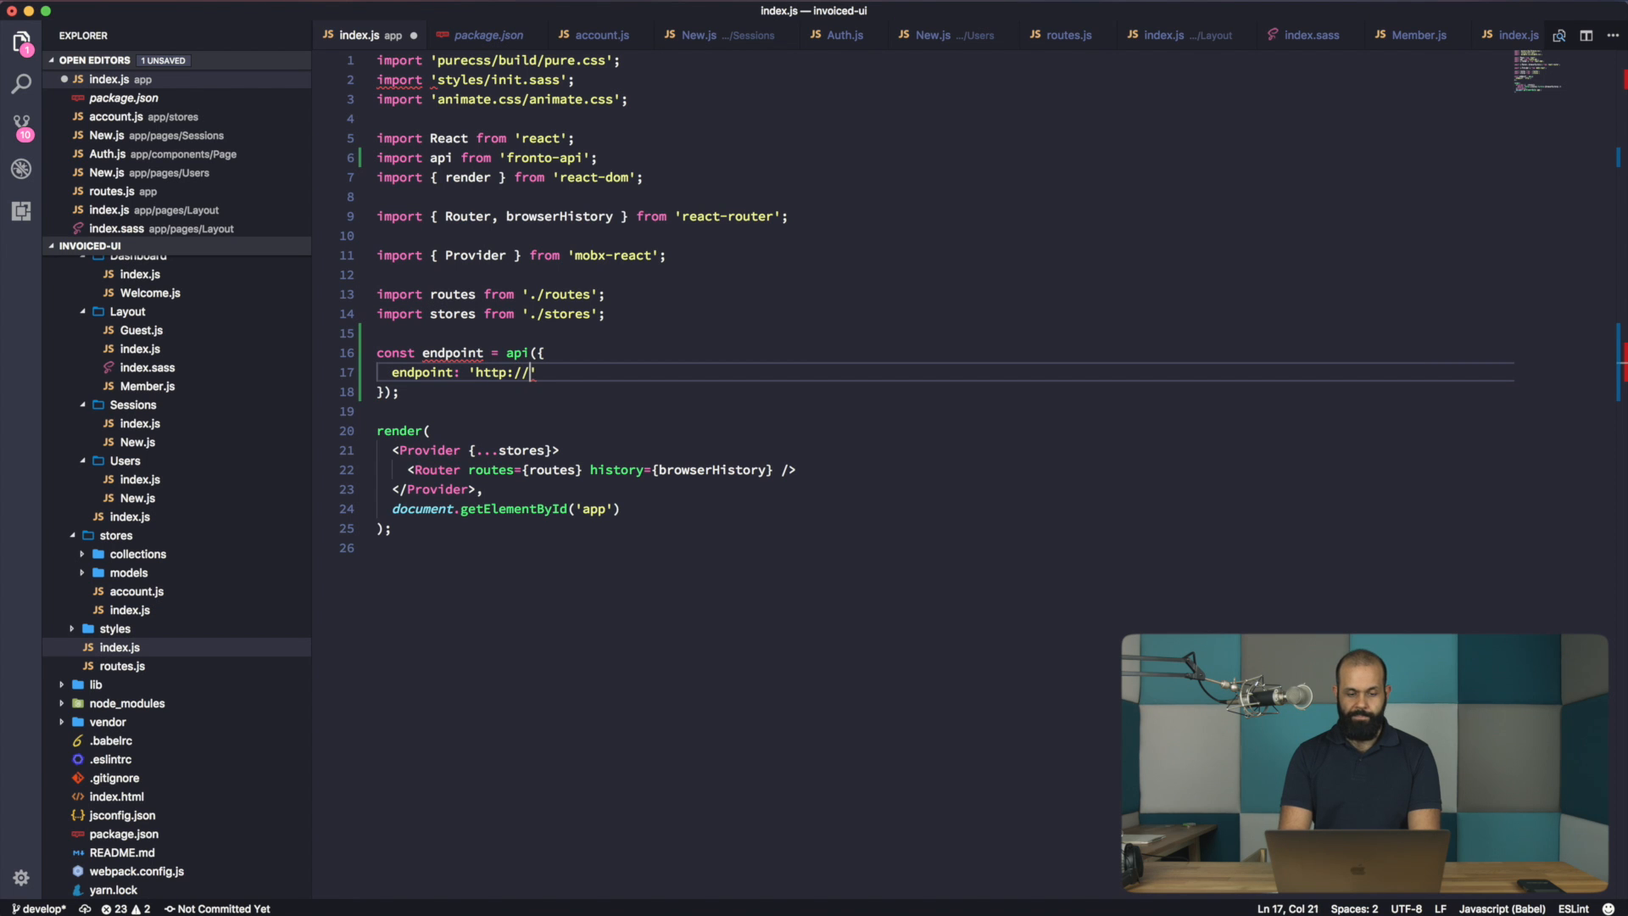
{"action": "type", "text": "localhost:3000"}
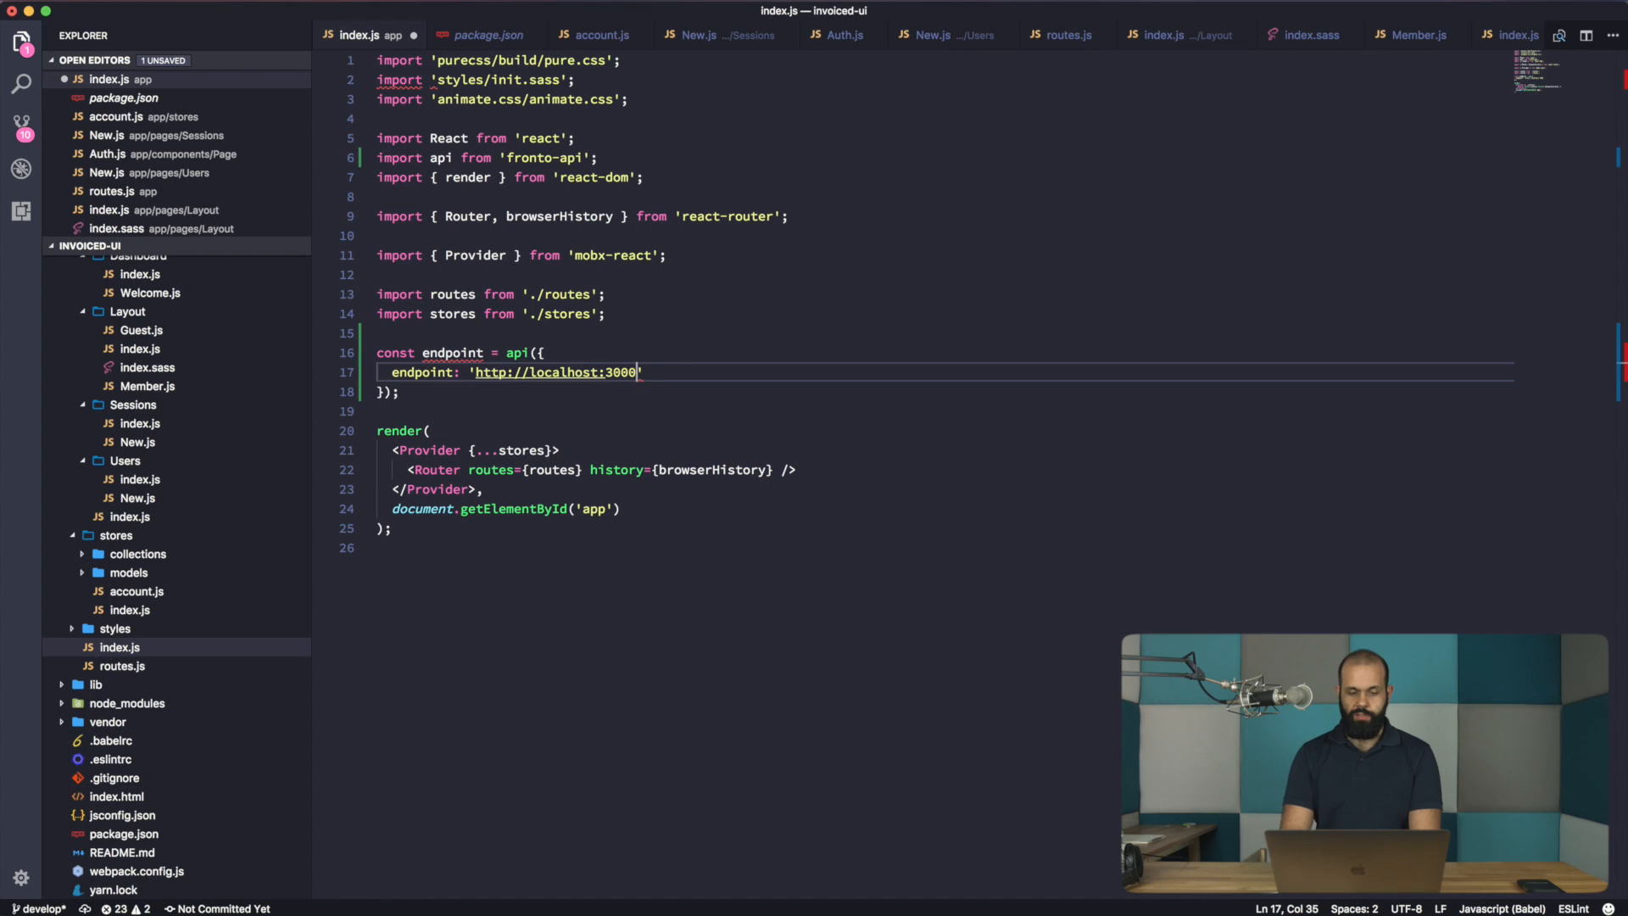
{"action": "type", "text": "/"}
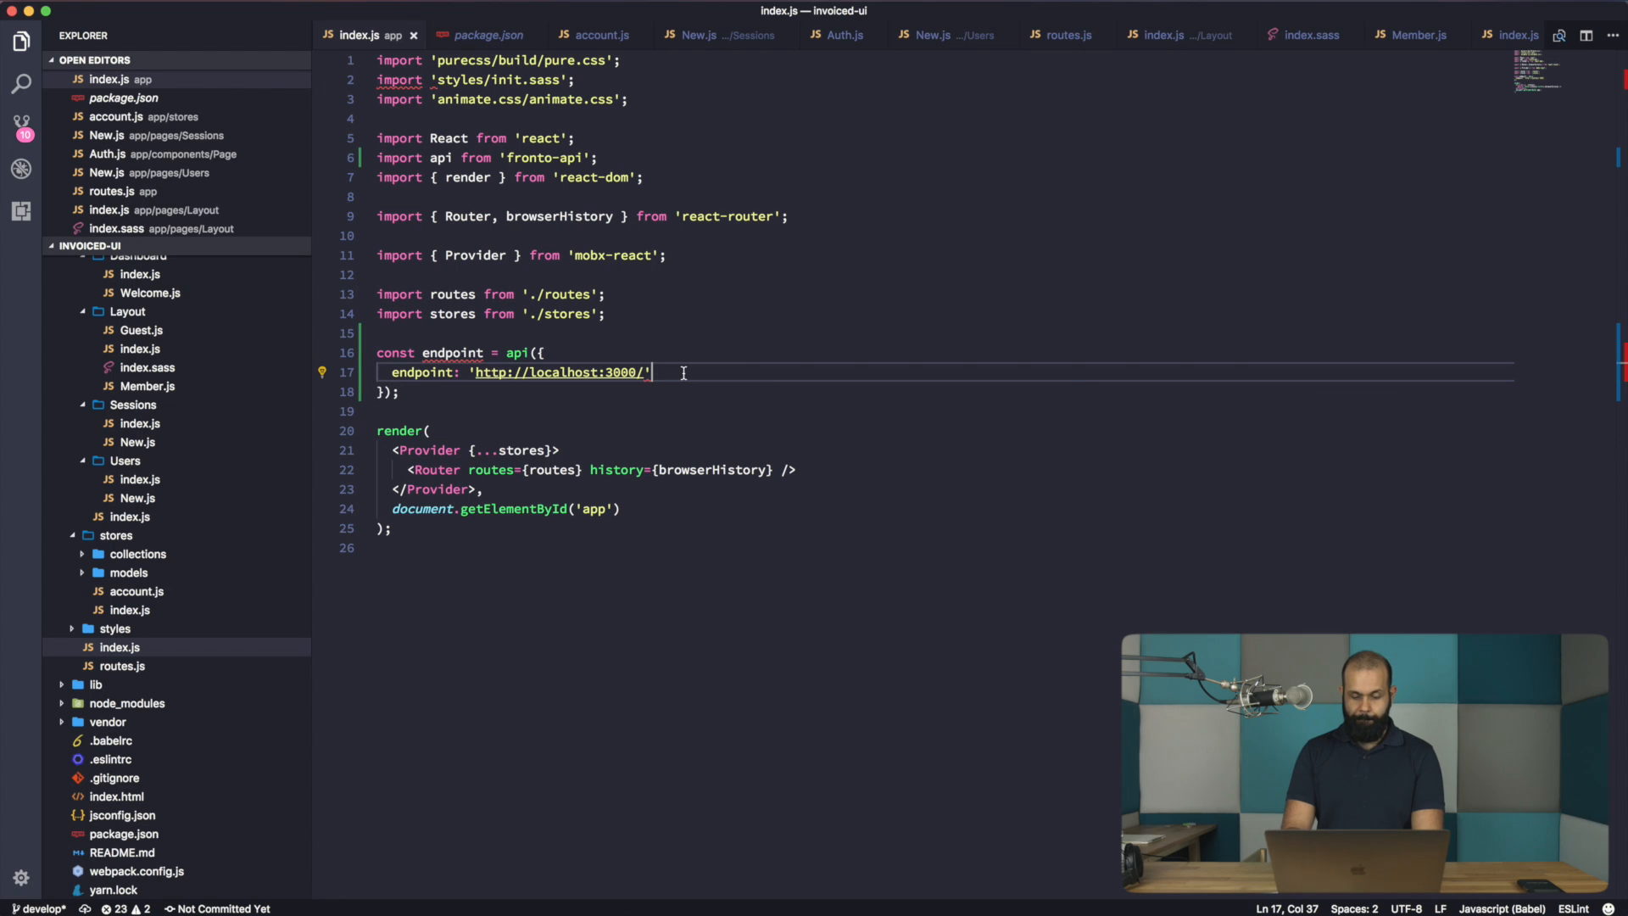
{"action": "type", "text": ","}
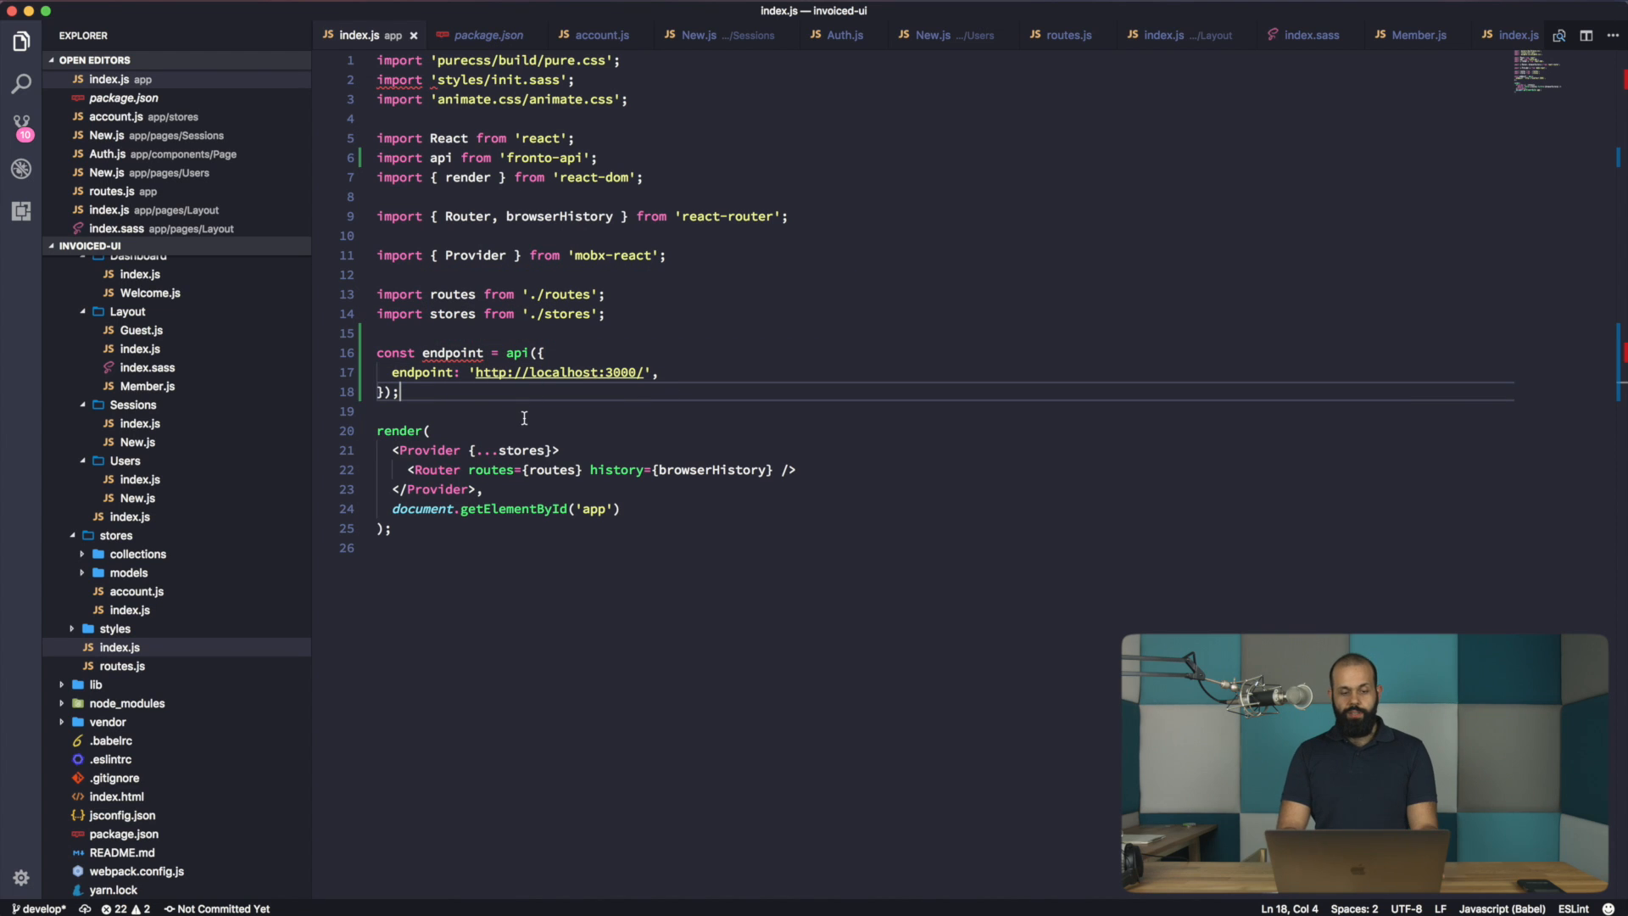
{"action": "type", "text": "const models = {"}
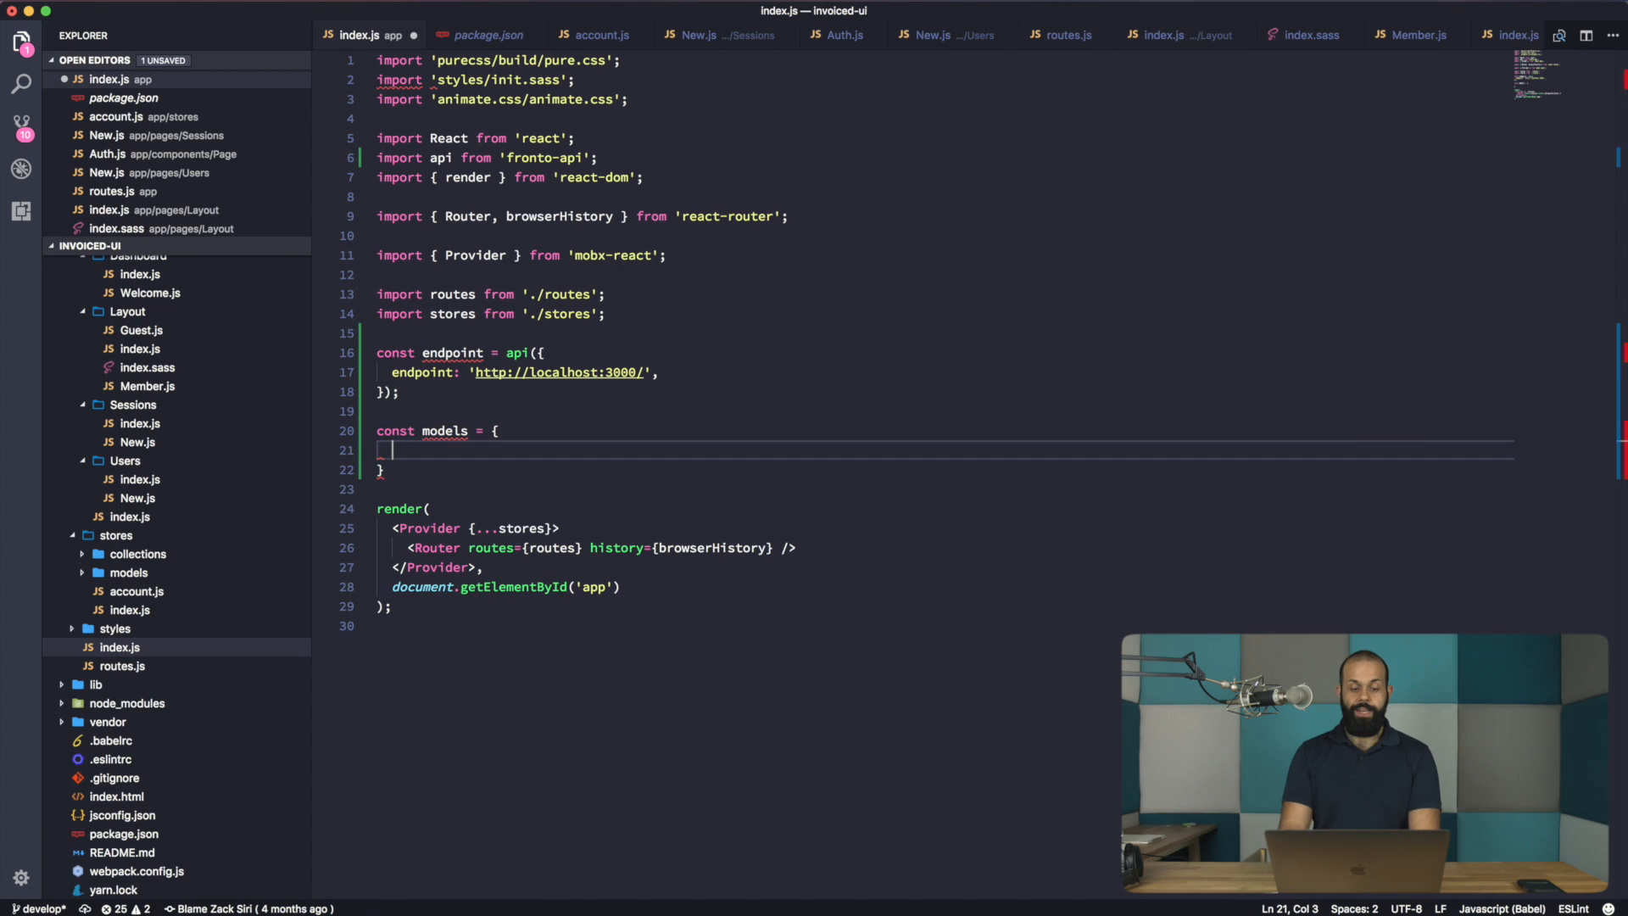
- Start an account entry in models, save, and add account from './account' to stores/index.js
{"action": "type", "text": "account:"}
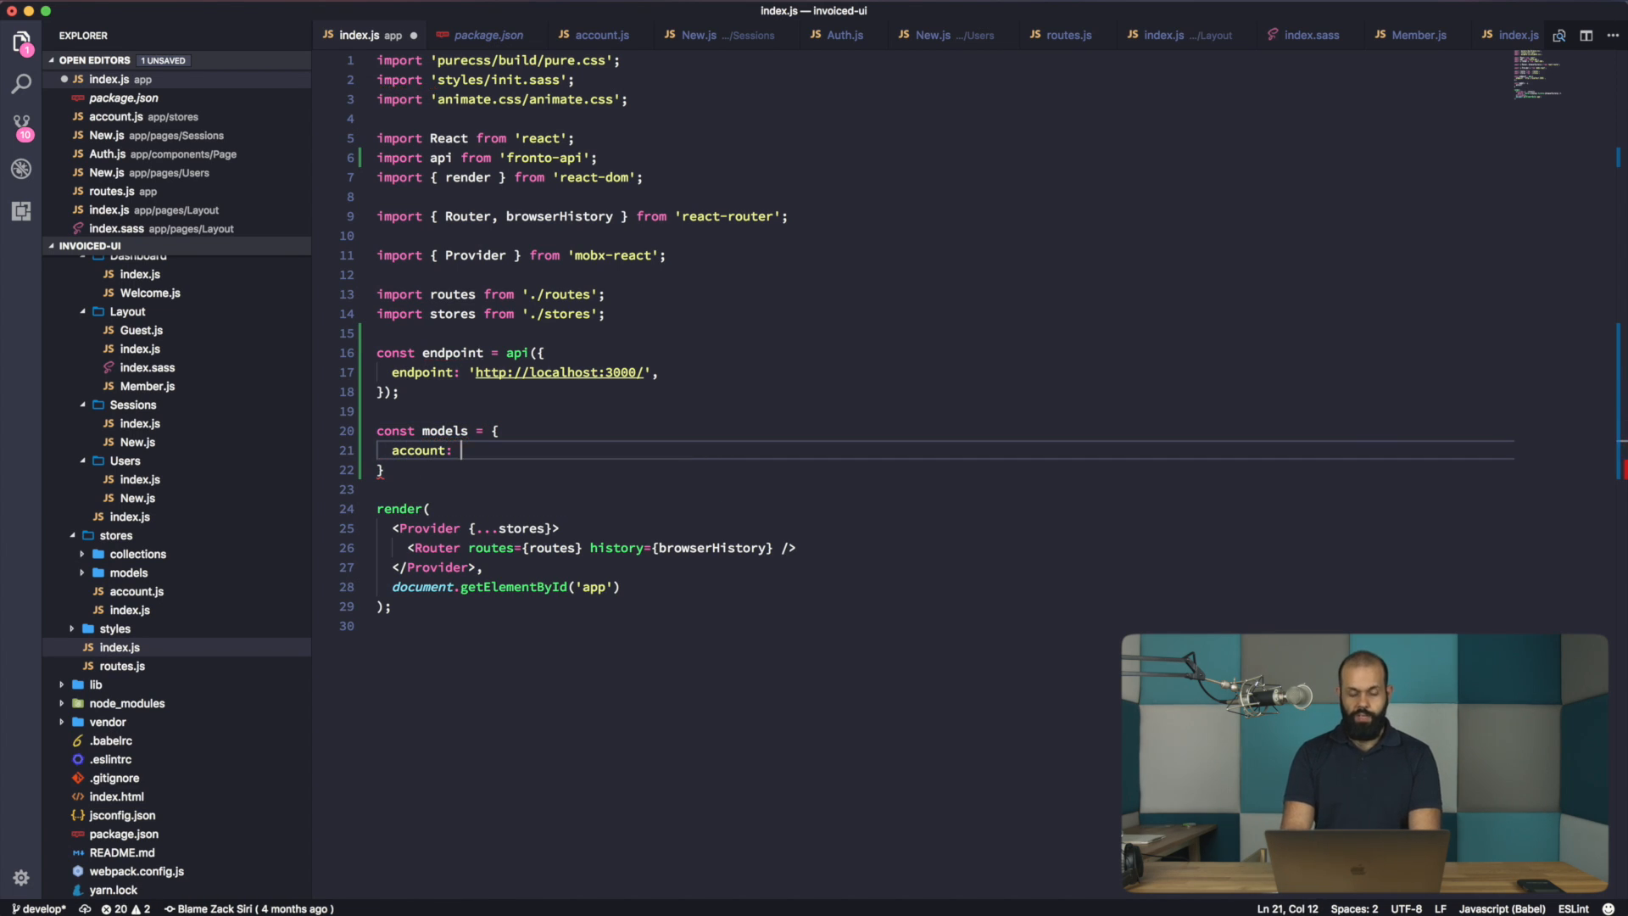
{"action": "key", "text": "cmd+s"}
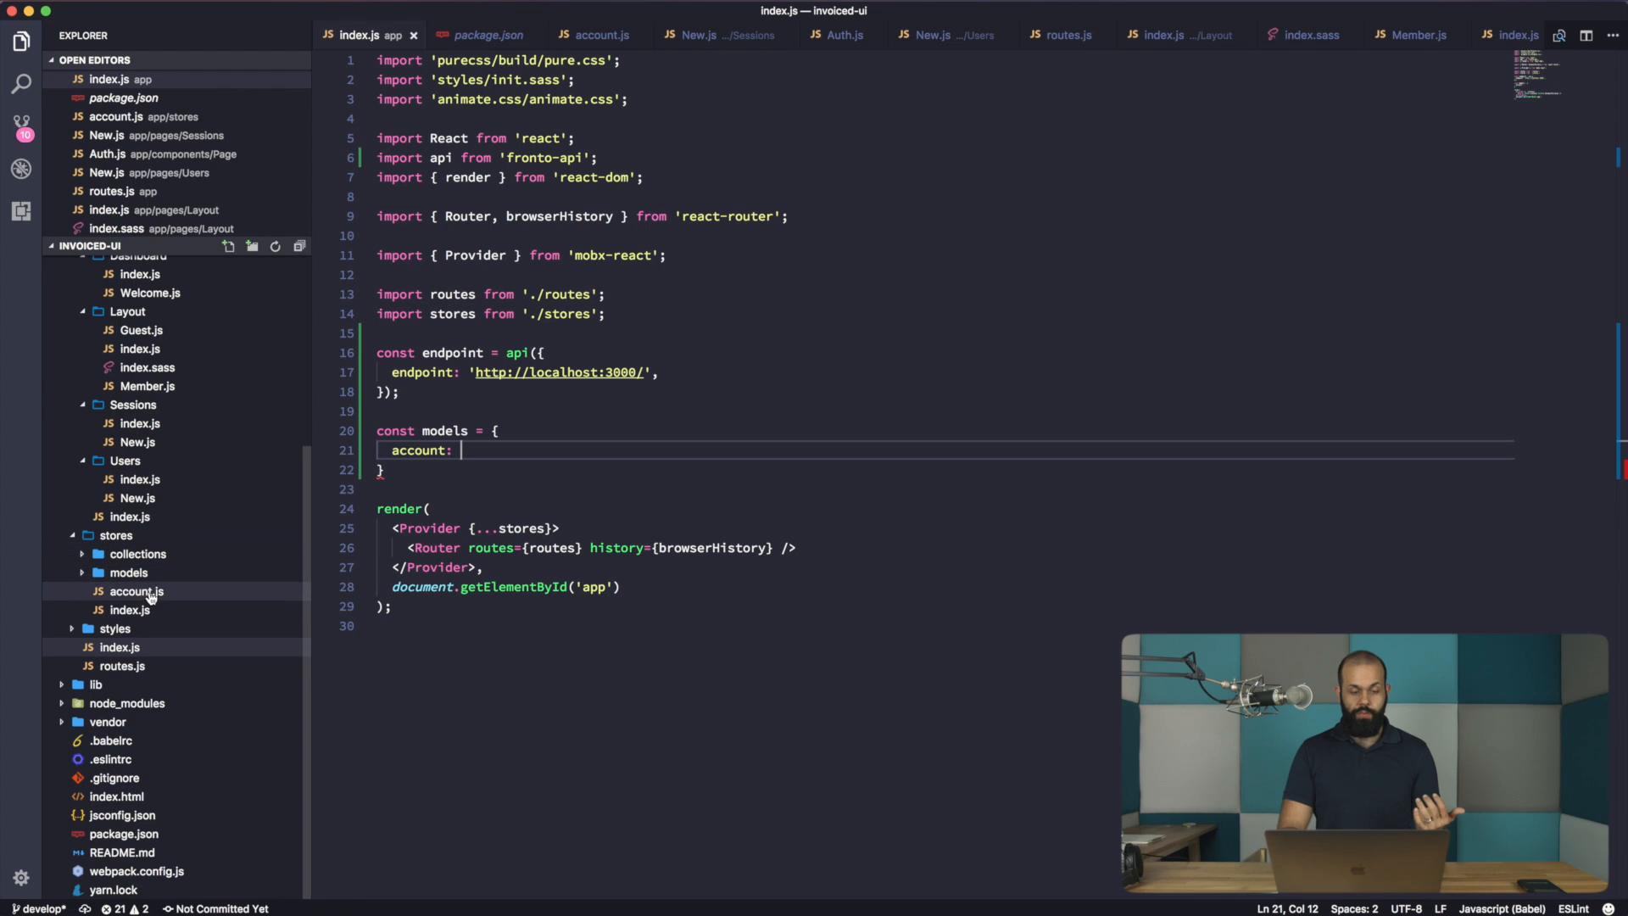
{"action": "left_click", "coordinate": [129, 609]}
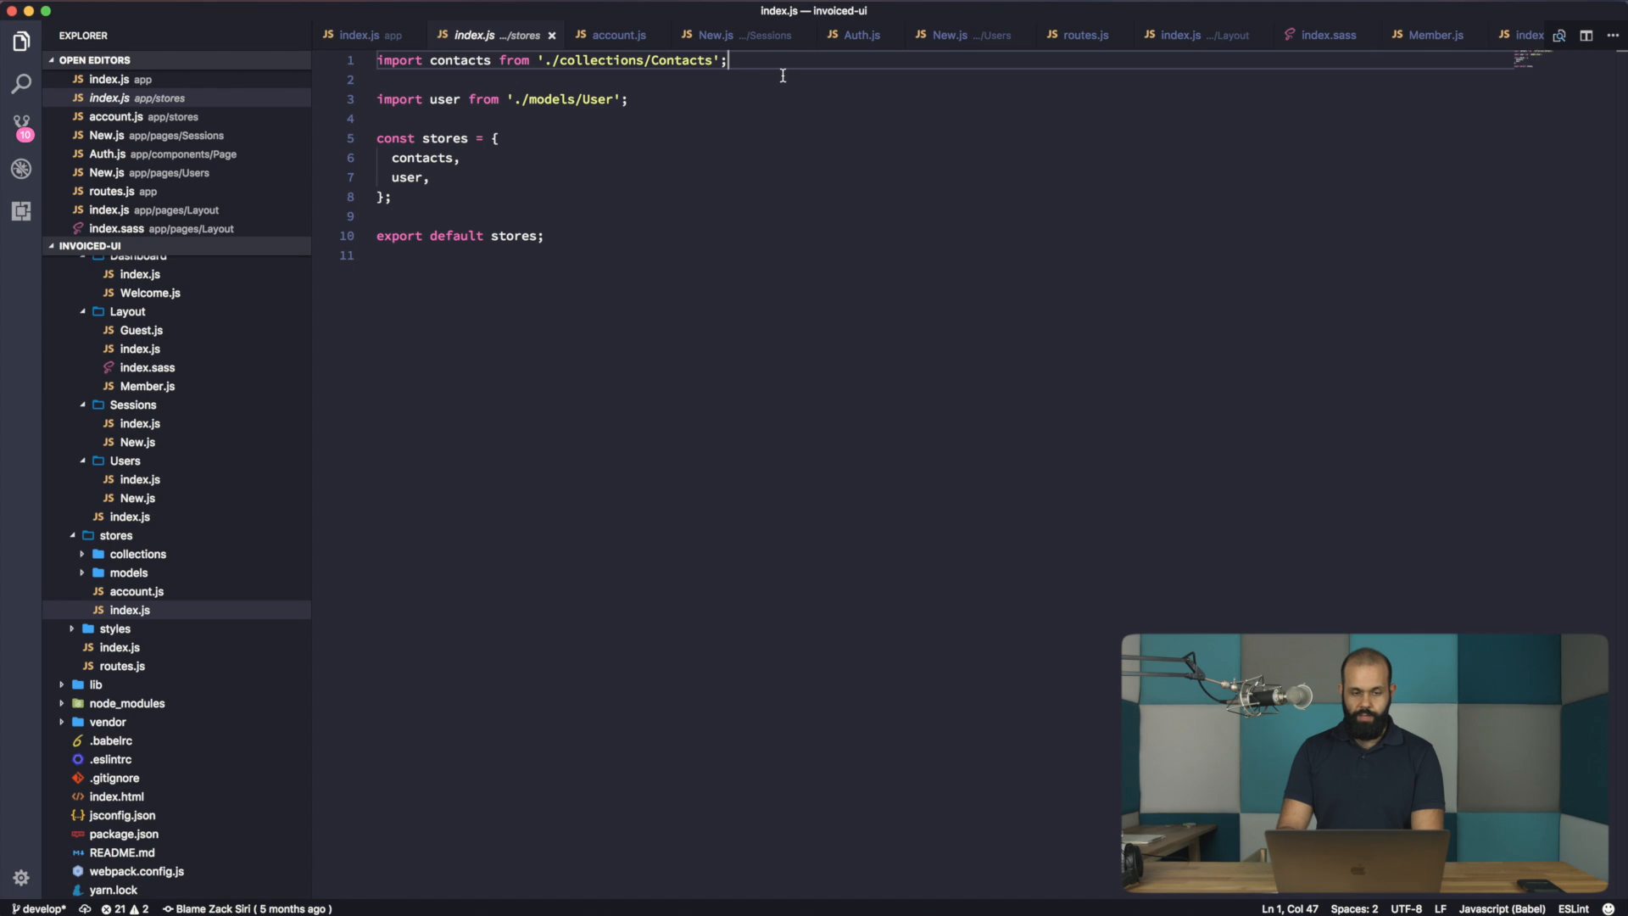
{"action": "type", "text": "import accou"}
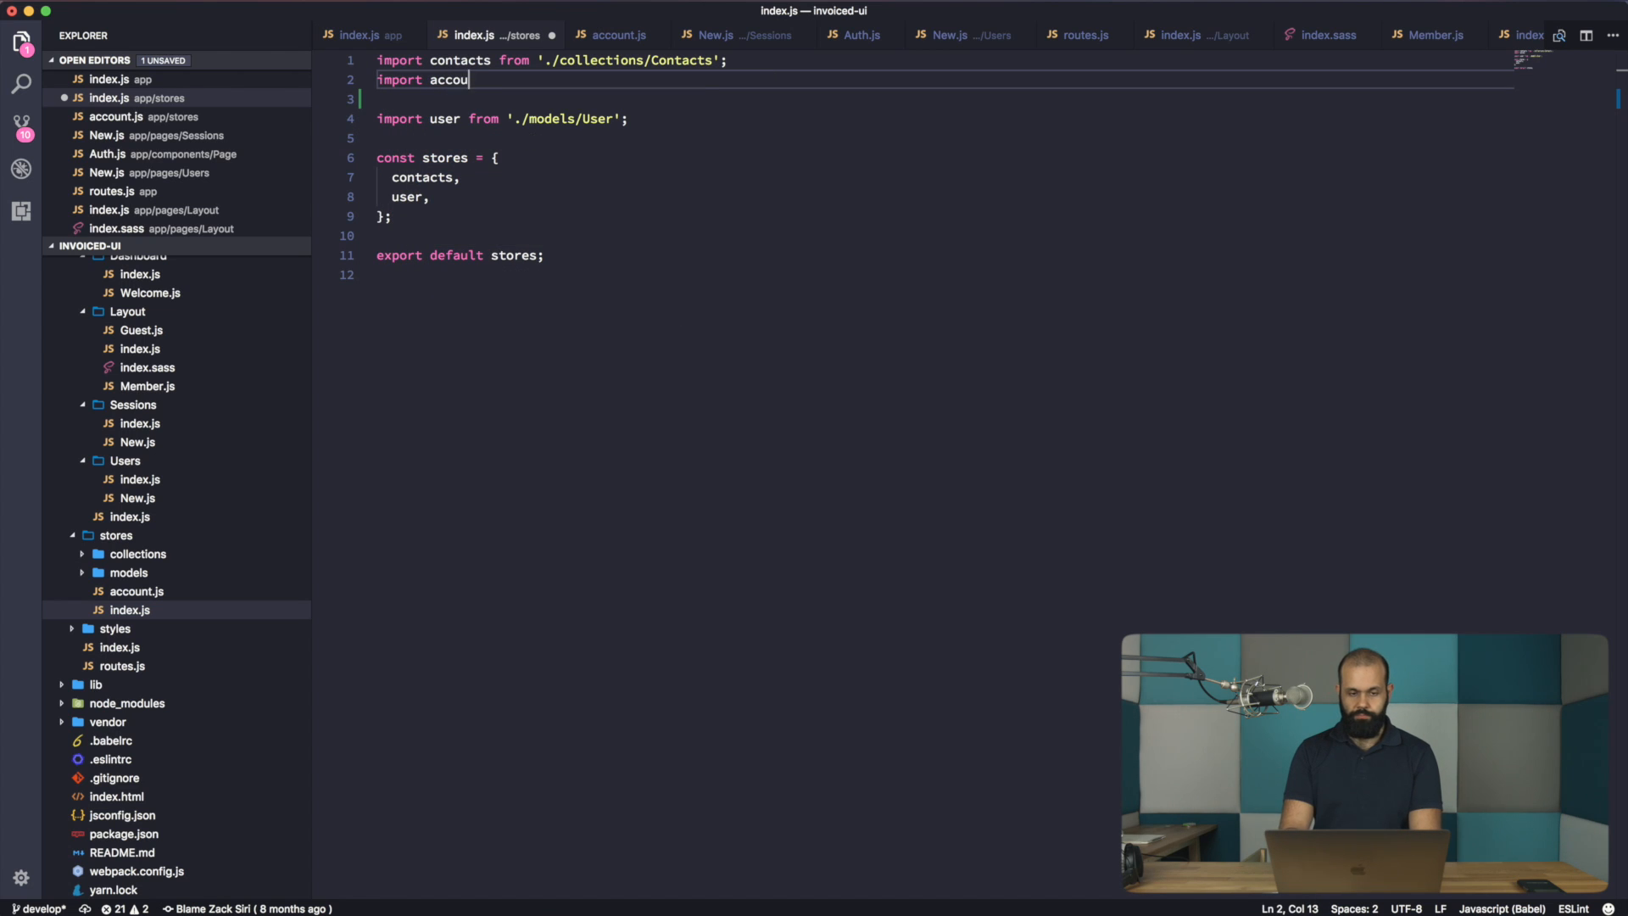
{"action": "type", "text": "nt from './"}
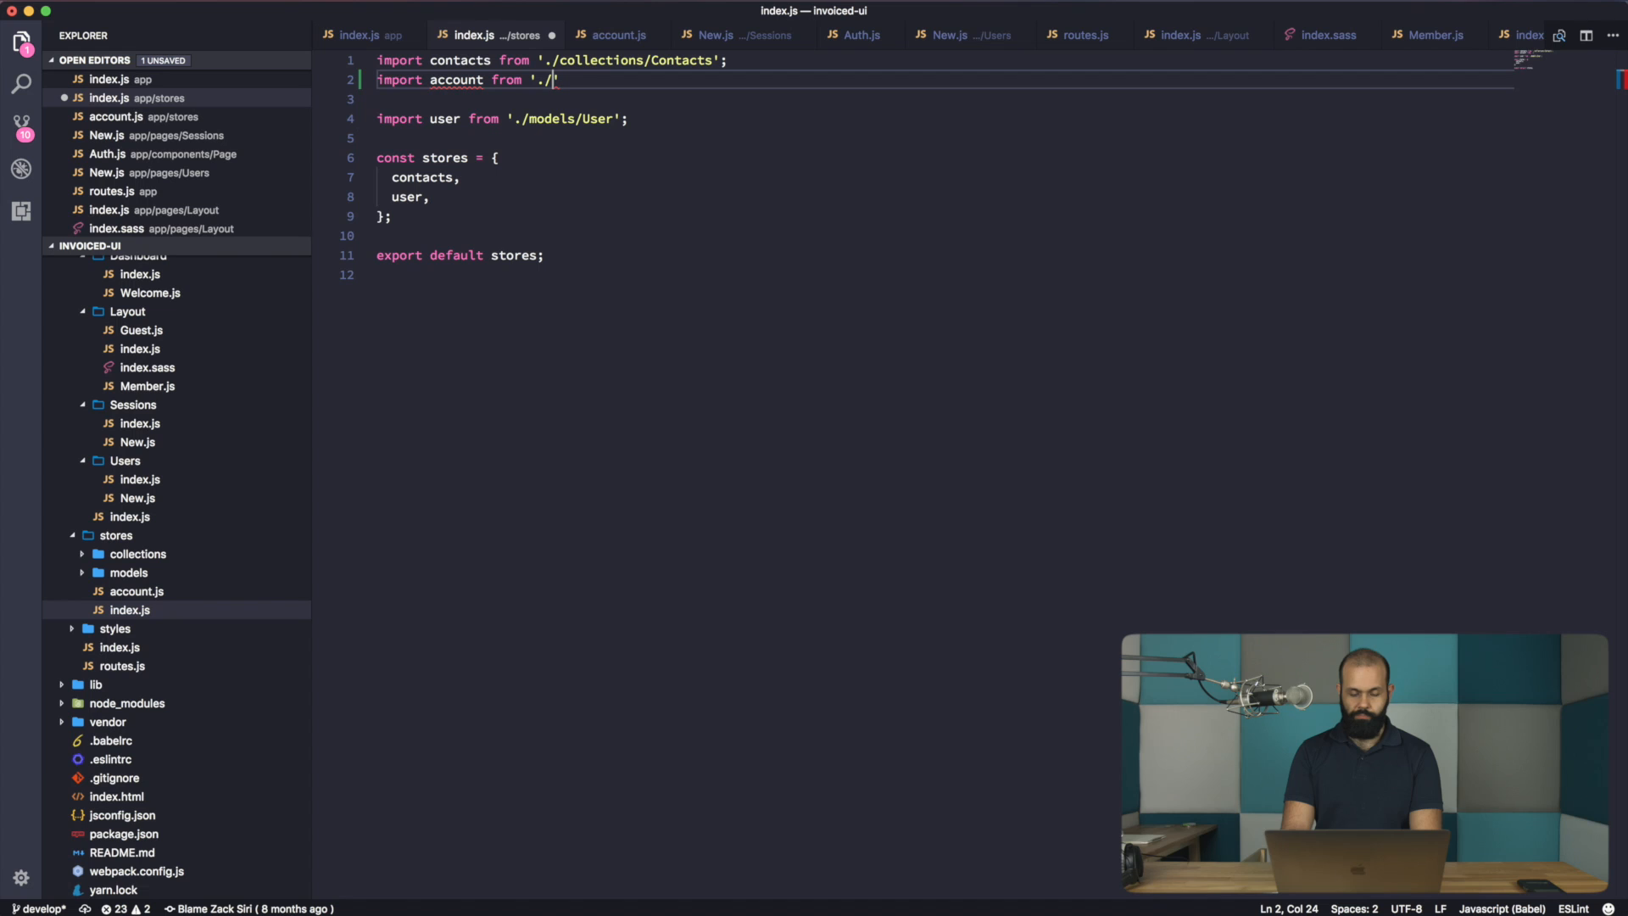
{"action": "type", "text": "account'"}
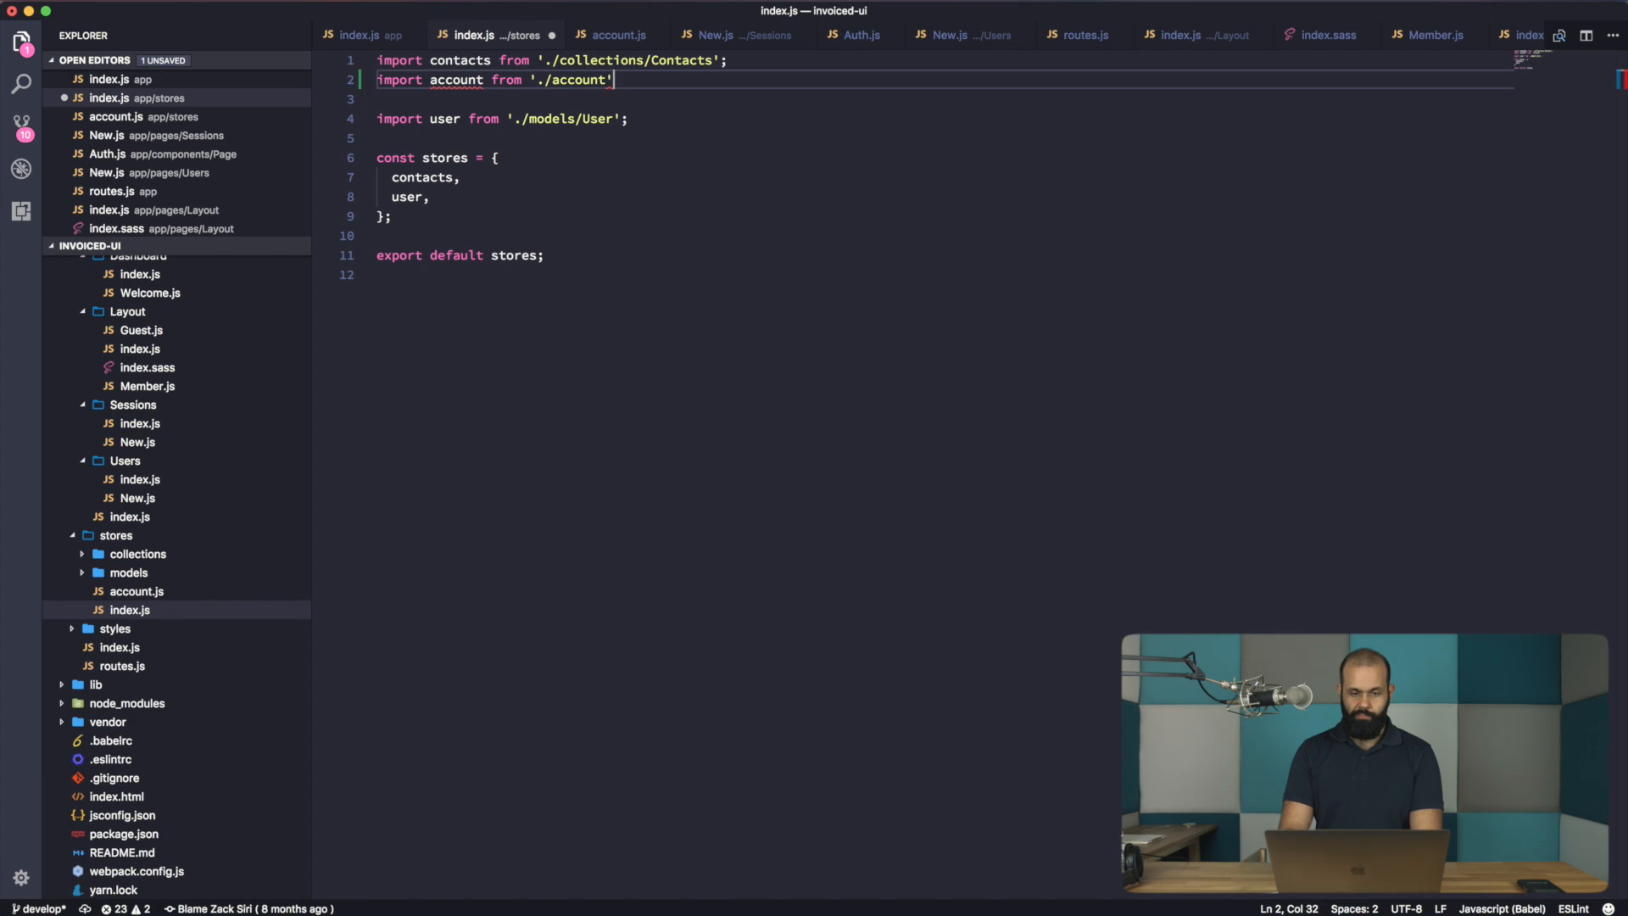
{"action": "type", "text": "ac"}
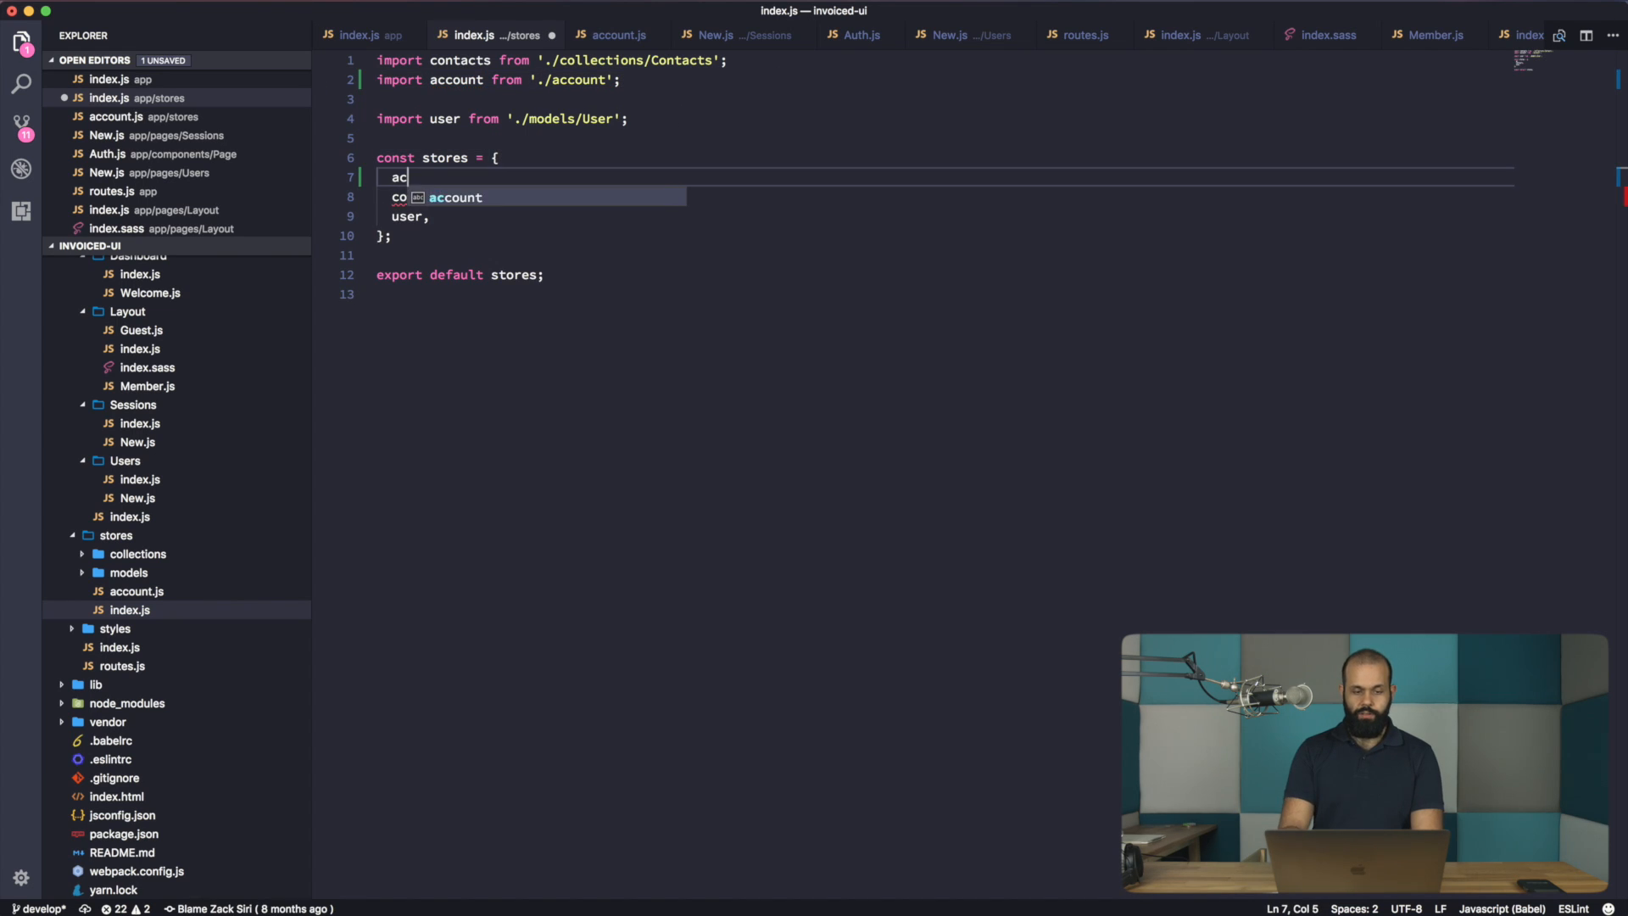
{"action": "key", "text": "Tab"}
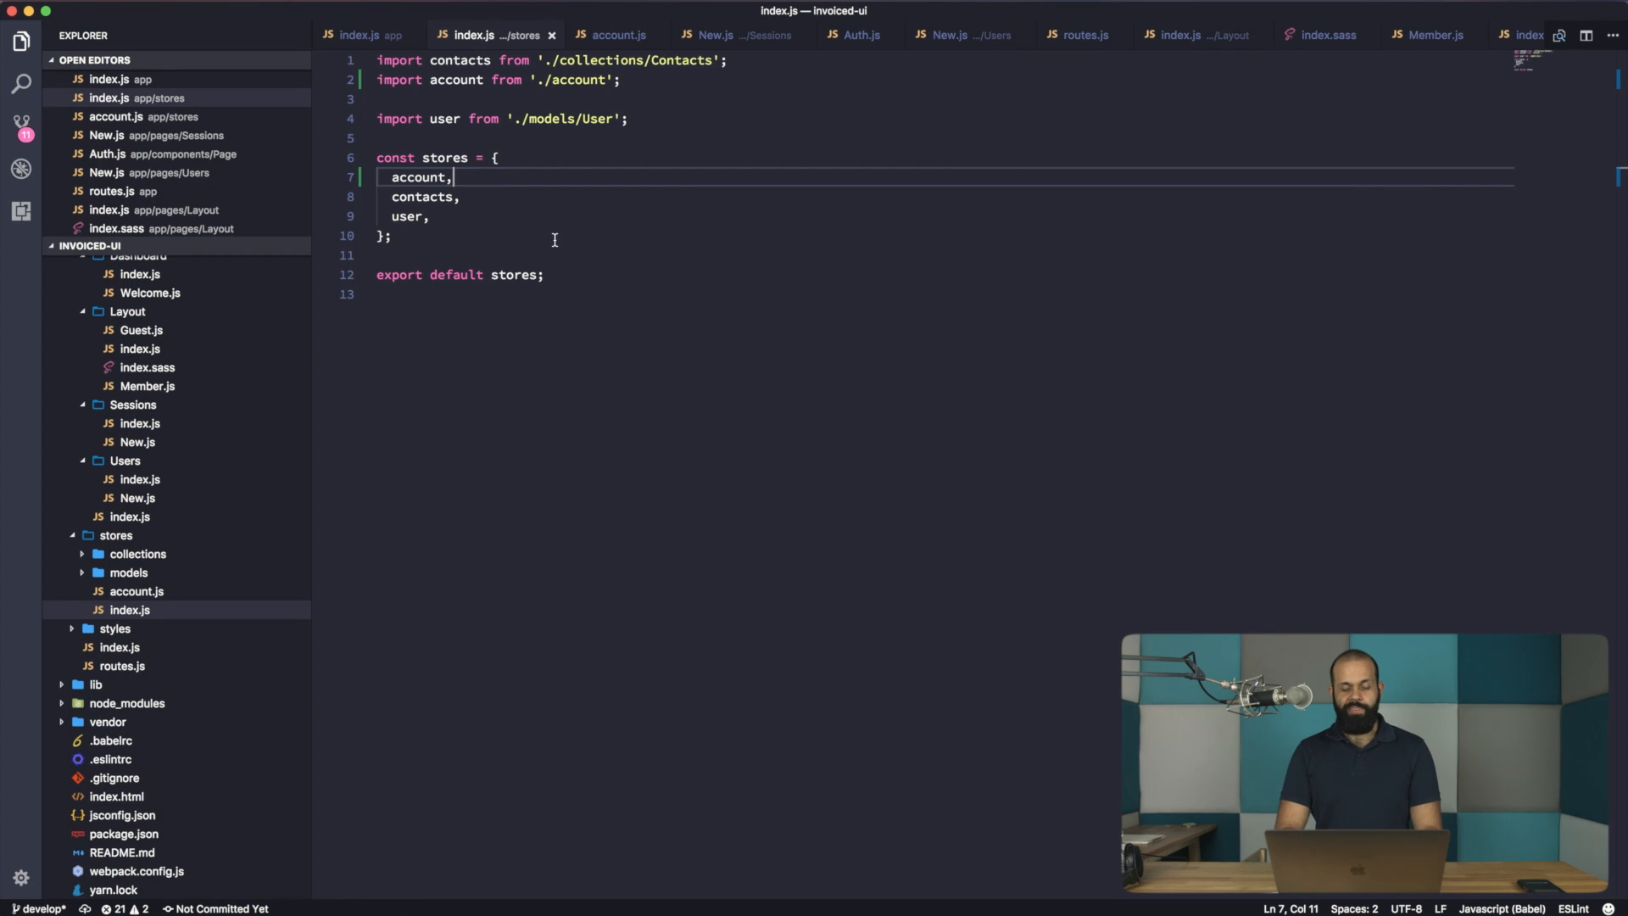
- Look at the Contacts.js collection file, then return to app/index.js
{"action": "left_click", "coordinate": [137, 554]}
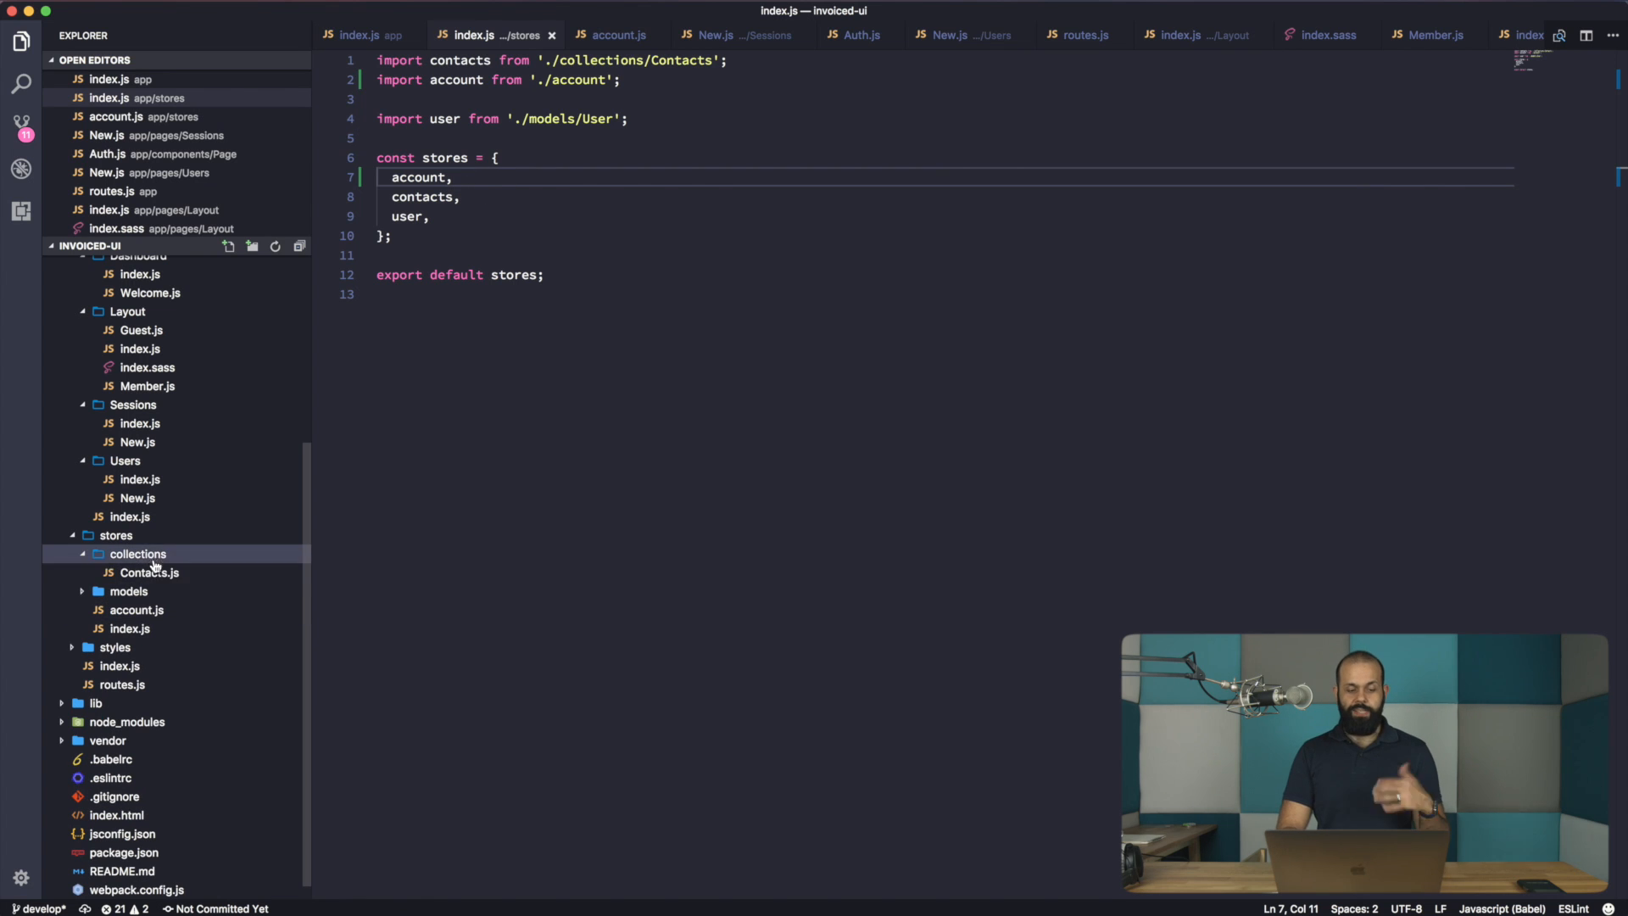
{"action": "left_click", "coordinate": [149, 573]}
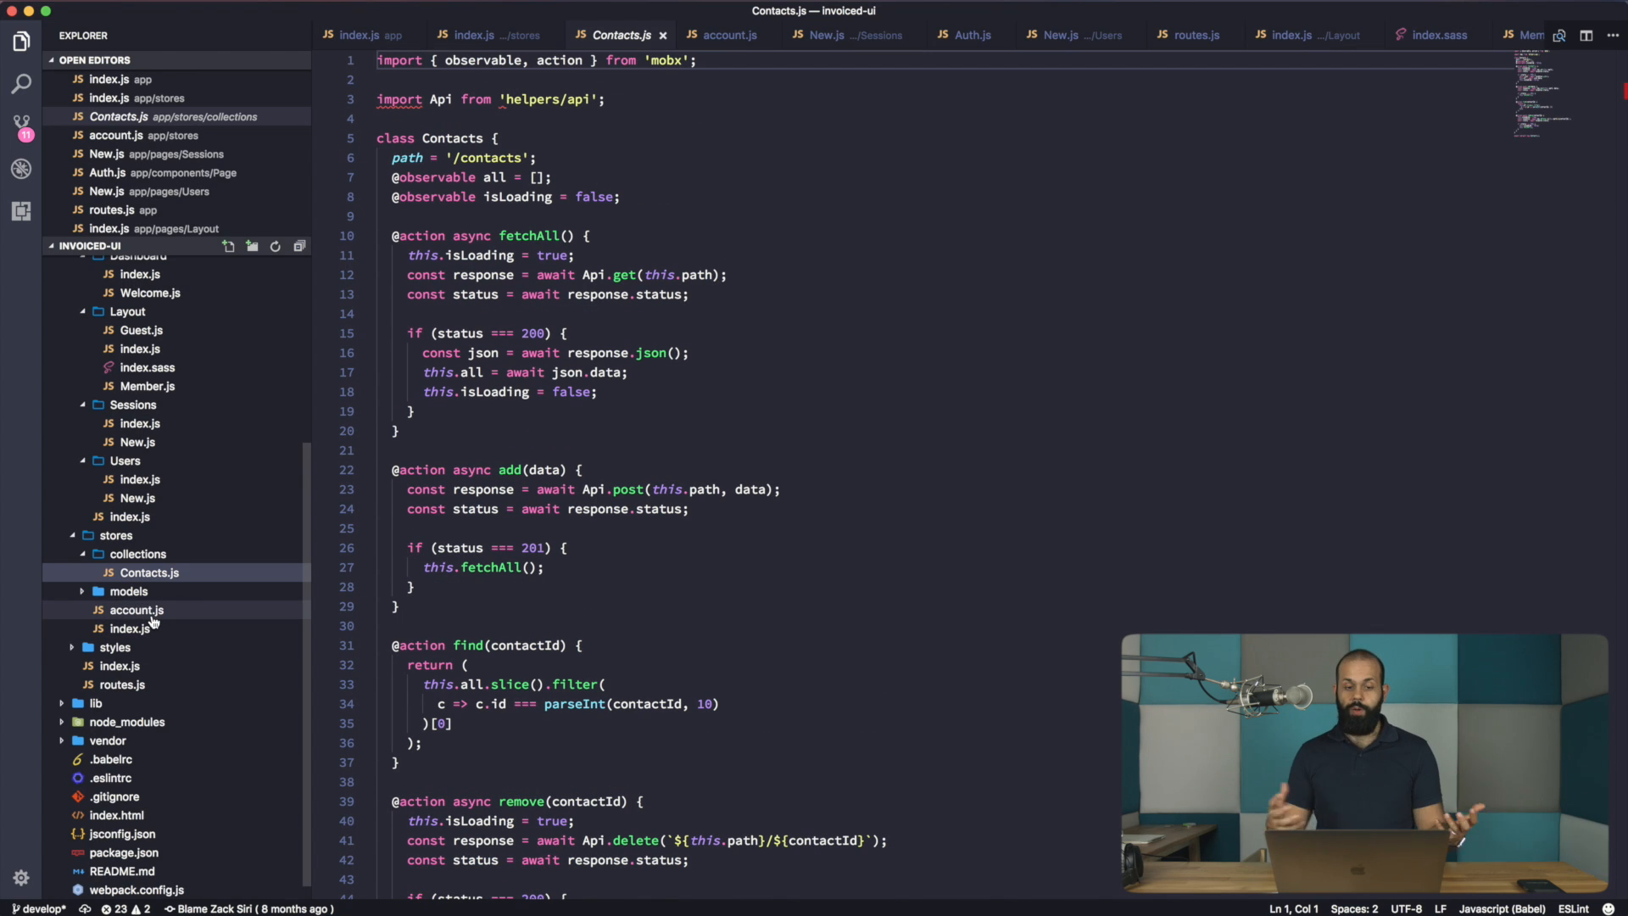
{"action": "mouse_move", "coordinate": [135, 609]}
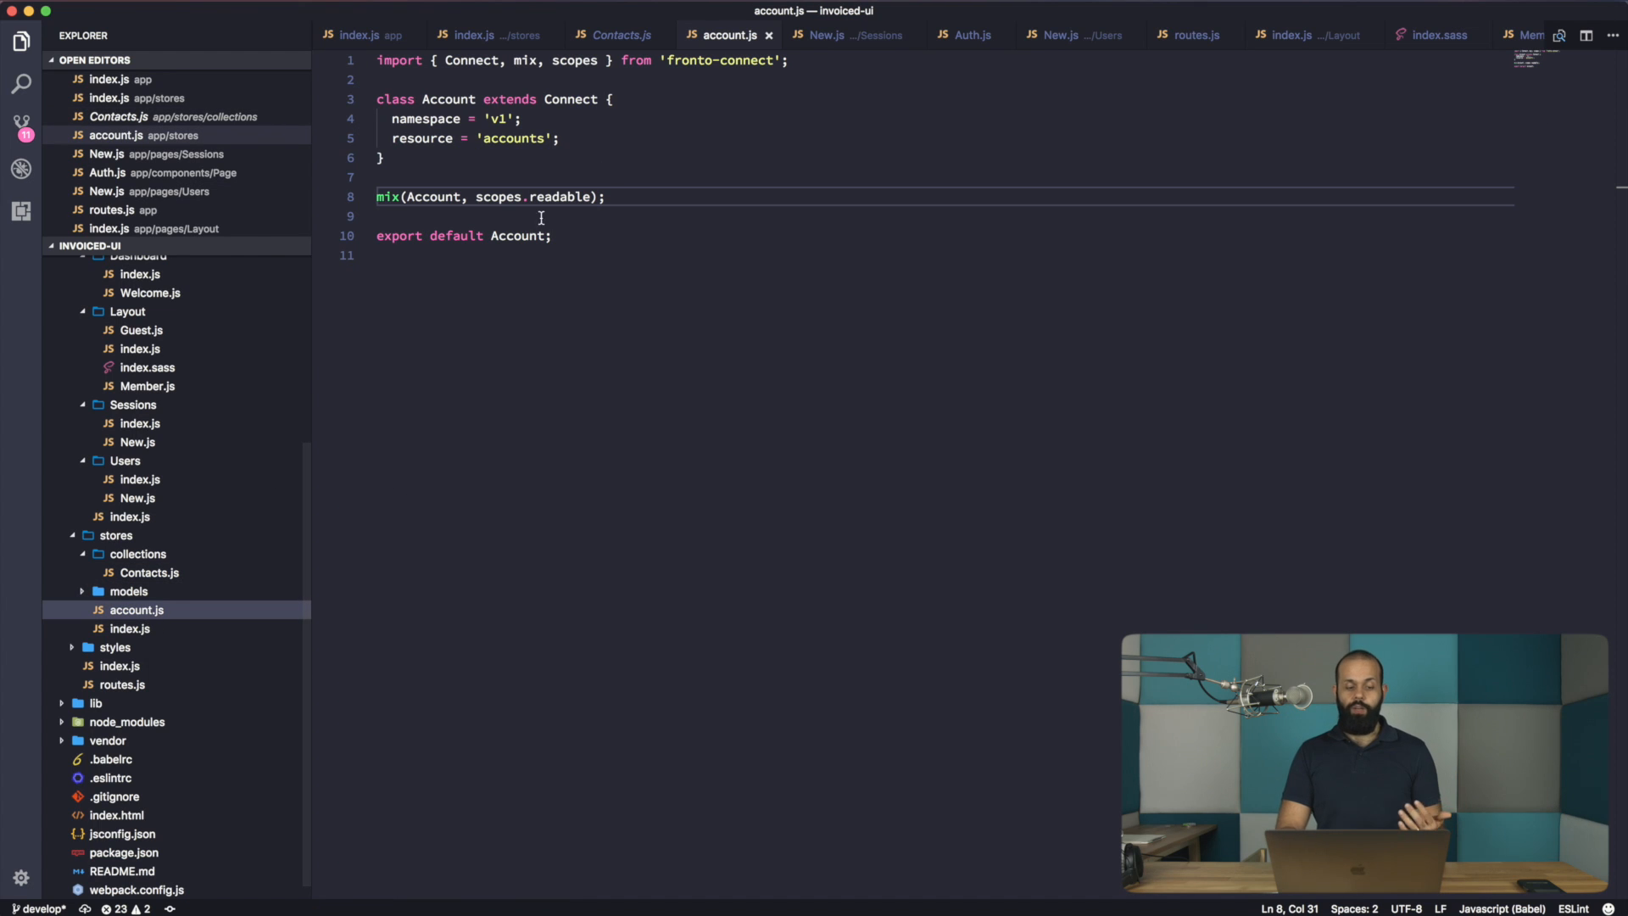
{"action": "left_click", "coordinate": [368, 34]}
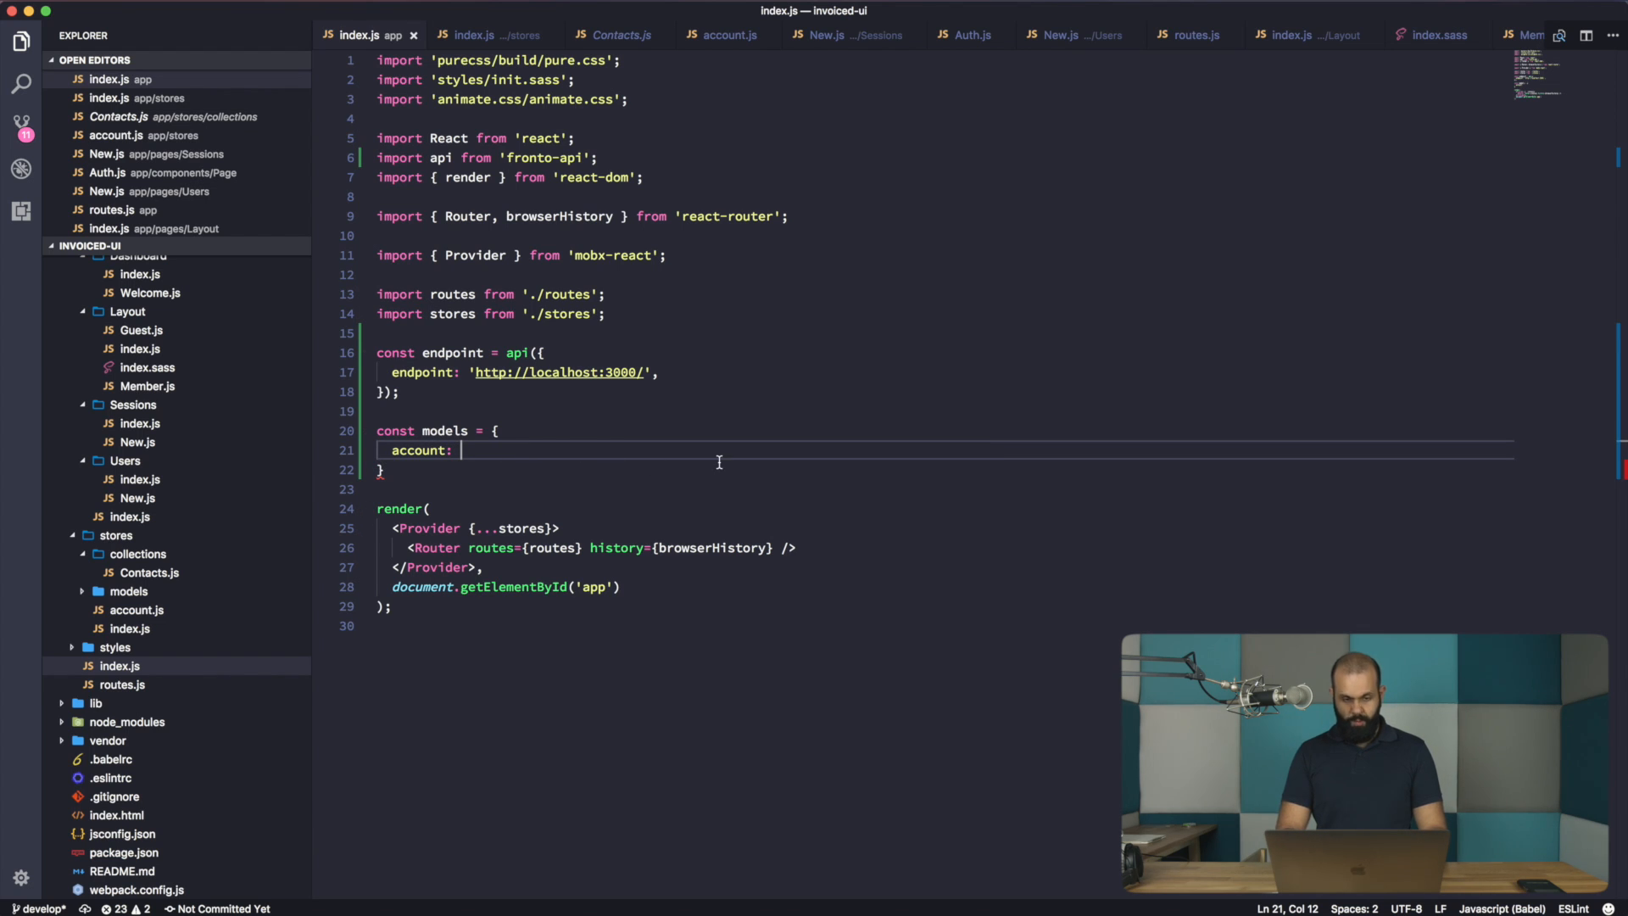
- Set the models account entry to new stores.account, checking the stores index along the way
{"action": "type", "text": "new"}
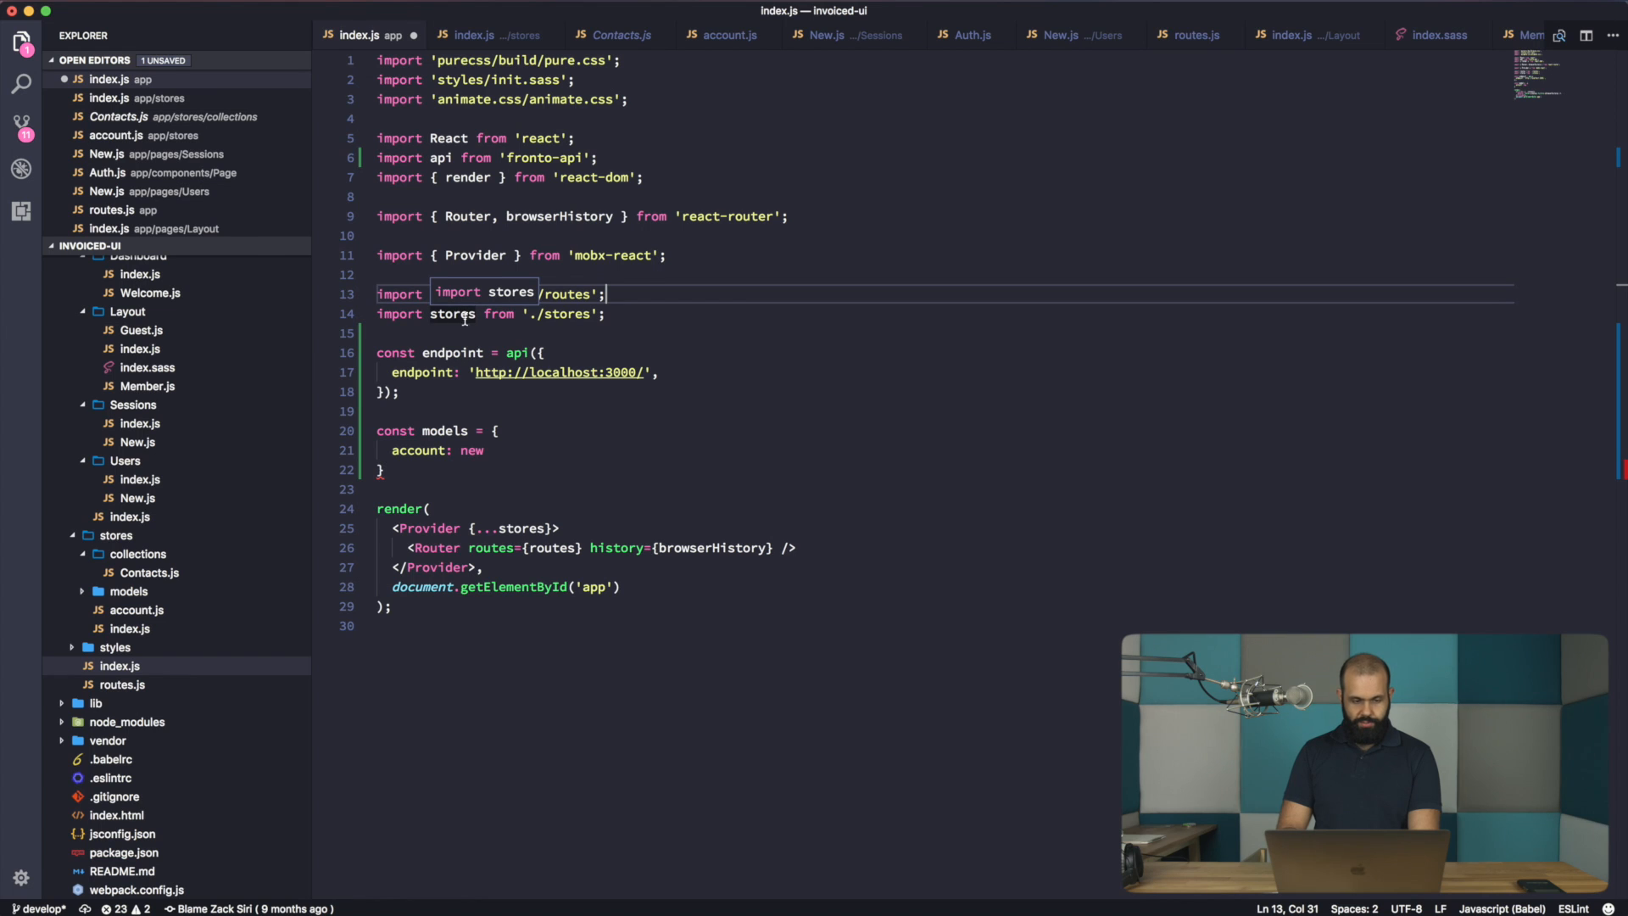
{"action": "left_click", "coordinate": [129, 628]}
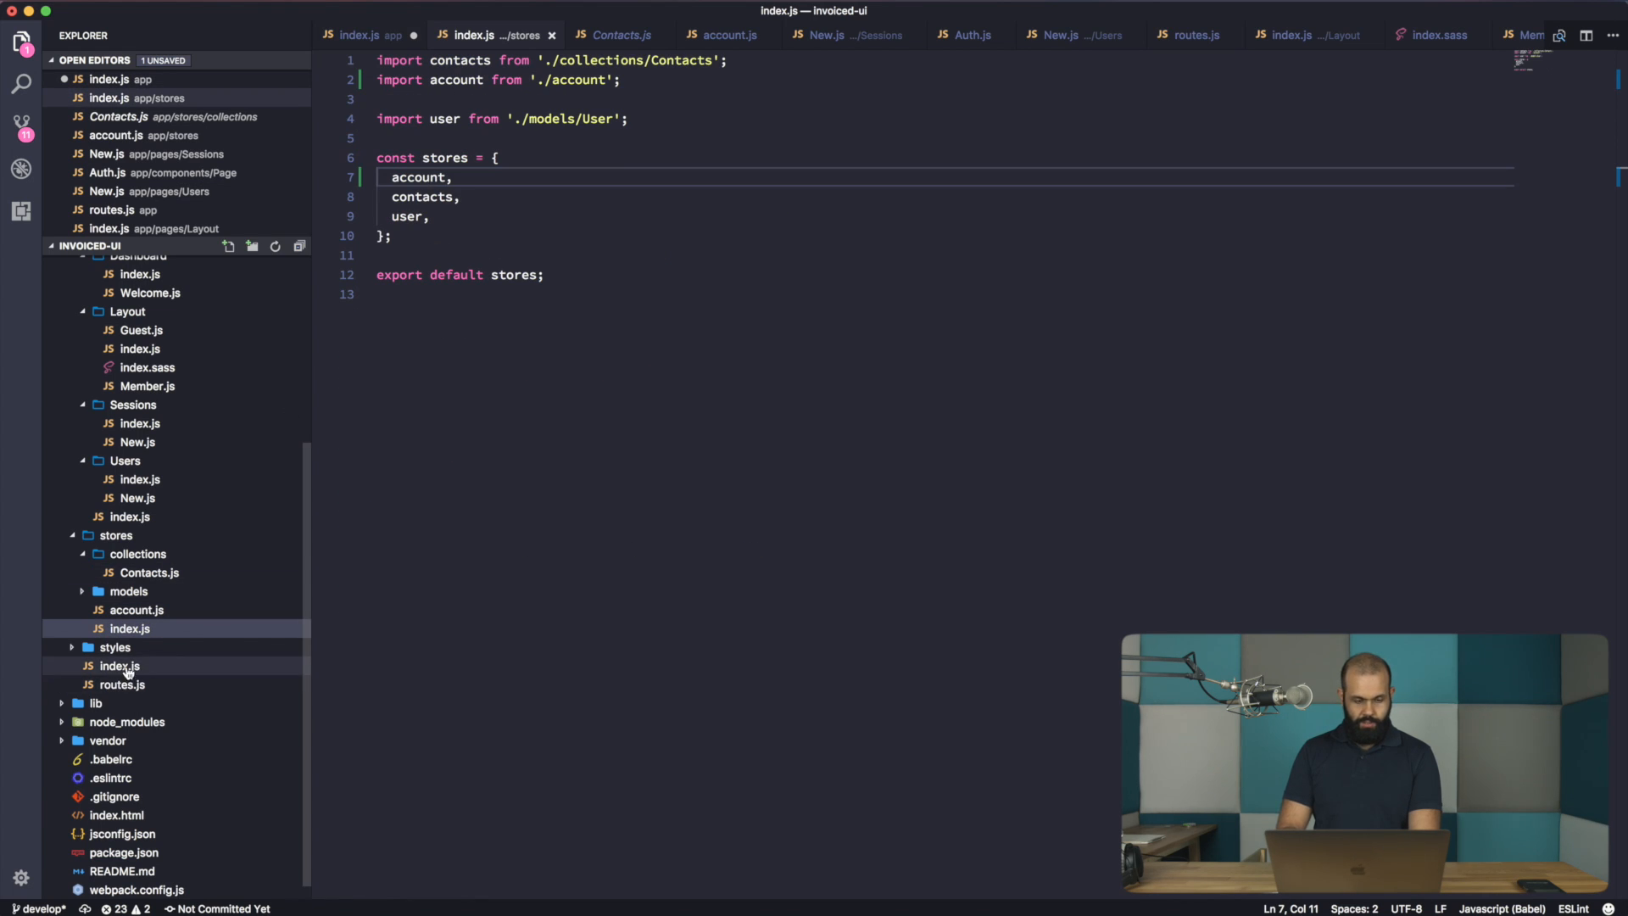
{"action": "left_click", "coordinate": [367, 34]}
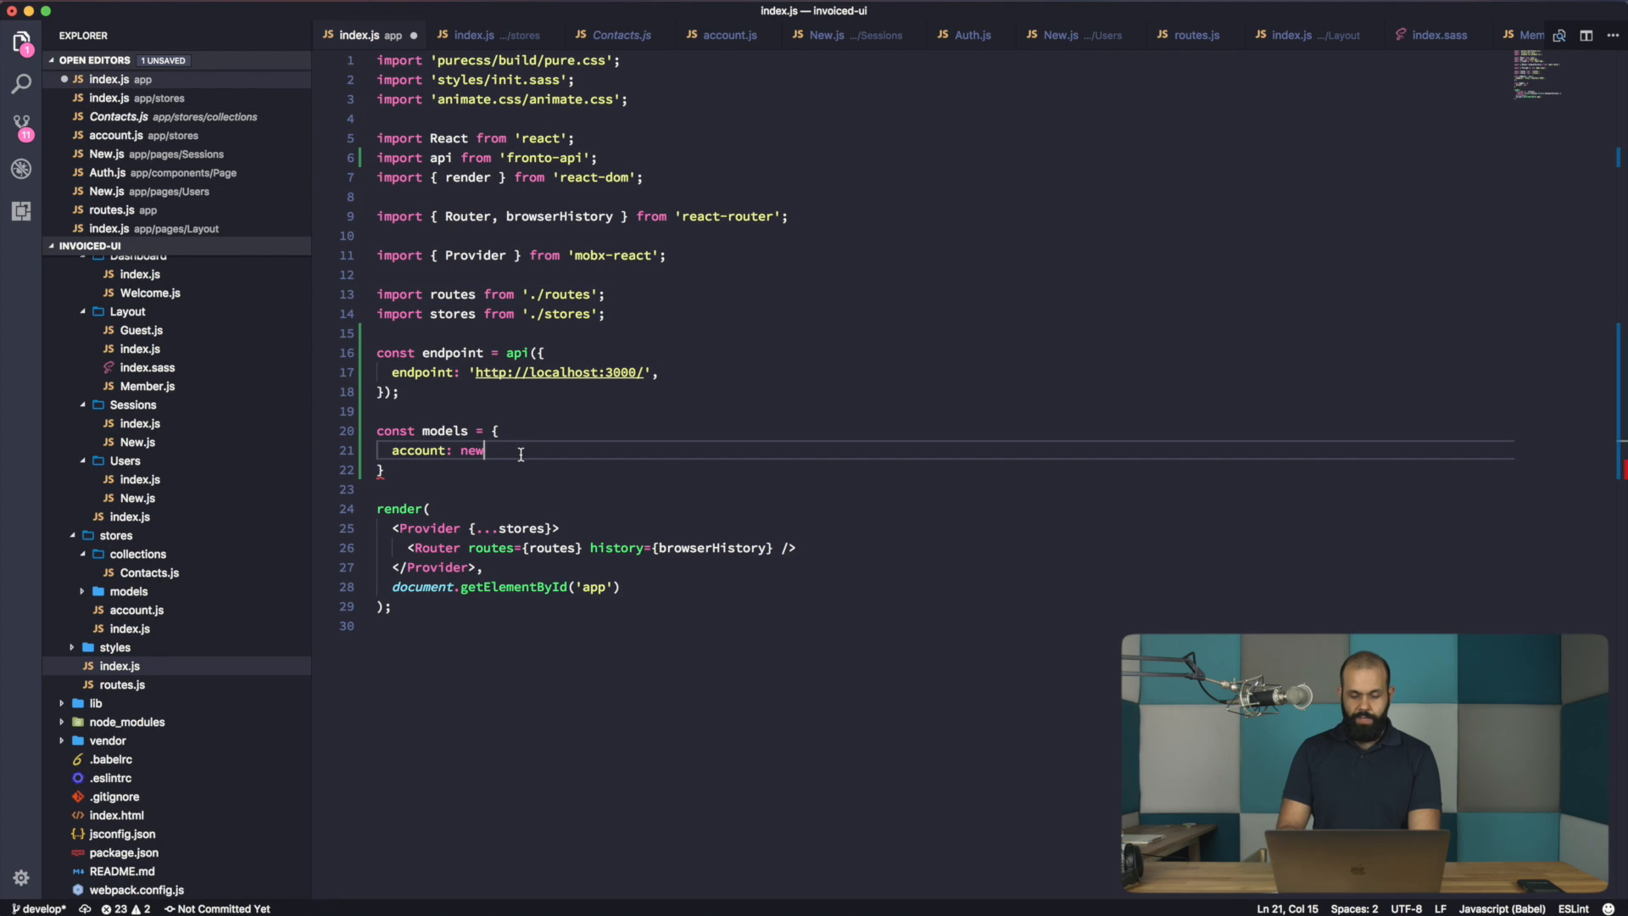
{"action": "type", "text": "stores."}
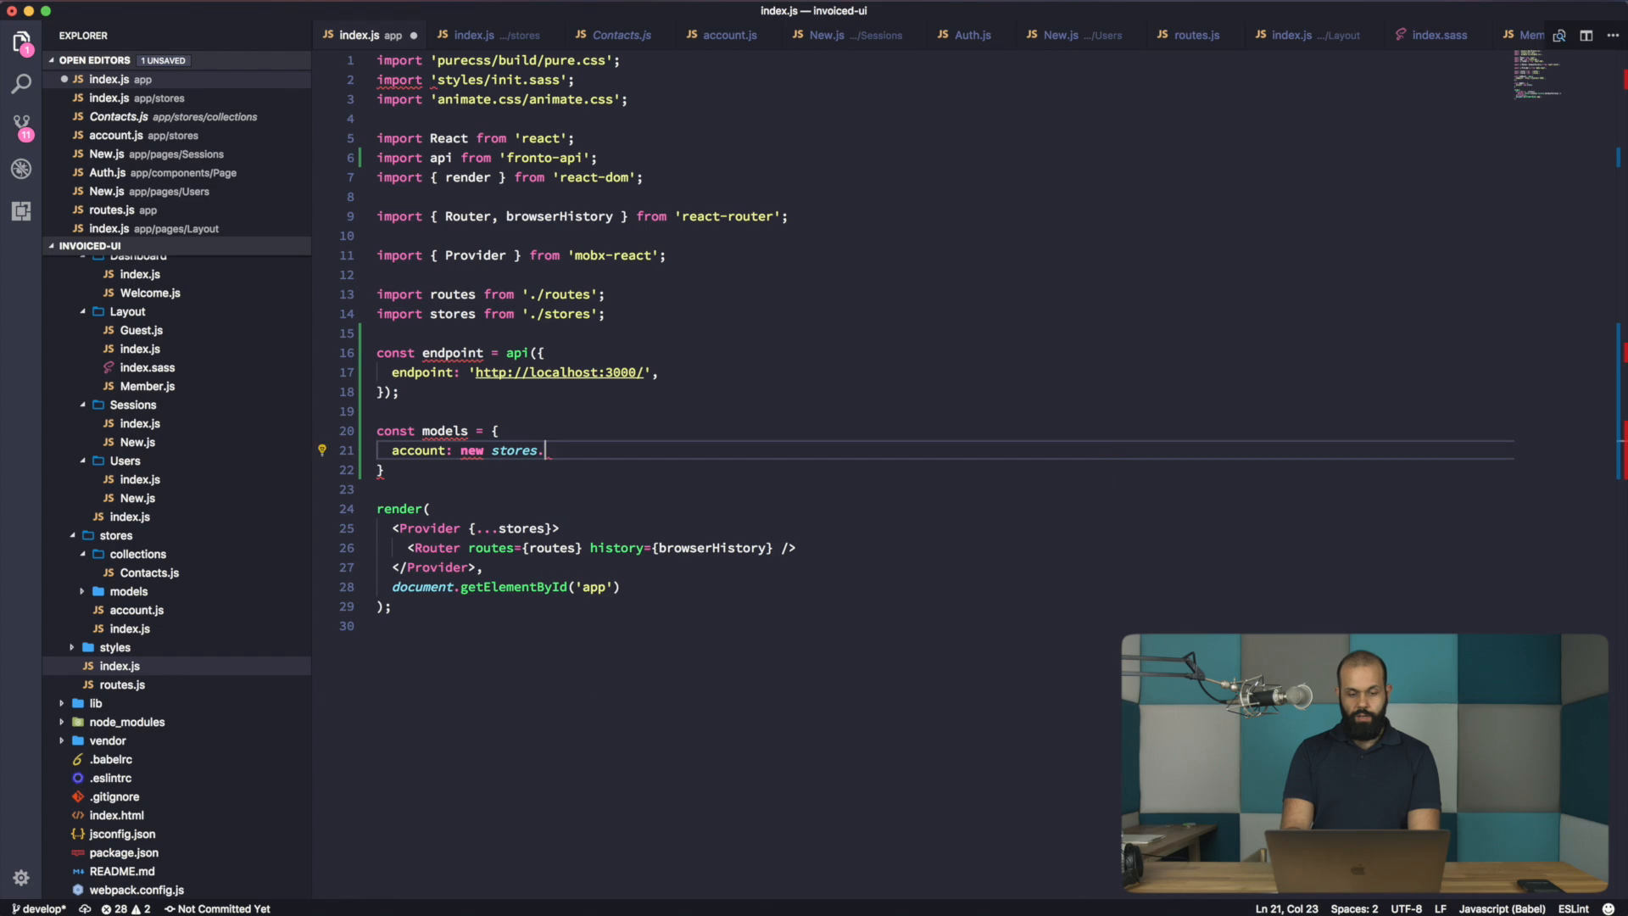
{"action": "type", "text": "account';"}
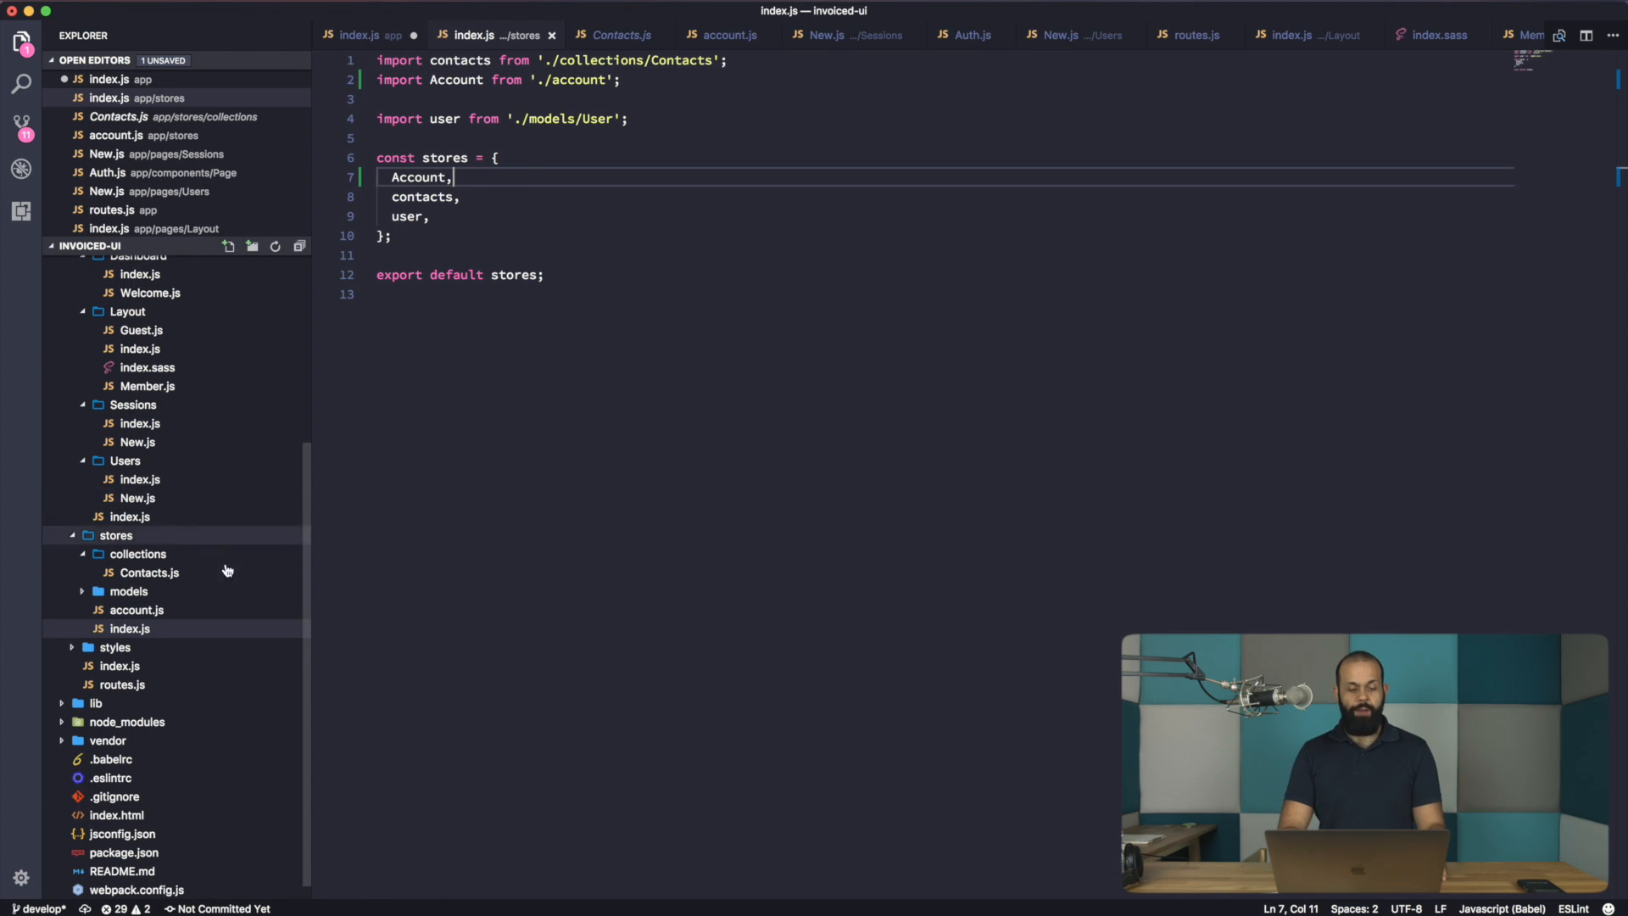
{"action": "left_click", "coordinate": [364, 34]}
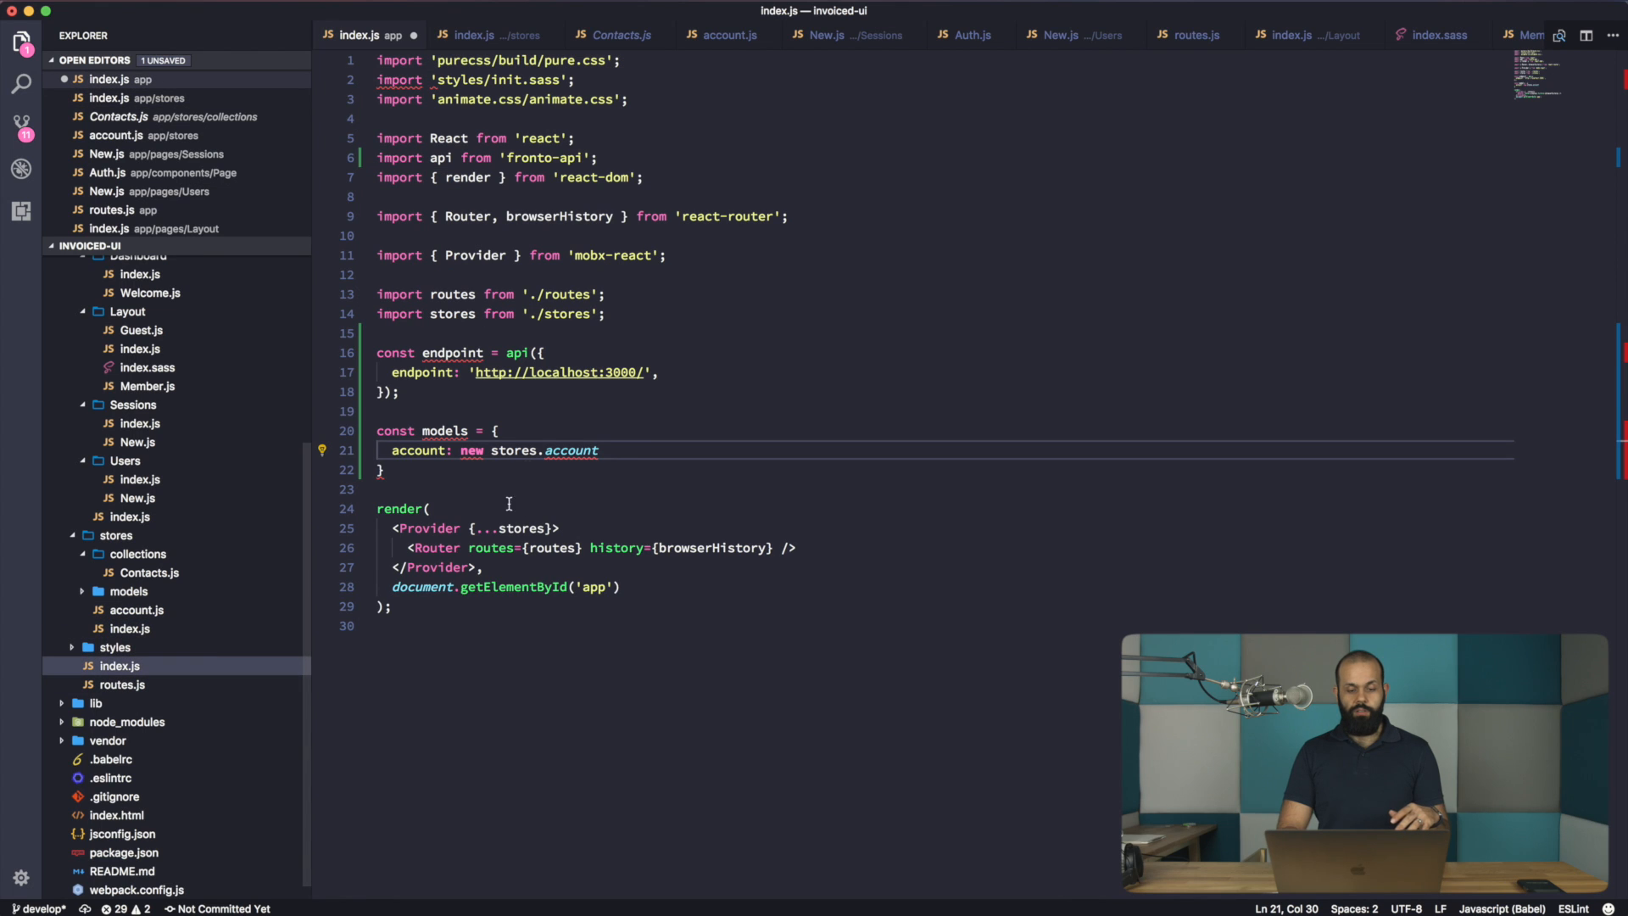
- Set models.account to new stores.Account(endpoint) and add {...models} to the Provider props
{"action": "double_click", "coordinate": [571, 450]}
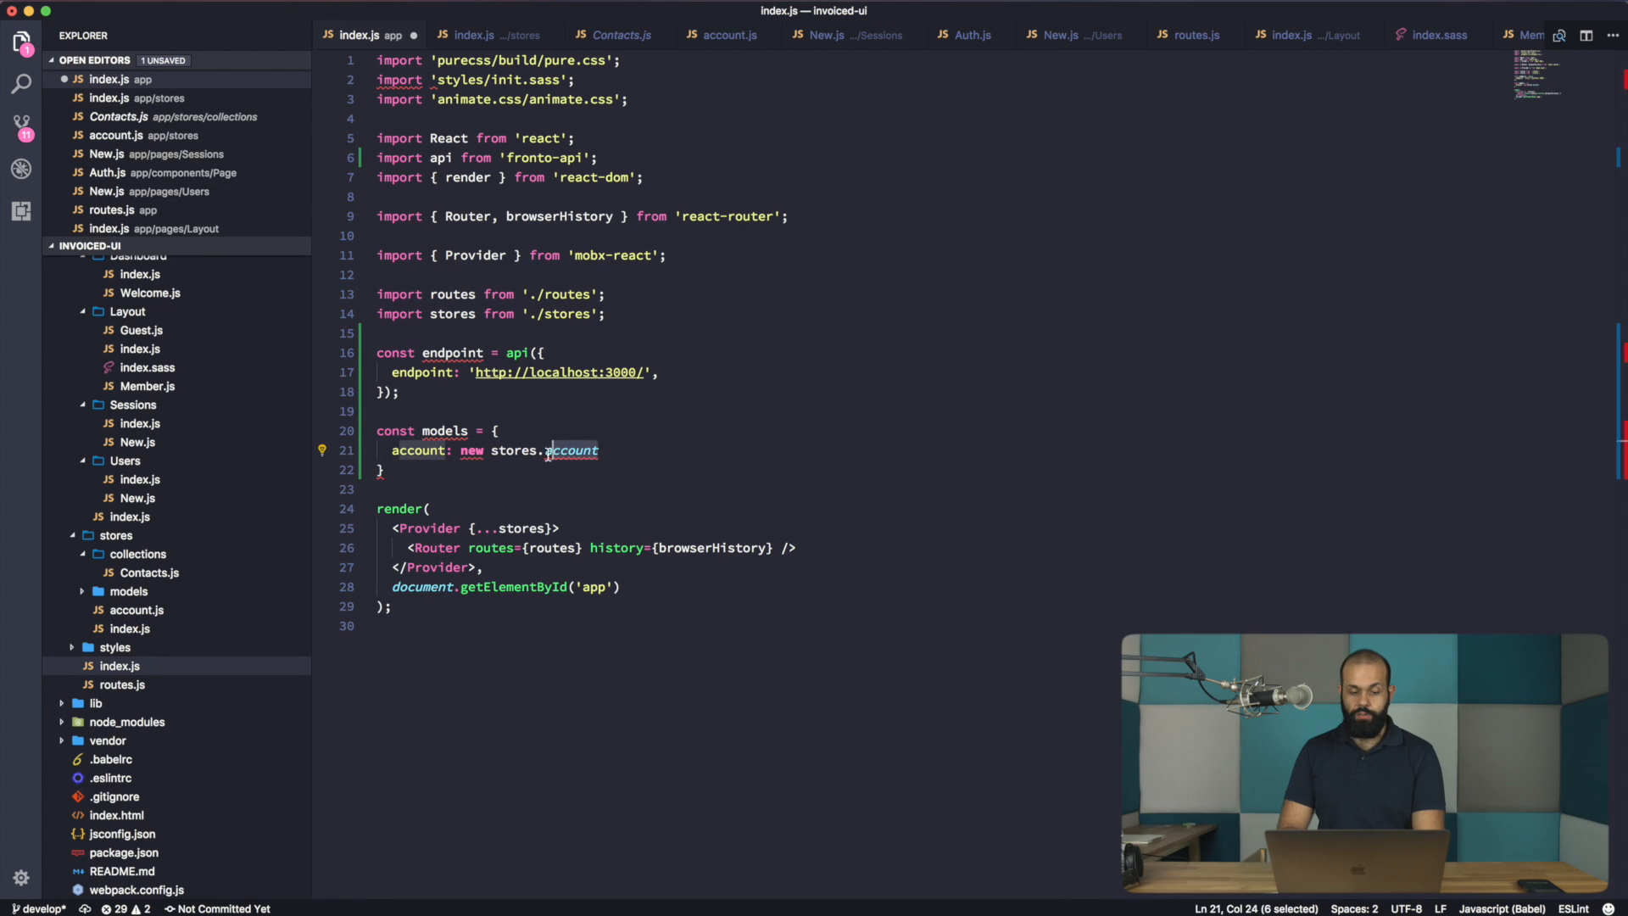
{"action": "type", "text": "Account"}
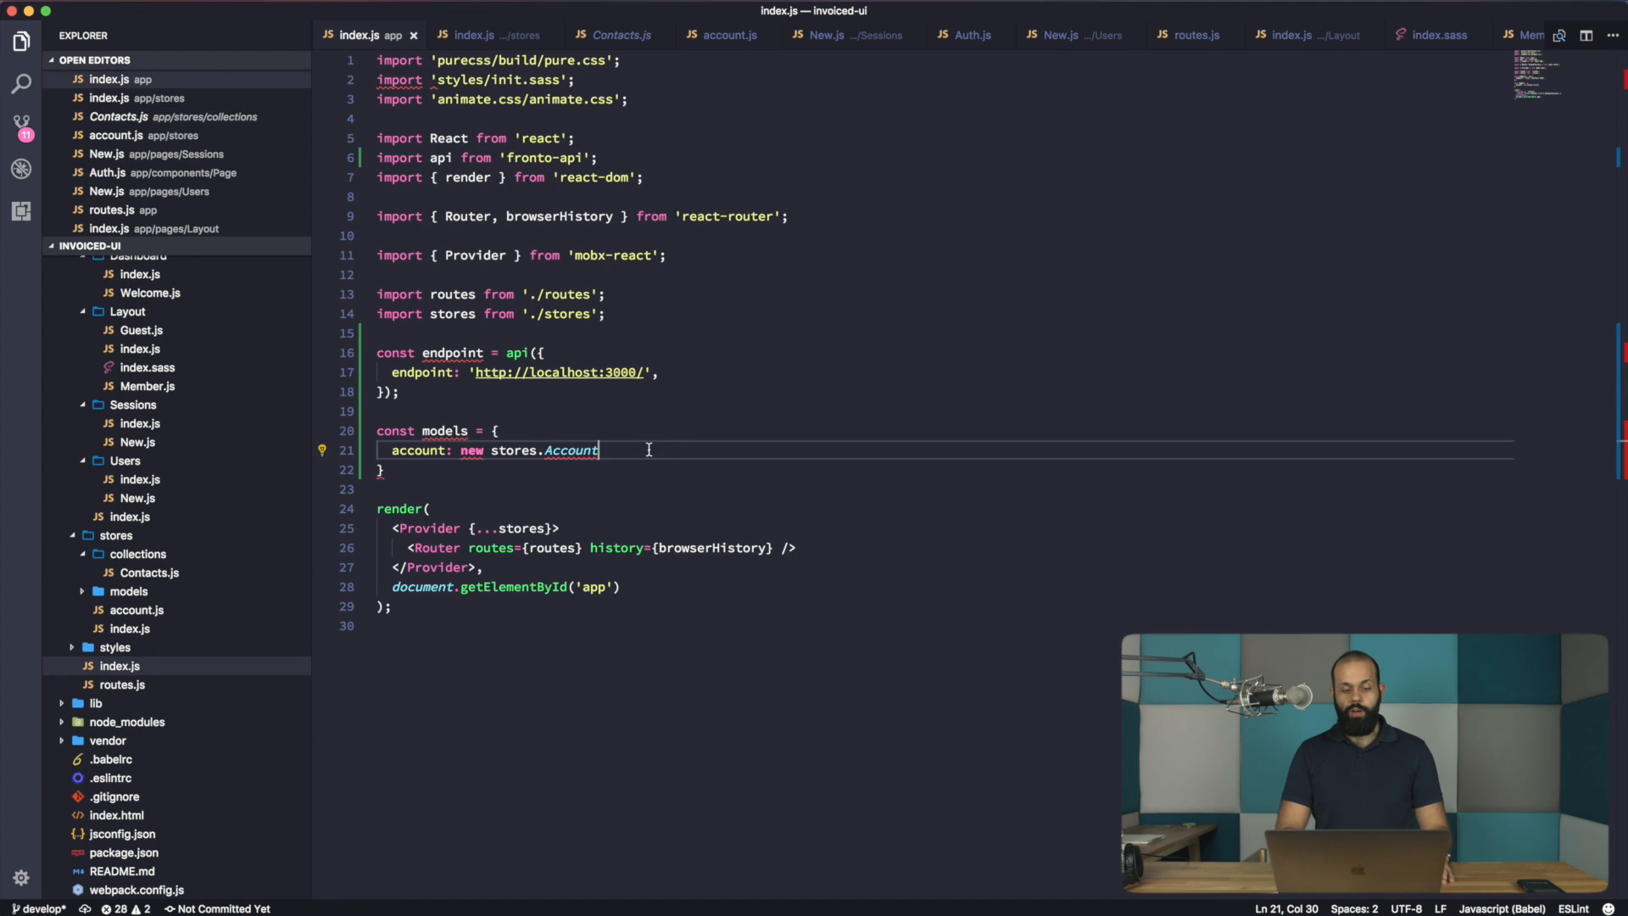
{"action": "type", "text": "()"}
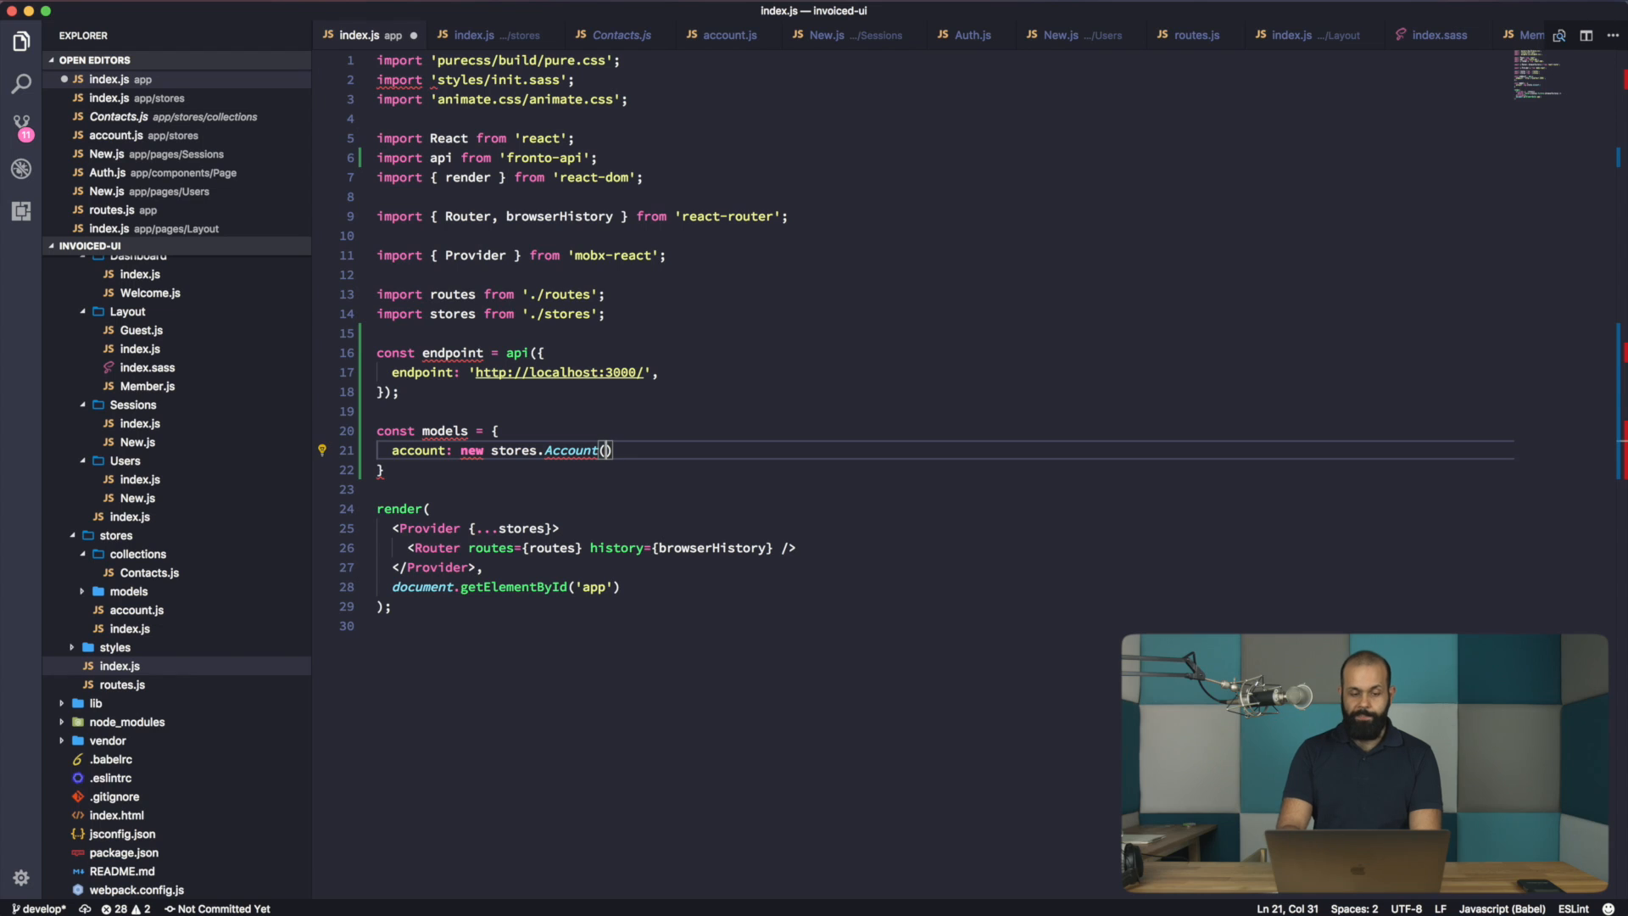
{"action": "type", "text": "endpoint"}
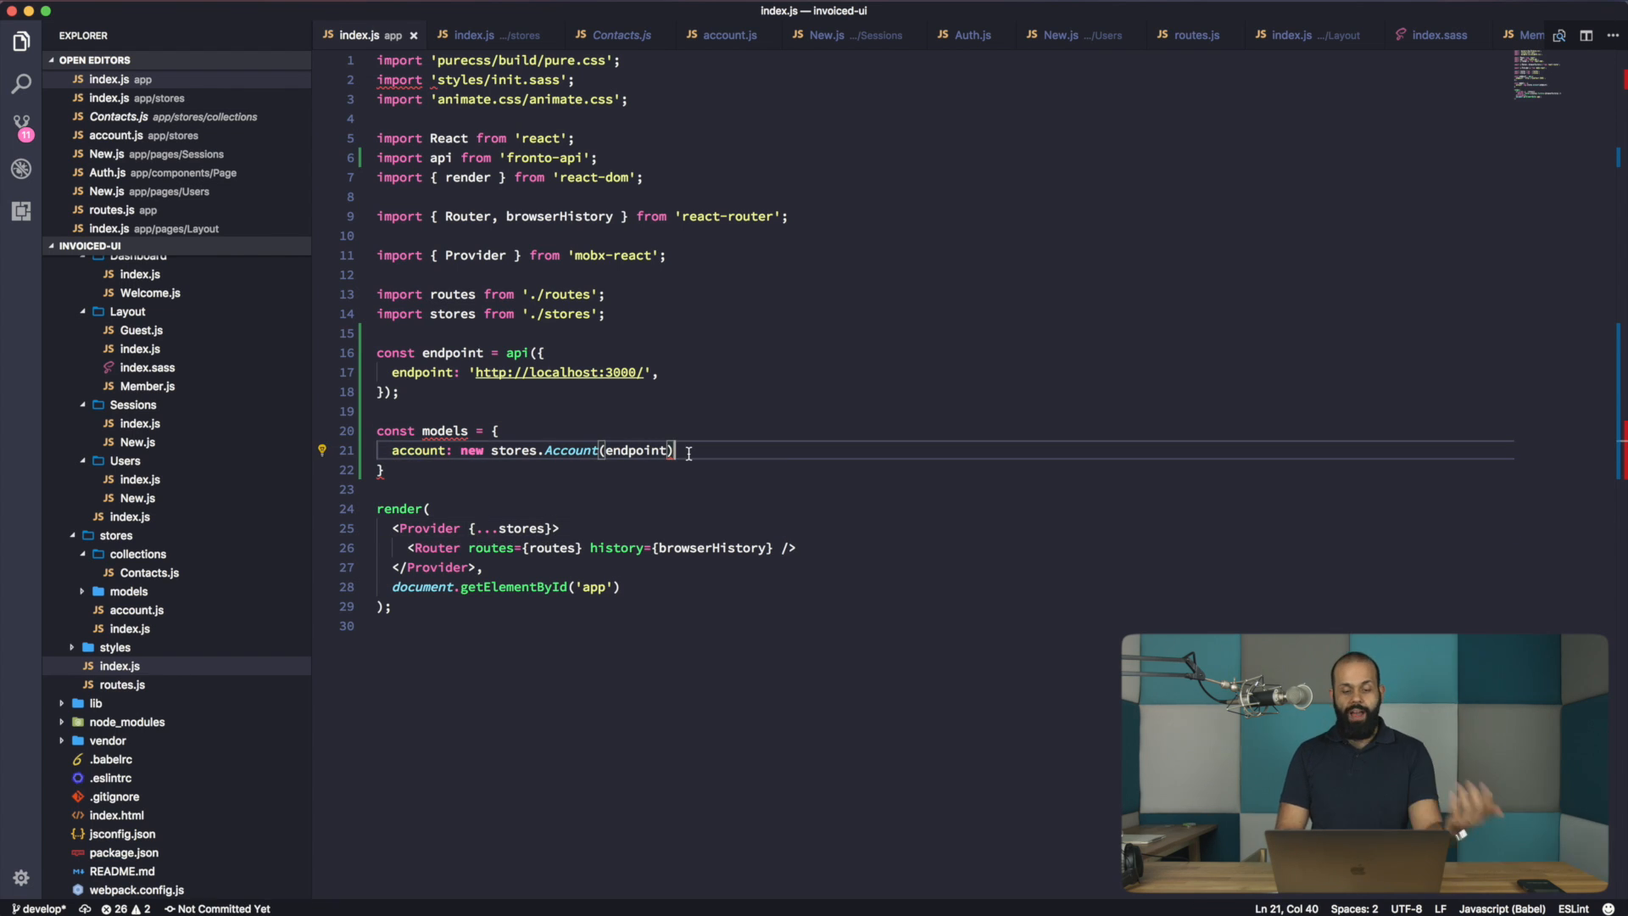
{"action": "type", "text": ","}
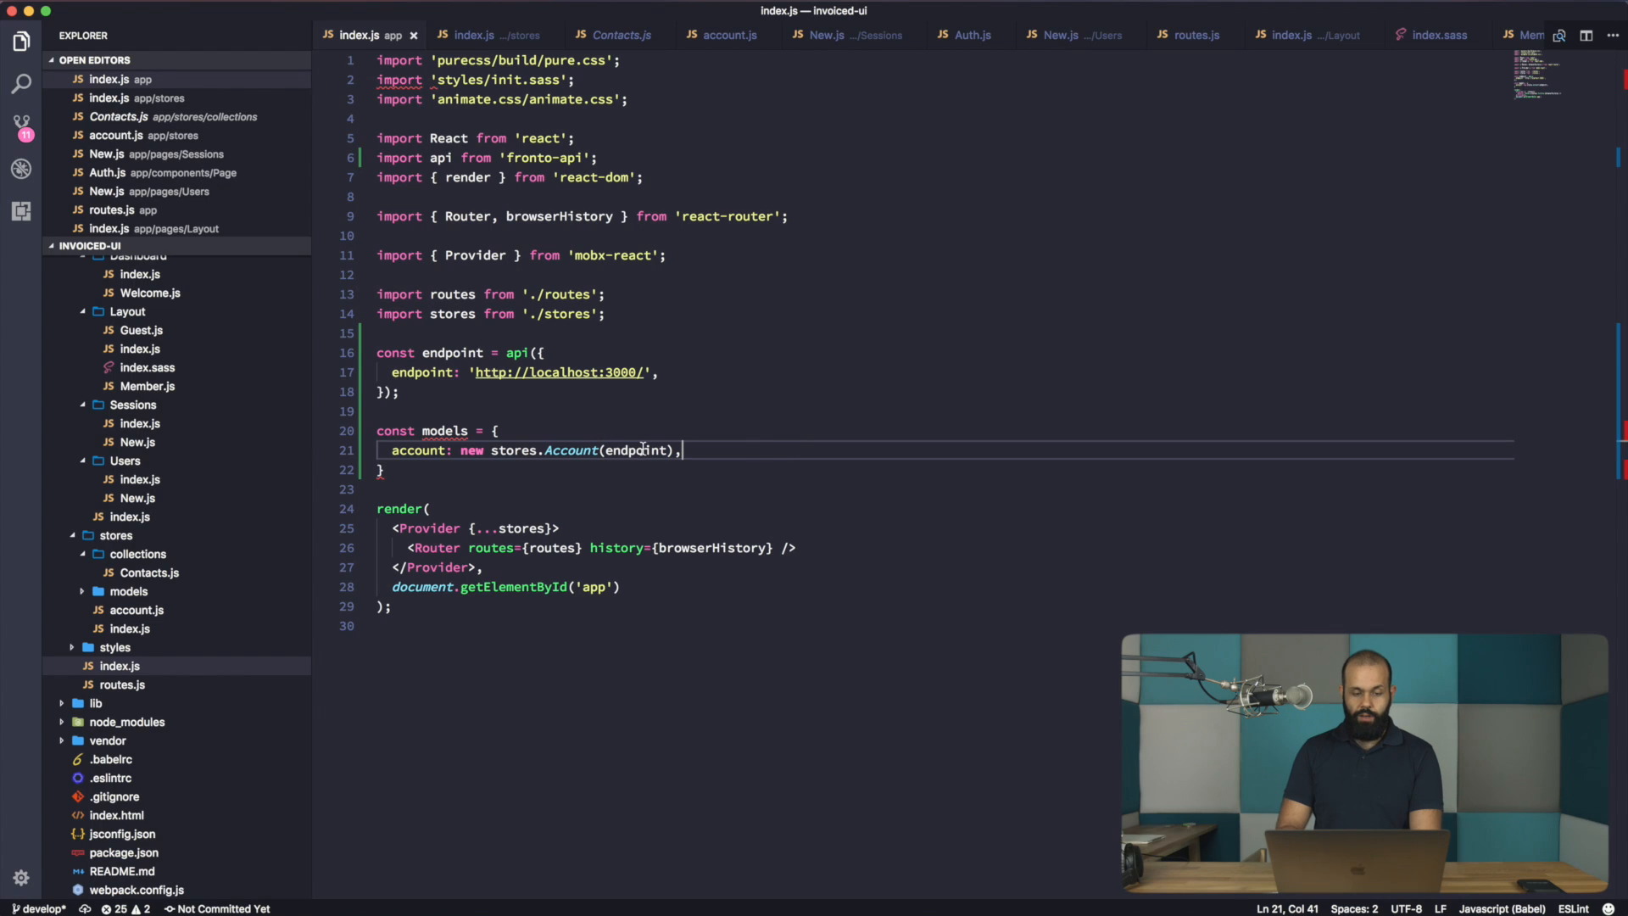
{"action": "type", "text": ";"}
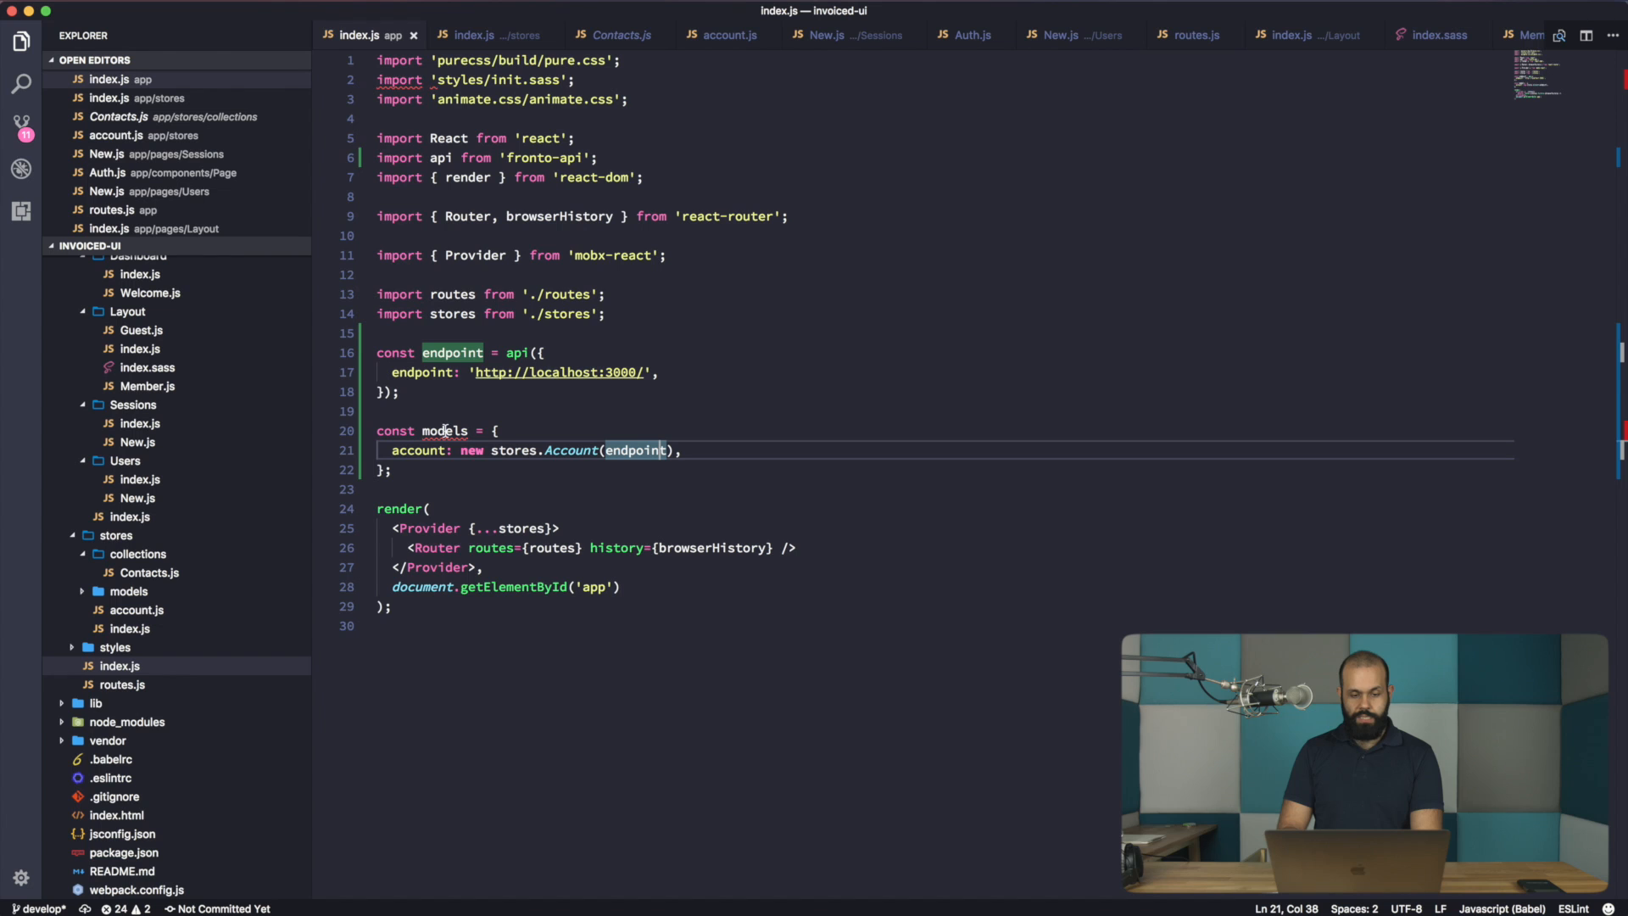
{"action": "mouse_move", "coordinate": [444, 431]}
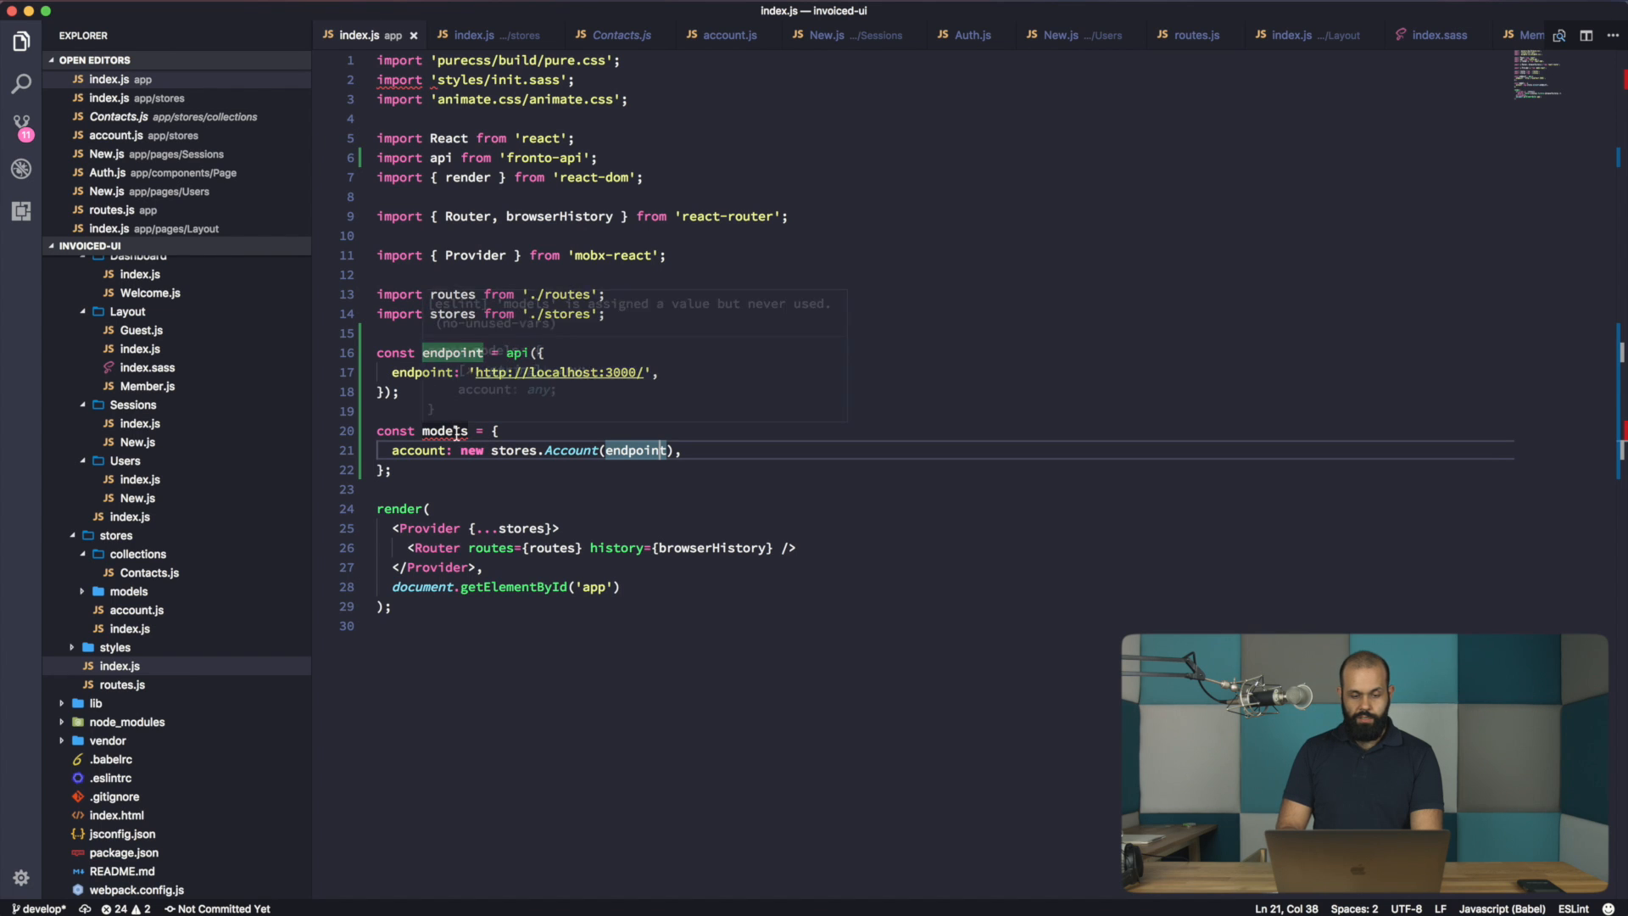
{"action": "type", "text": "{...models"}
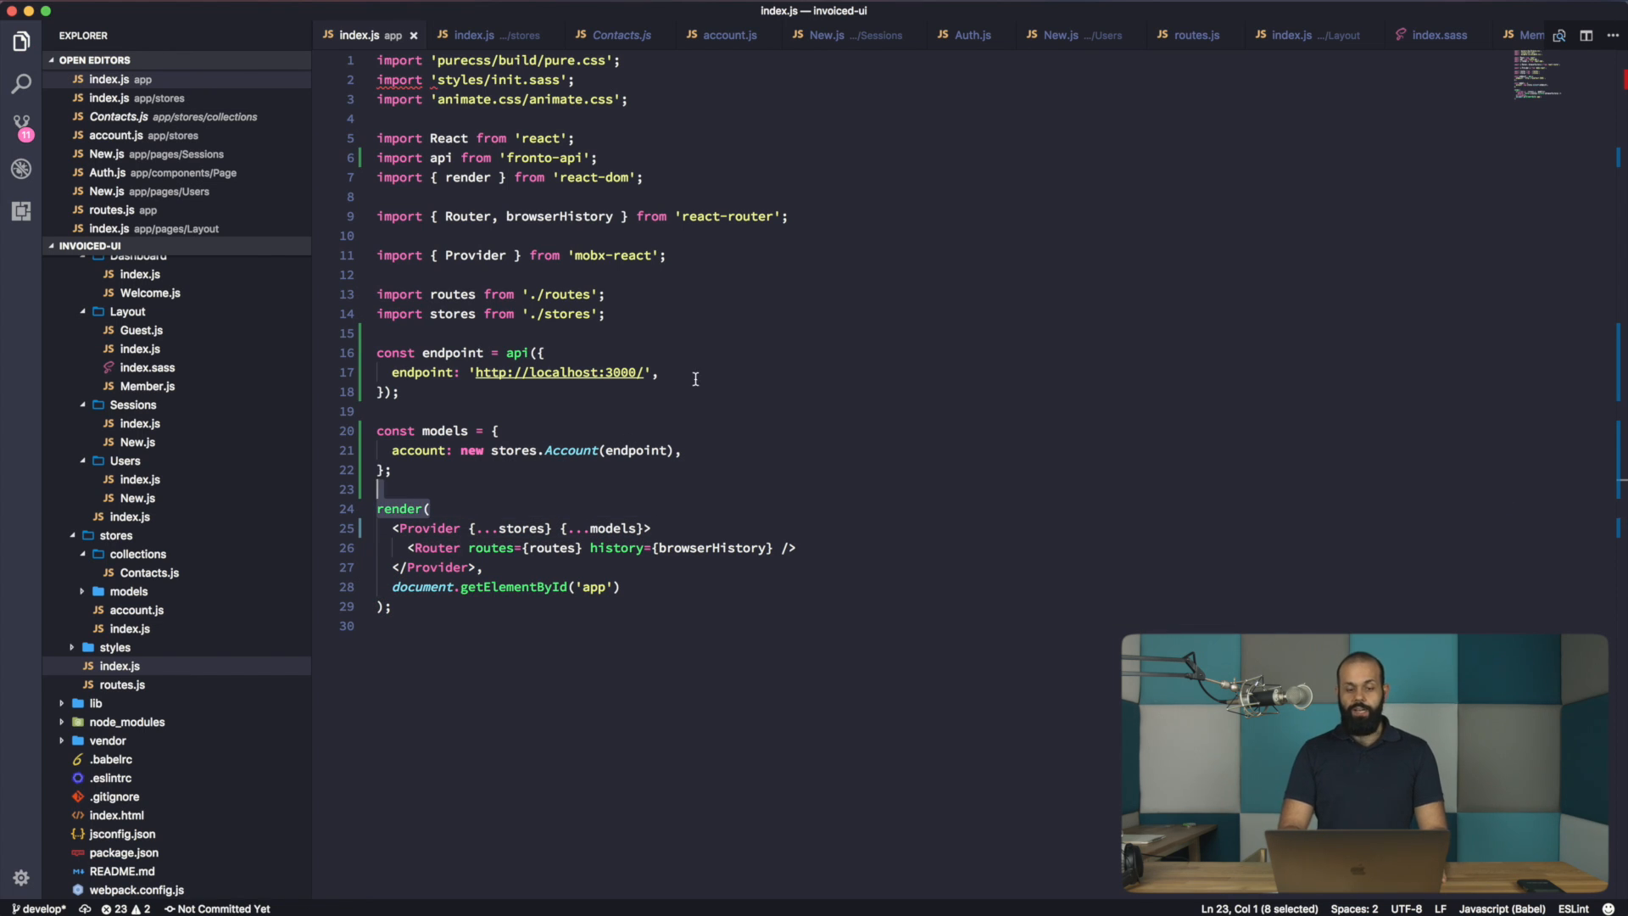
- Open lib/helpers/api/index.js and select the X-User-Token header line
{"action": "left_click", "coordinate": [661, 372]}
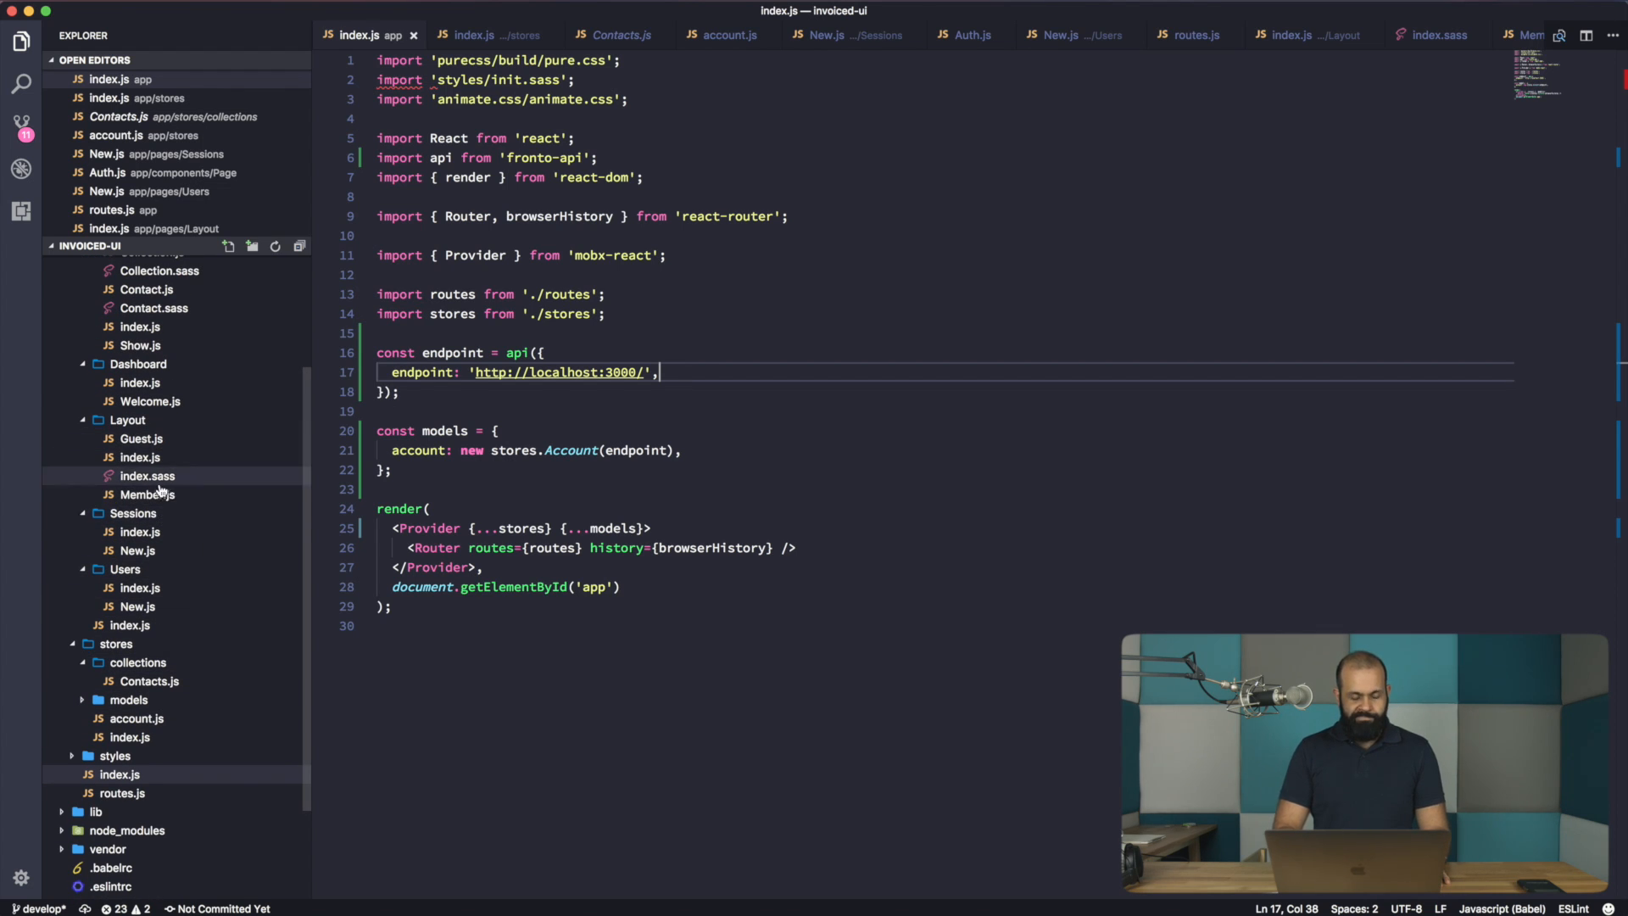
{"action": "scroll", "scroll_direction": "down", "scroll_amount": 3}
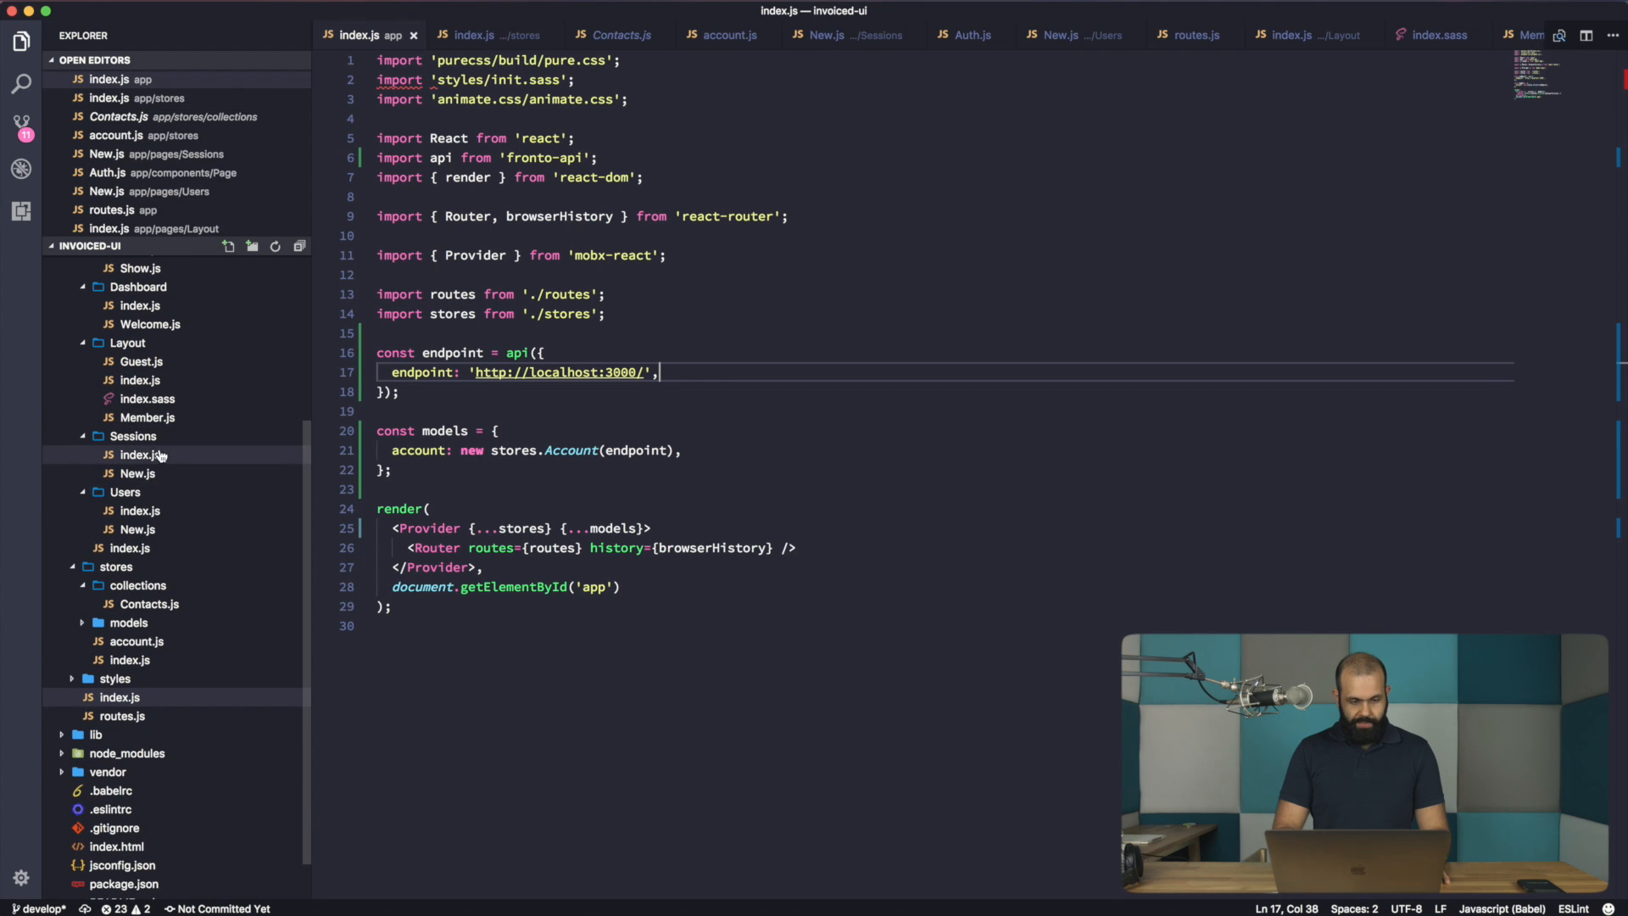
{"action": "mouse_move", "coordinate": [135, 473]}
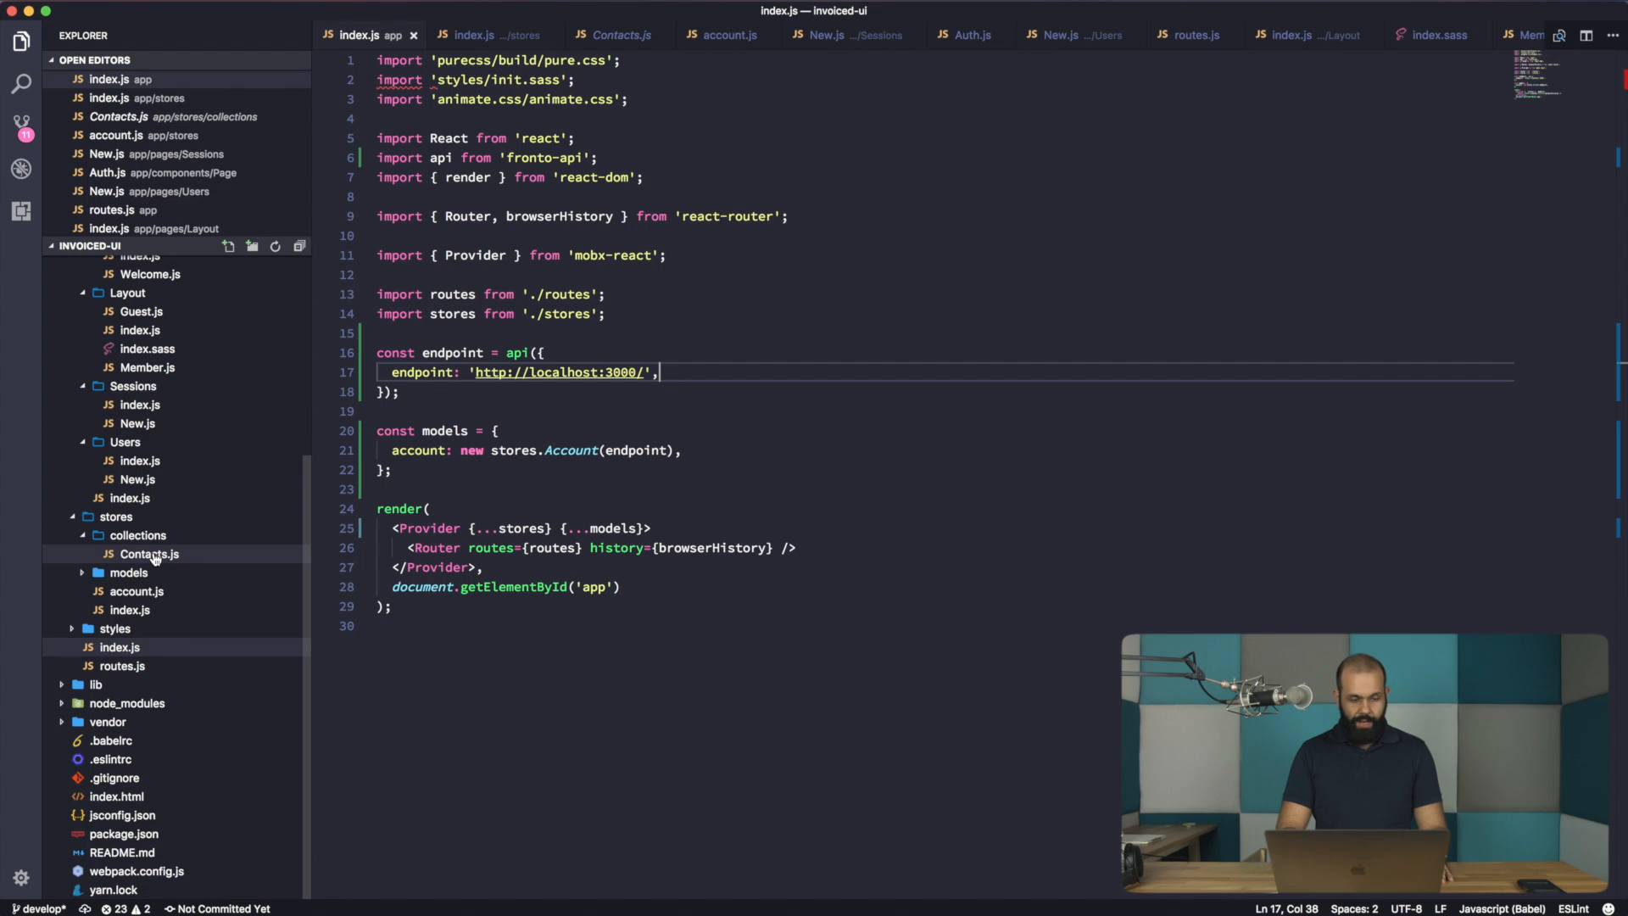
{"action": "left_click", "coordinate": [96, 684]}
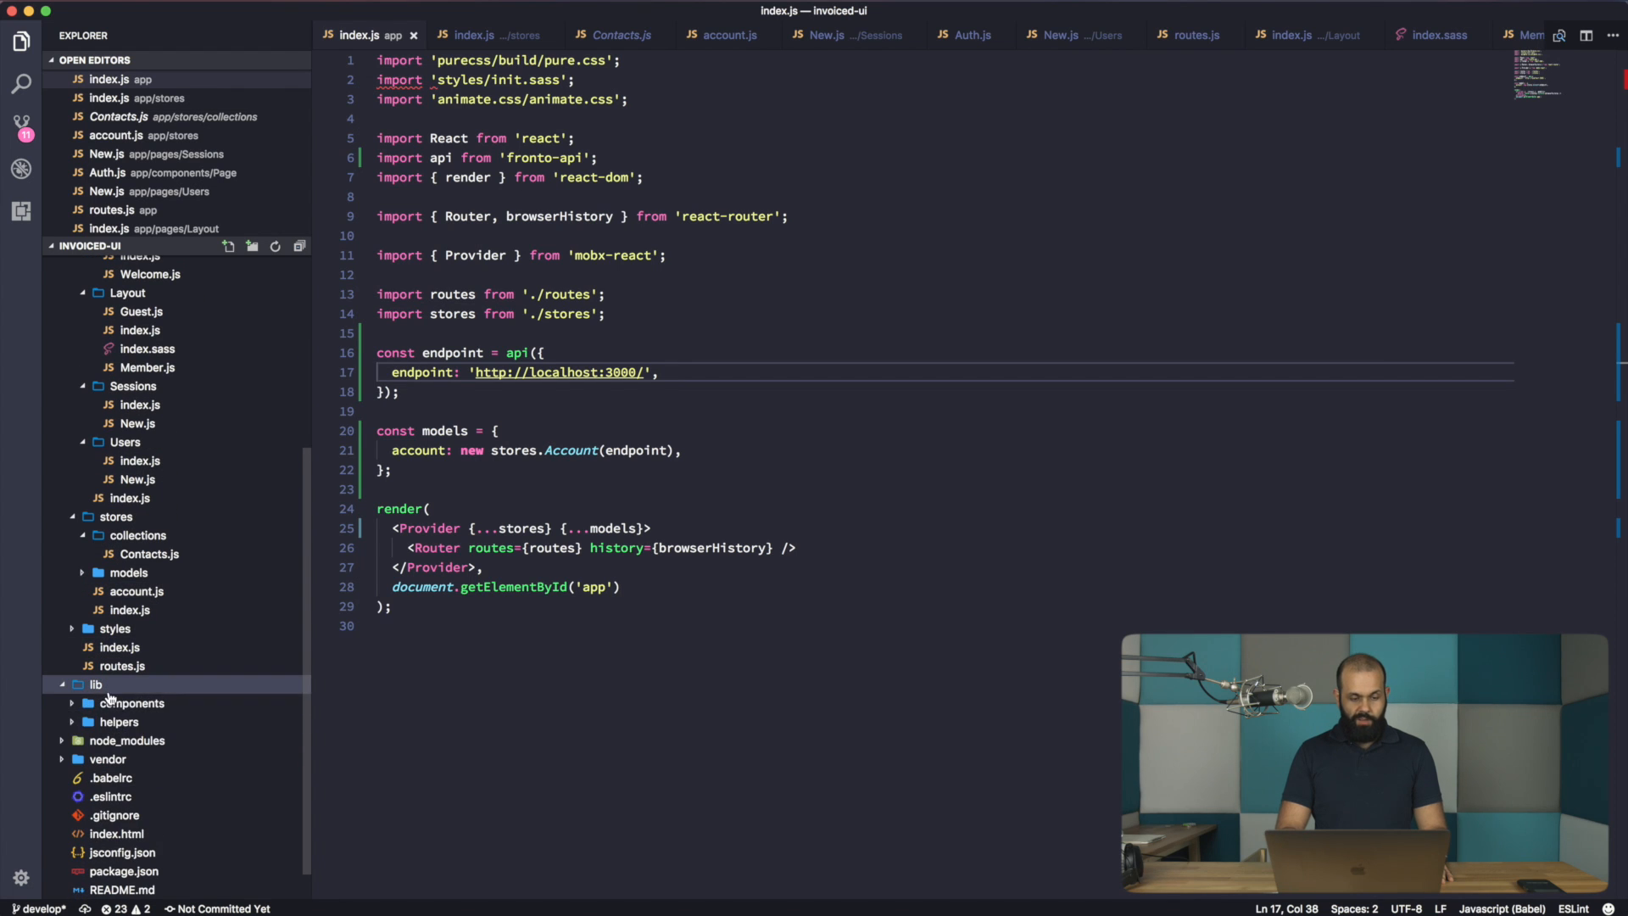
{"action": "left_click", "coordinate": [119, 722]}
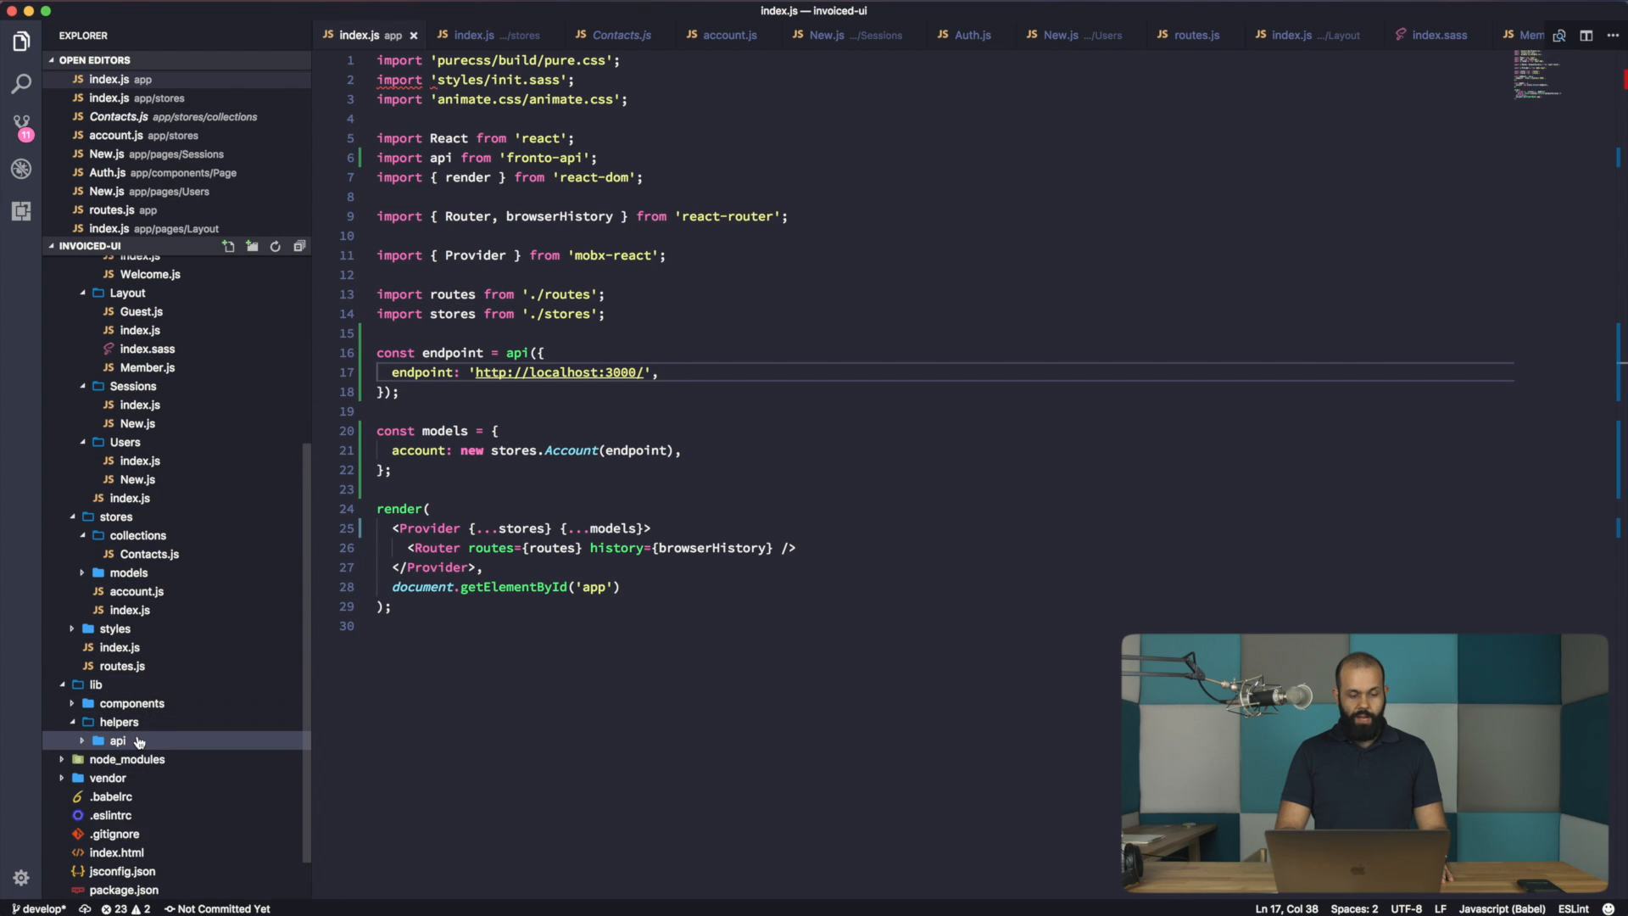
{"action": "left_click", "coordinate": [139, 758]}
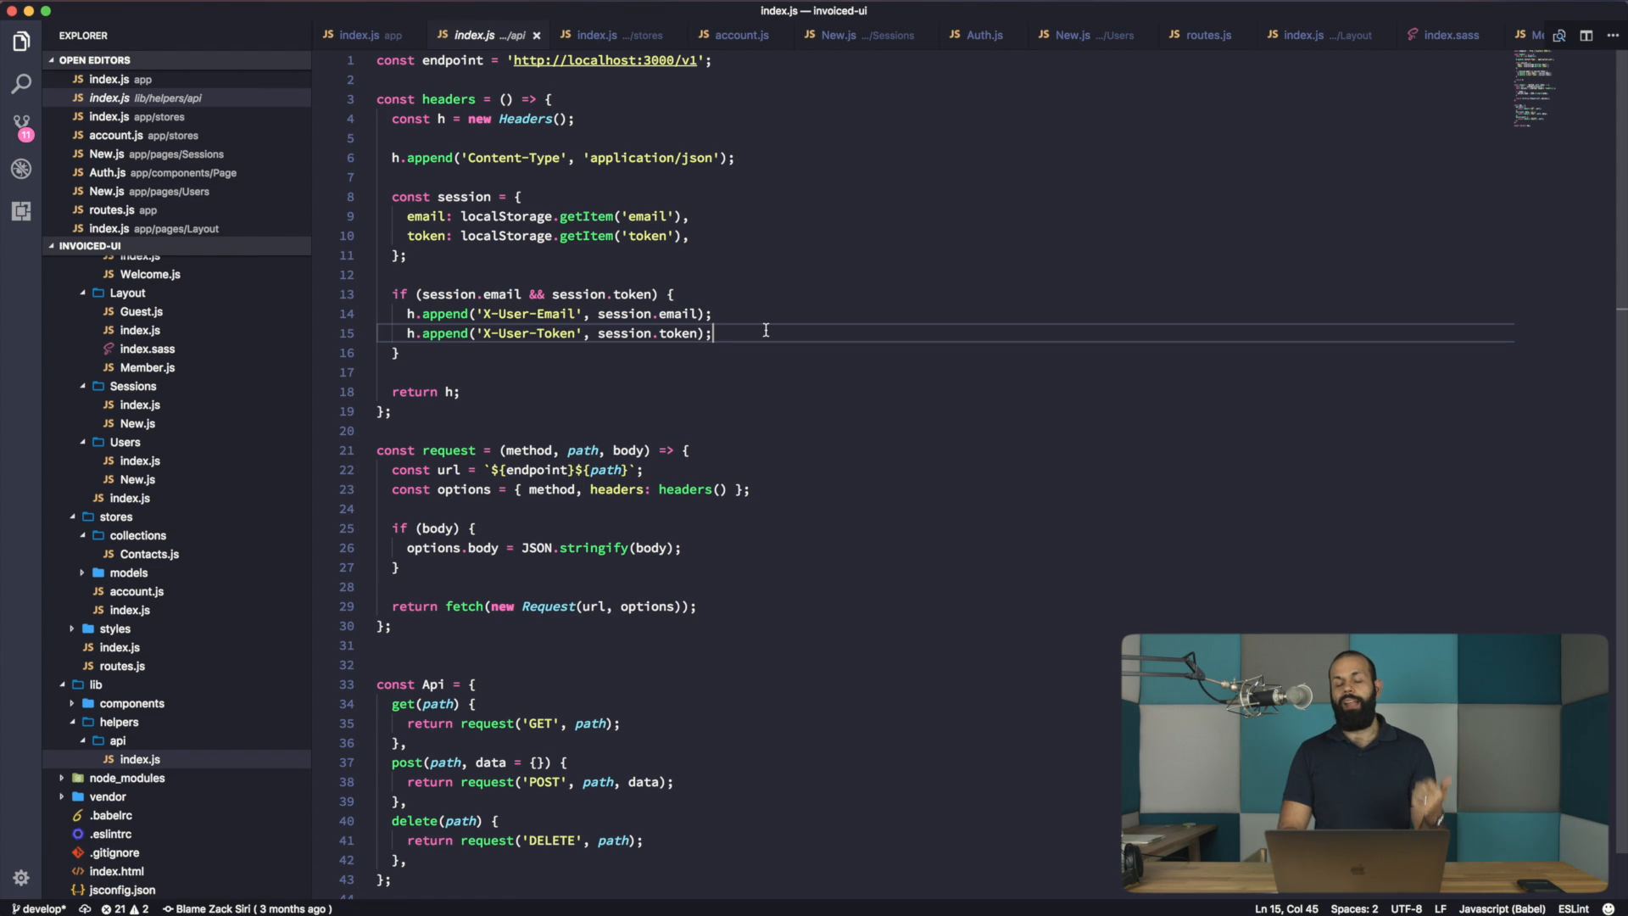
{"action": "left_click_drag", "start_coordinate": [711, 334], "coordinate": [505, 334]}
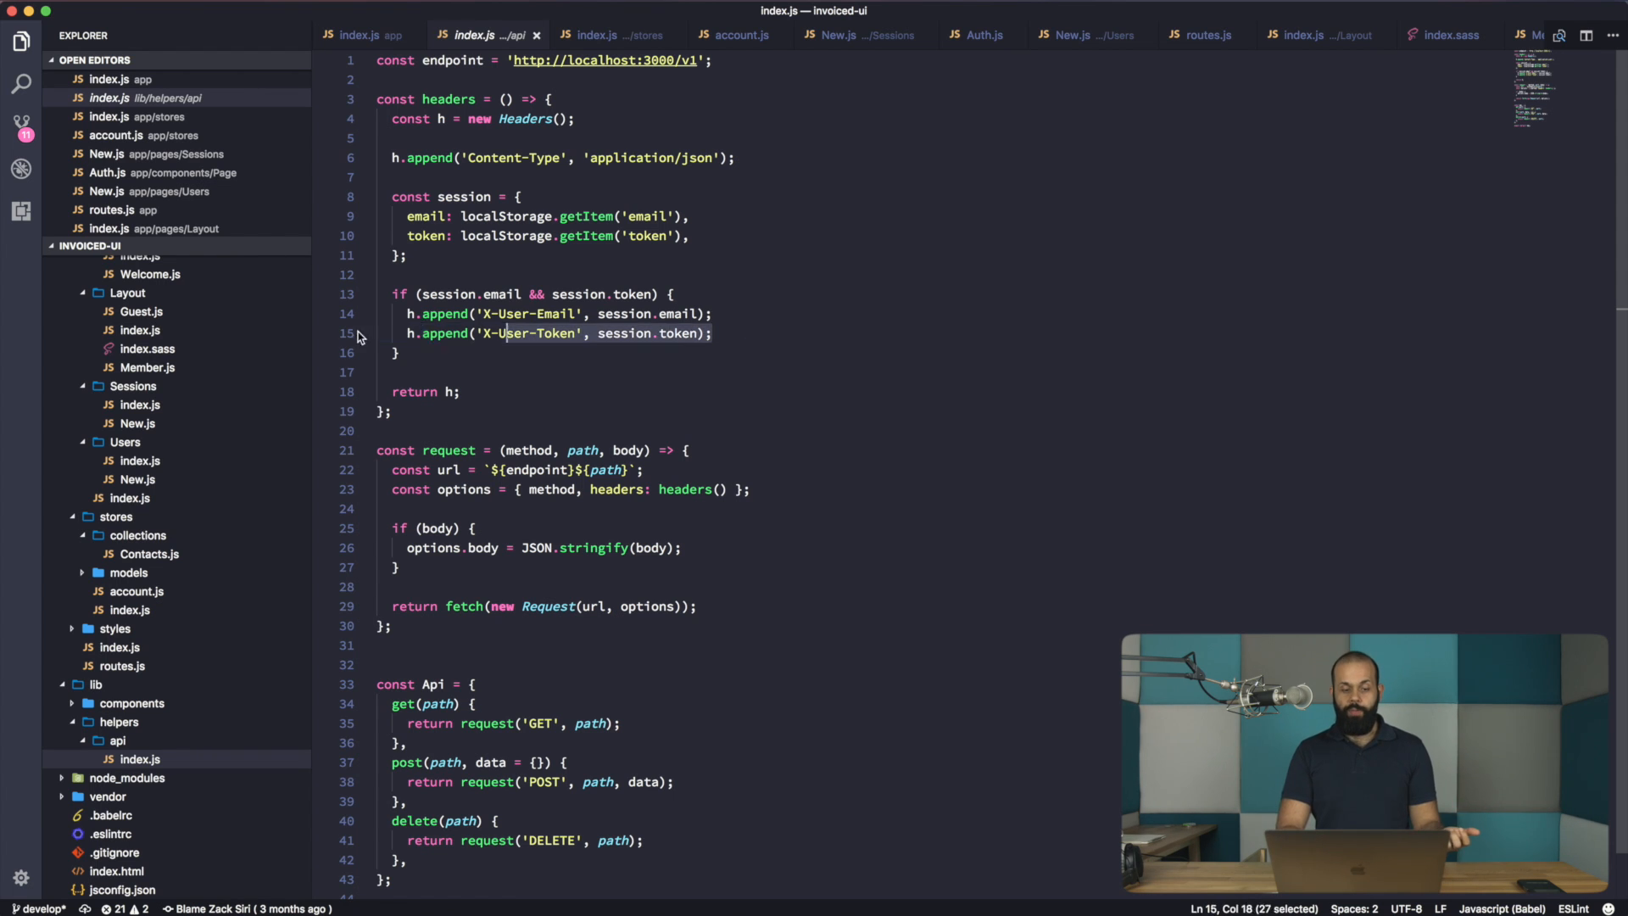